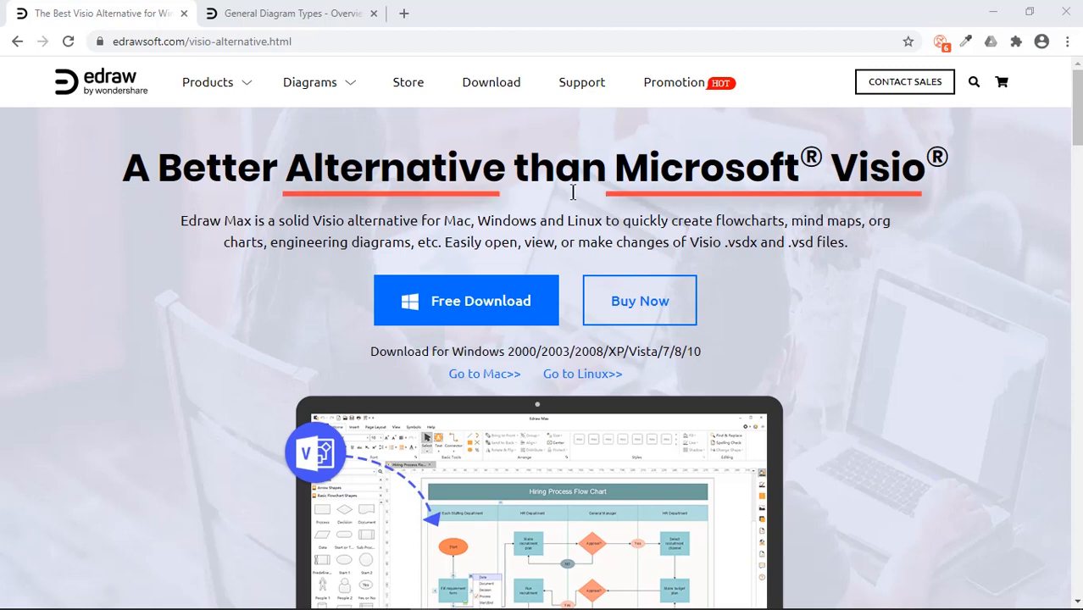
mouse_move(320, 59)
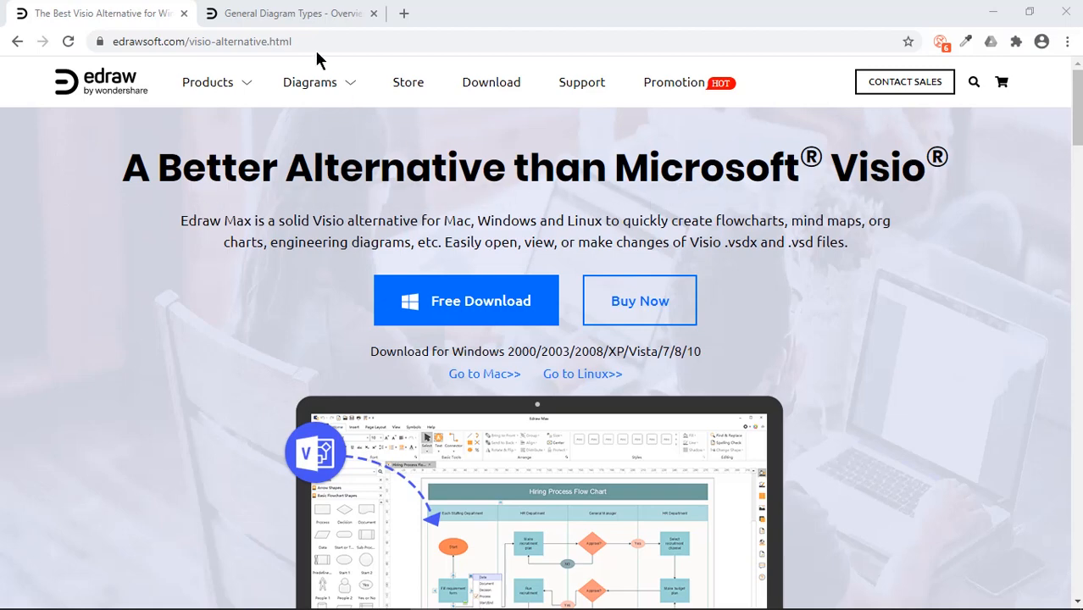
Browse the page listing general diagram types, scrolling down through it
click(292, 13)
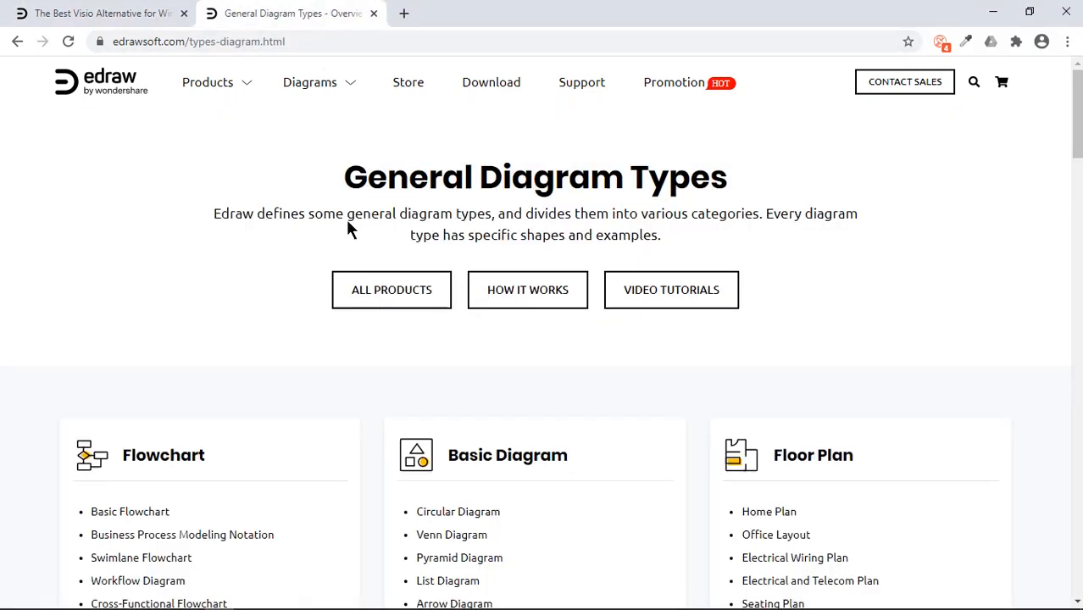
mouse_move(656, 212)
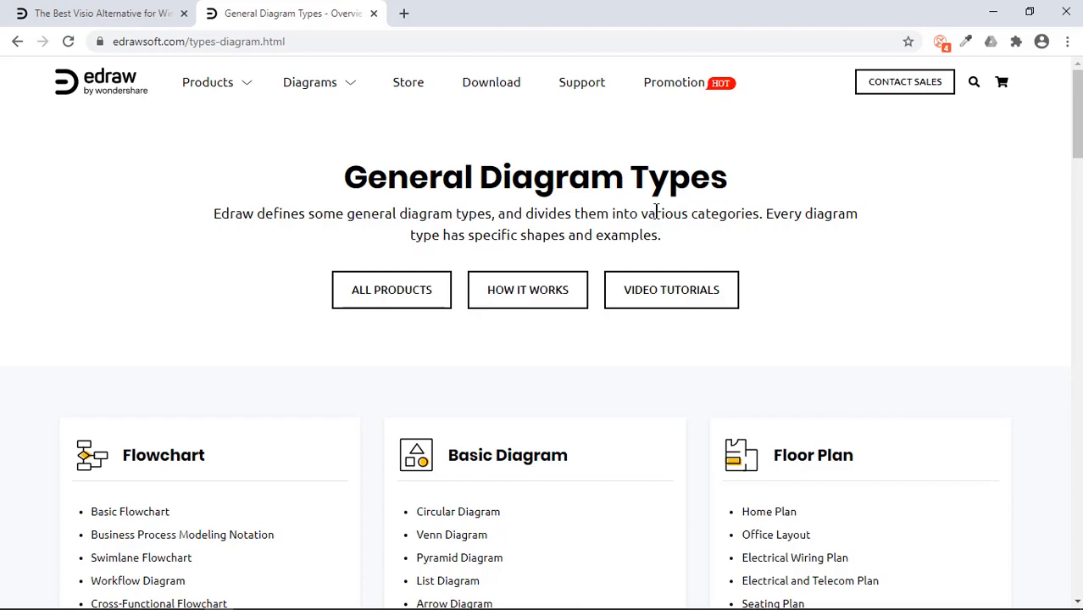
mouse_move(170, 484)
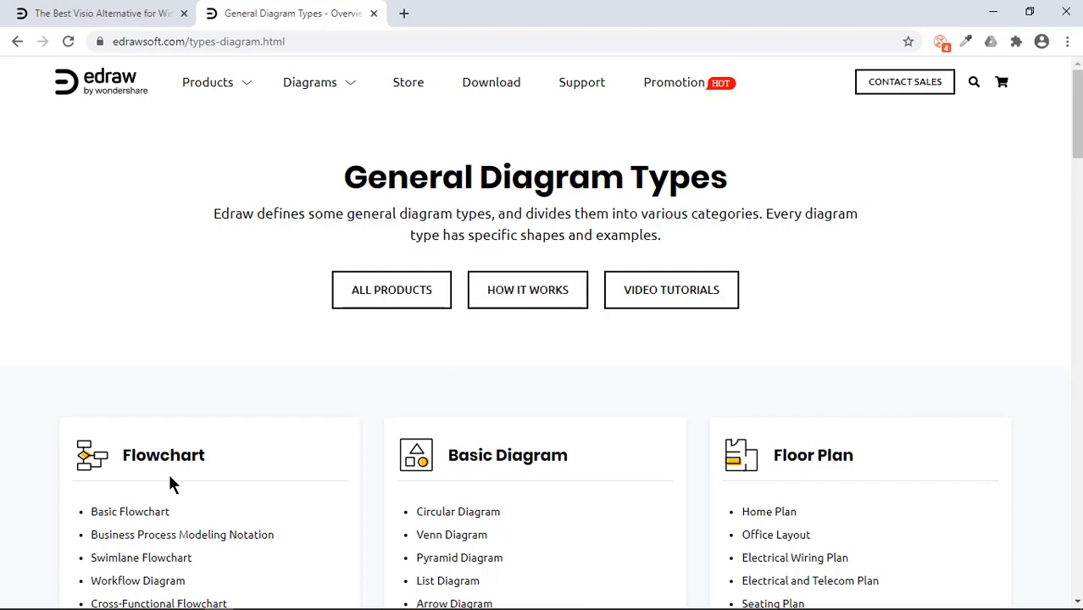
scroll(down, 3)
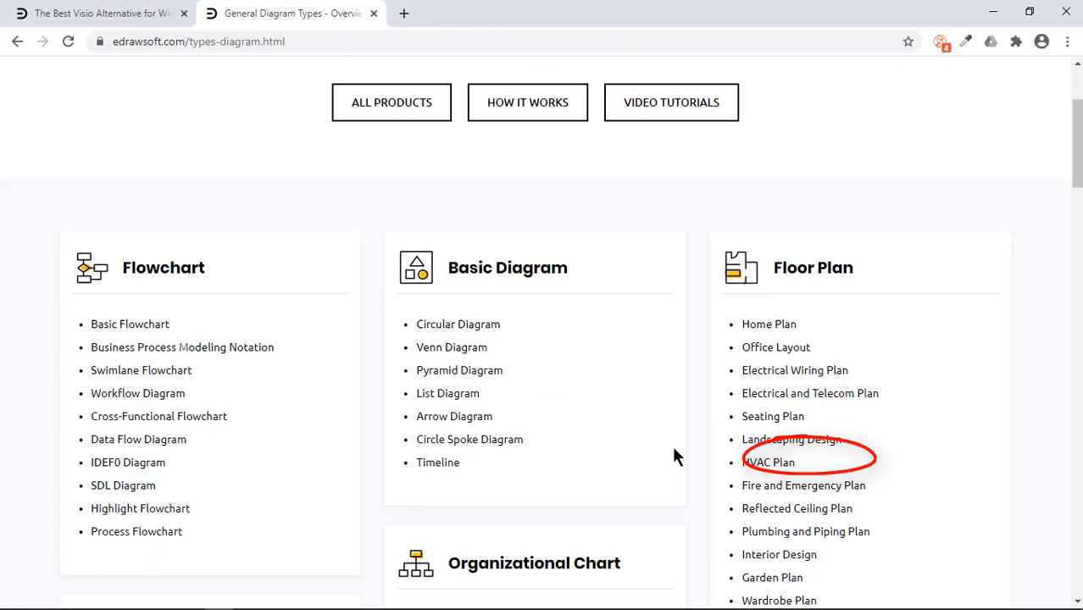
scroll(down, 3)
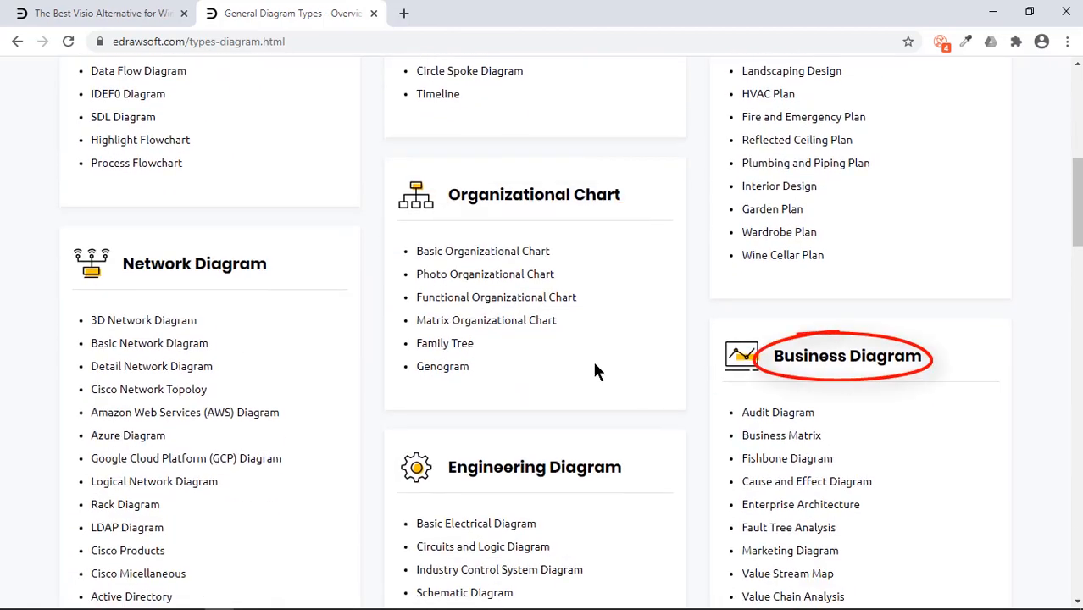
scroll(down, 3)
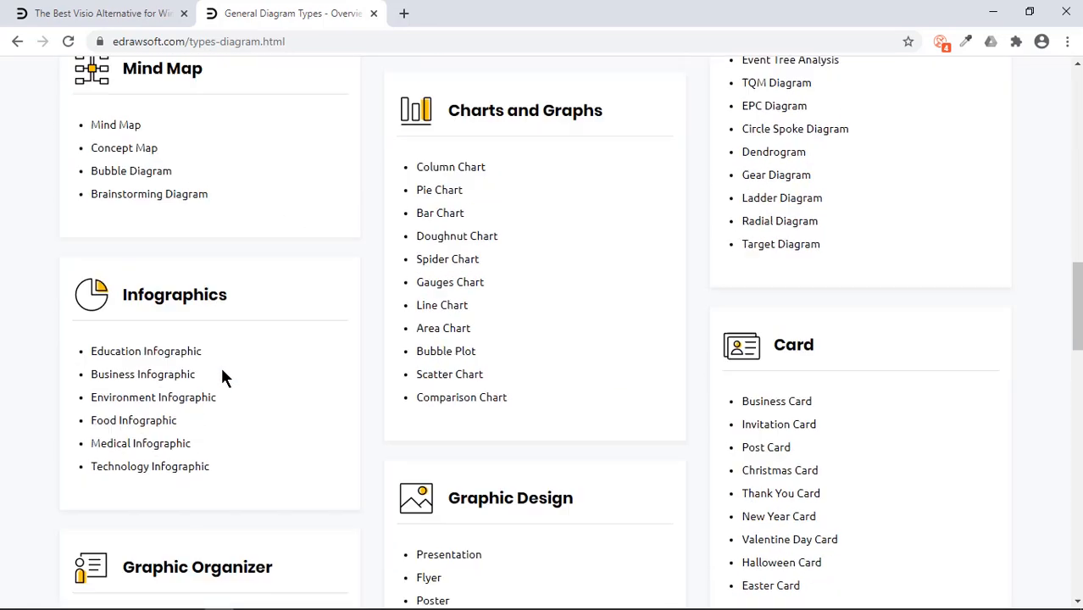
scroll(down, 3)
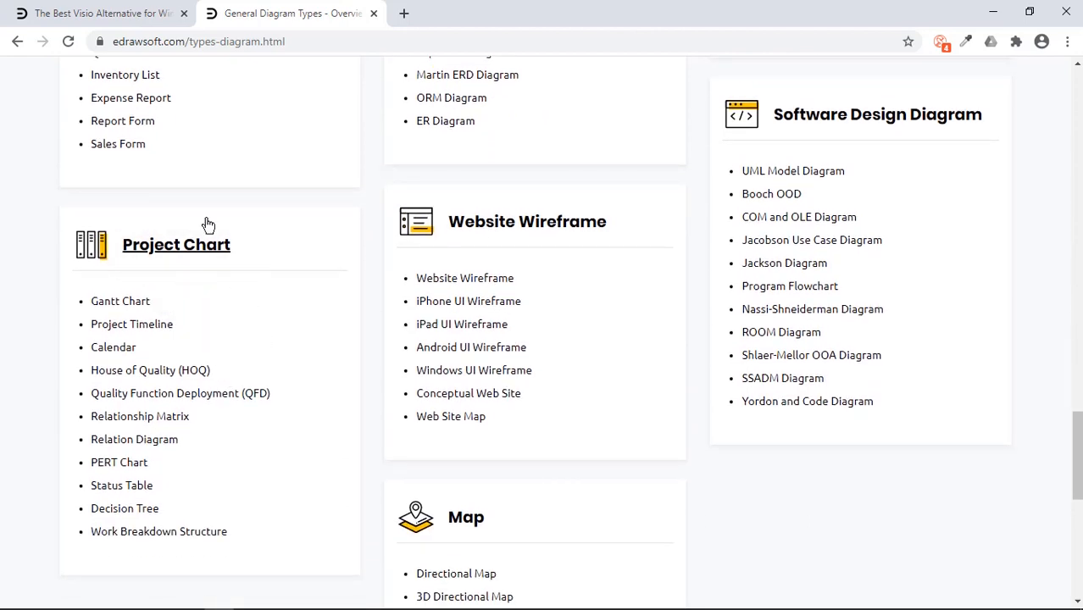
Return to the Visio alternative page and open a predefined clip art library
click(93, 13)
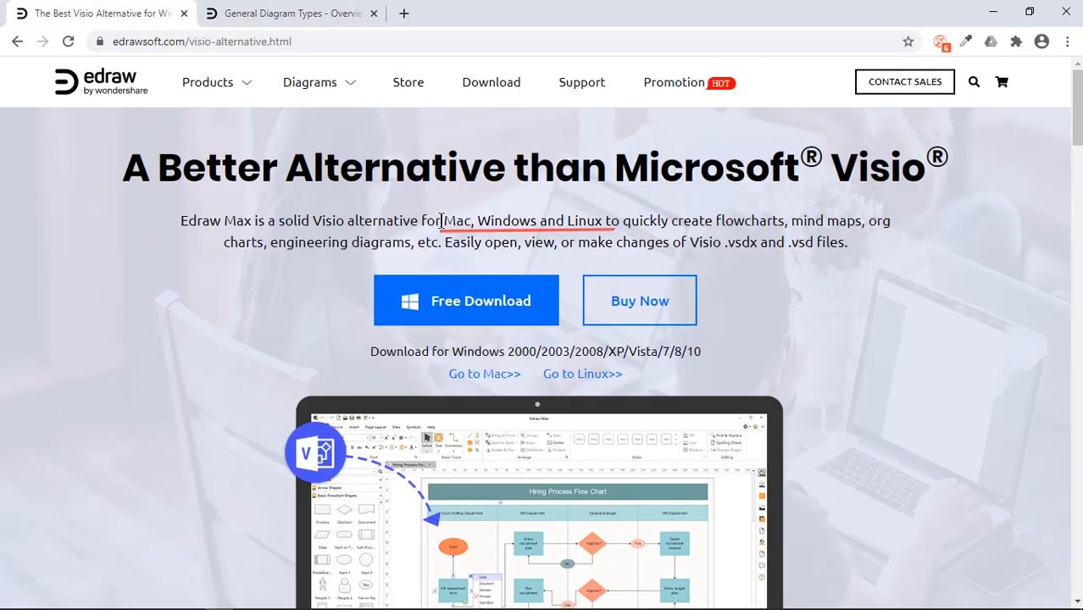
drag(441, 221, 598, 221)
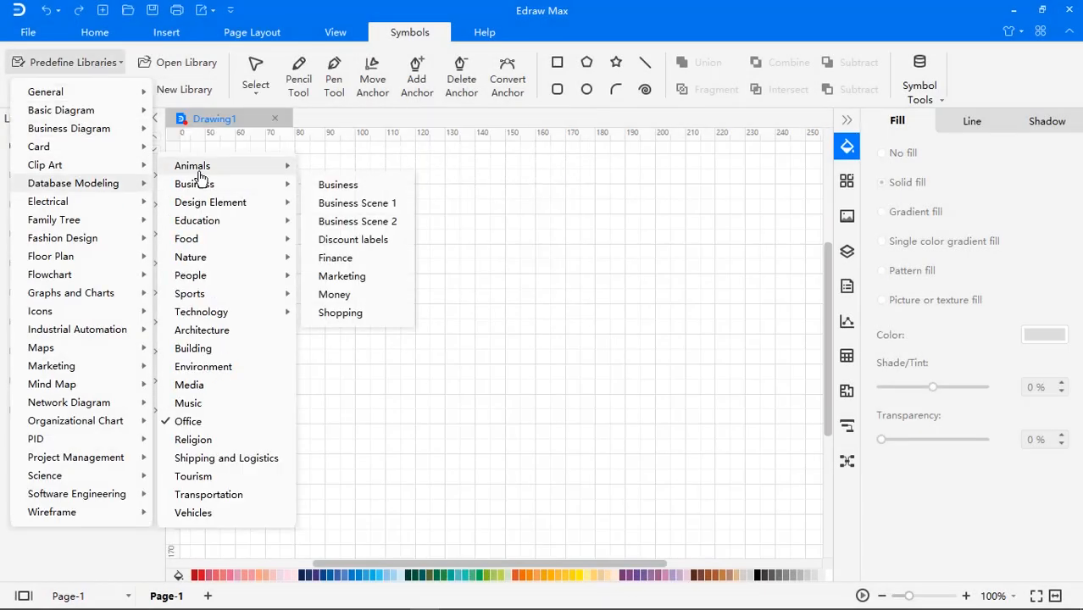
click(40, 348)
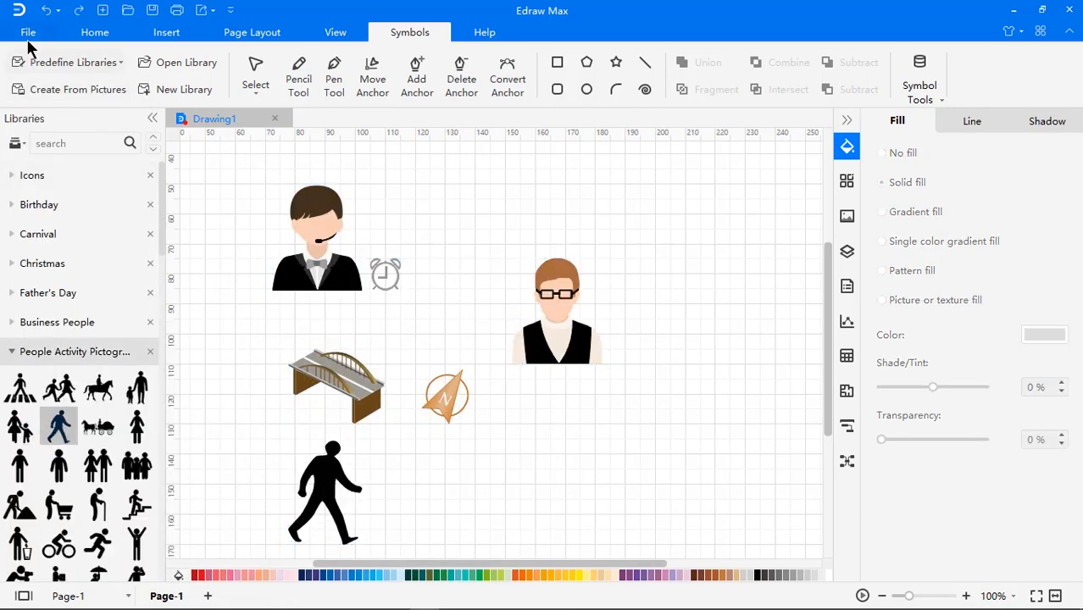
From the File screen, go to New and show the Basic Diagram templates
click(28, 33)
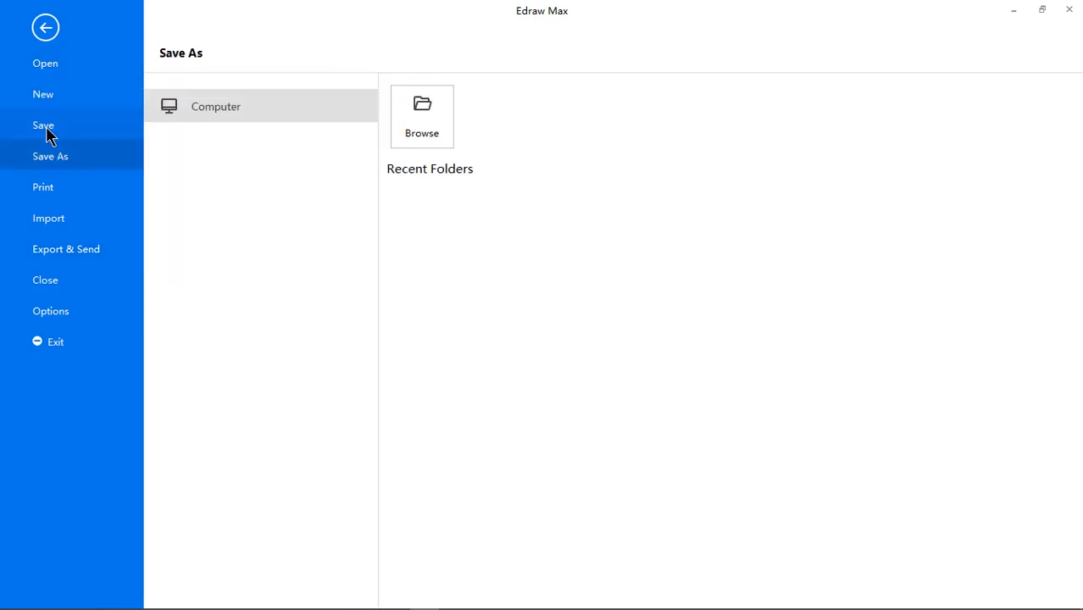
click(42, 94)
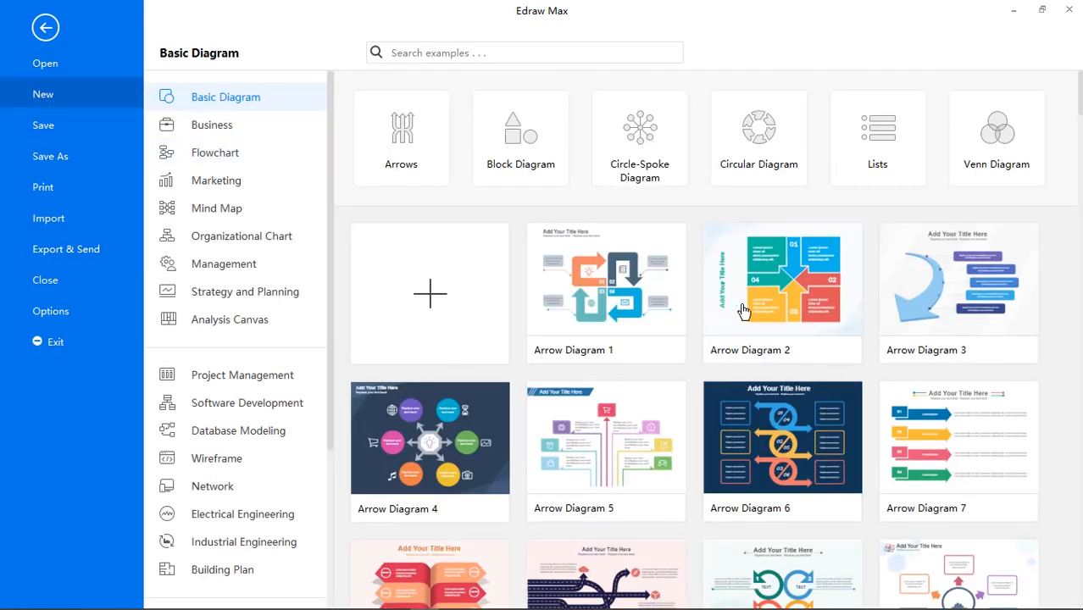
mouse_move(42, 110)
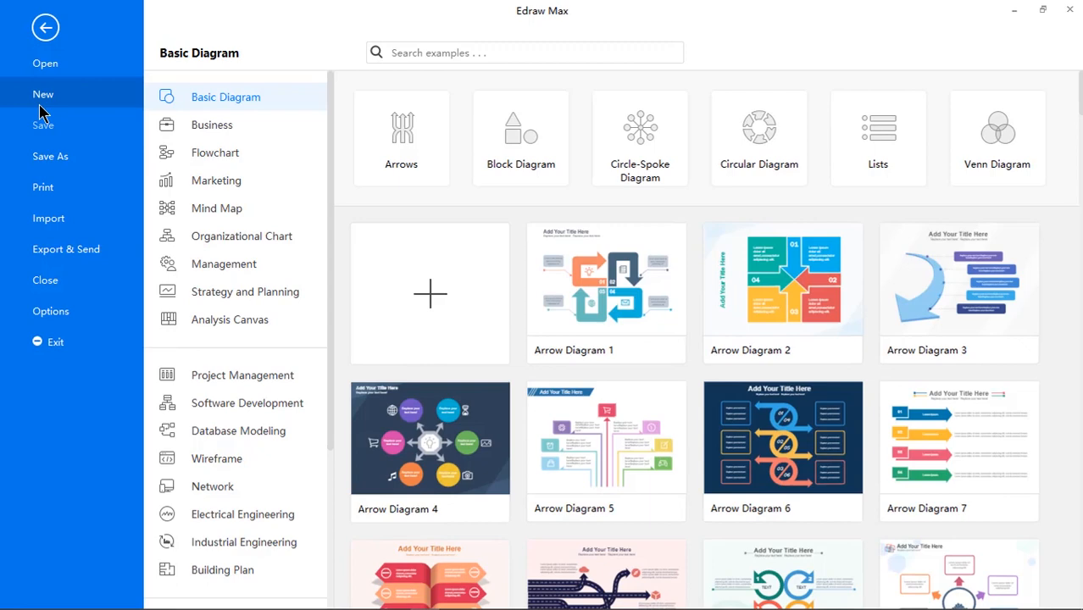
click(65, 249)
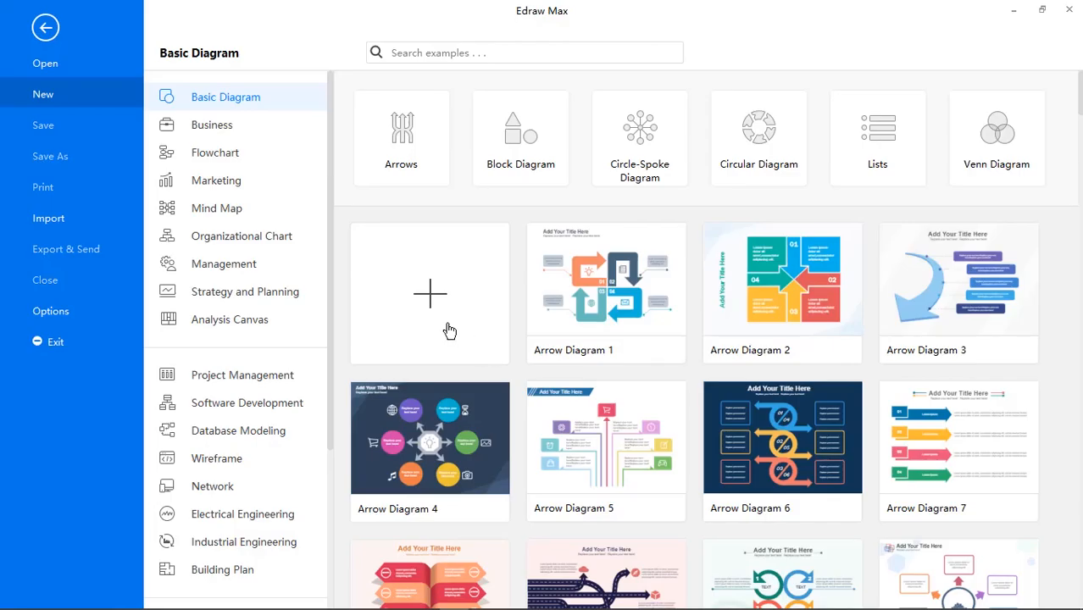
mouse_move(409, 321)
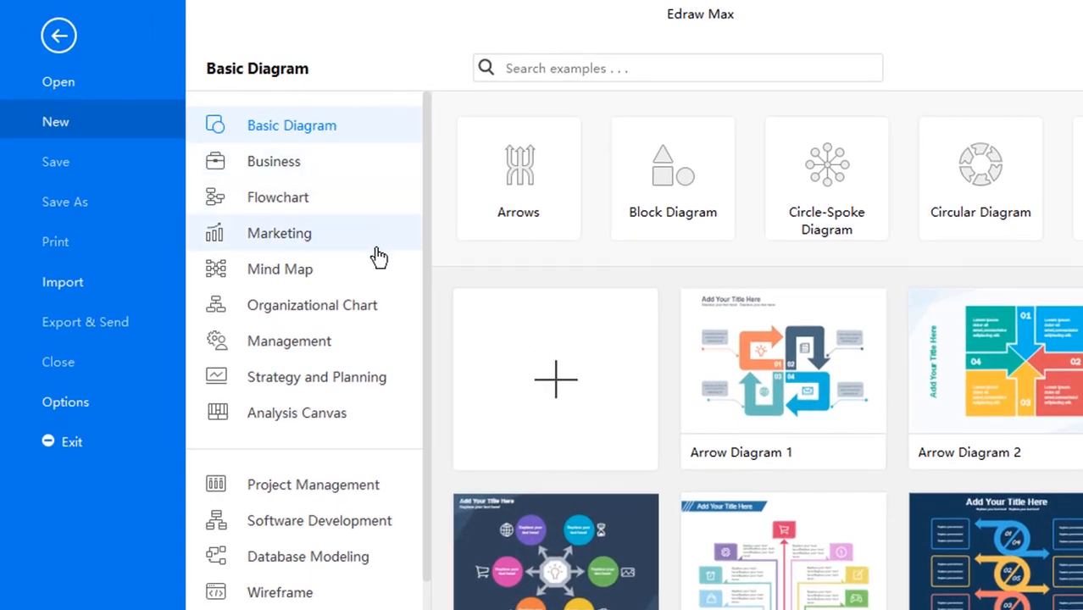
mouse_move(424, 293)
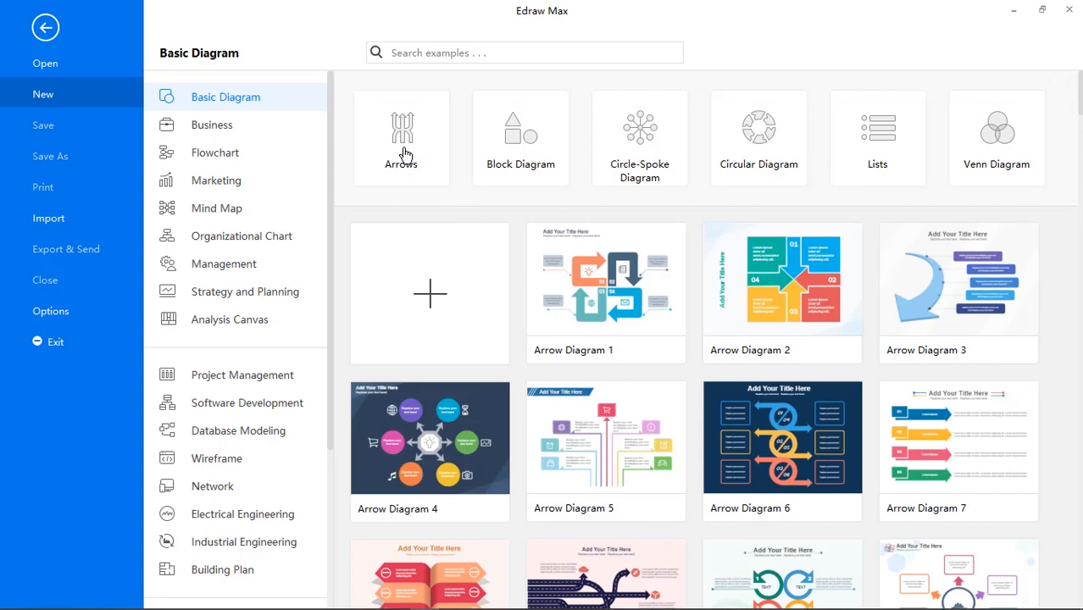
Start a blank drawing, place a ring shape, and apply a shadow preset to it
click(430, 295)
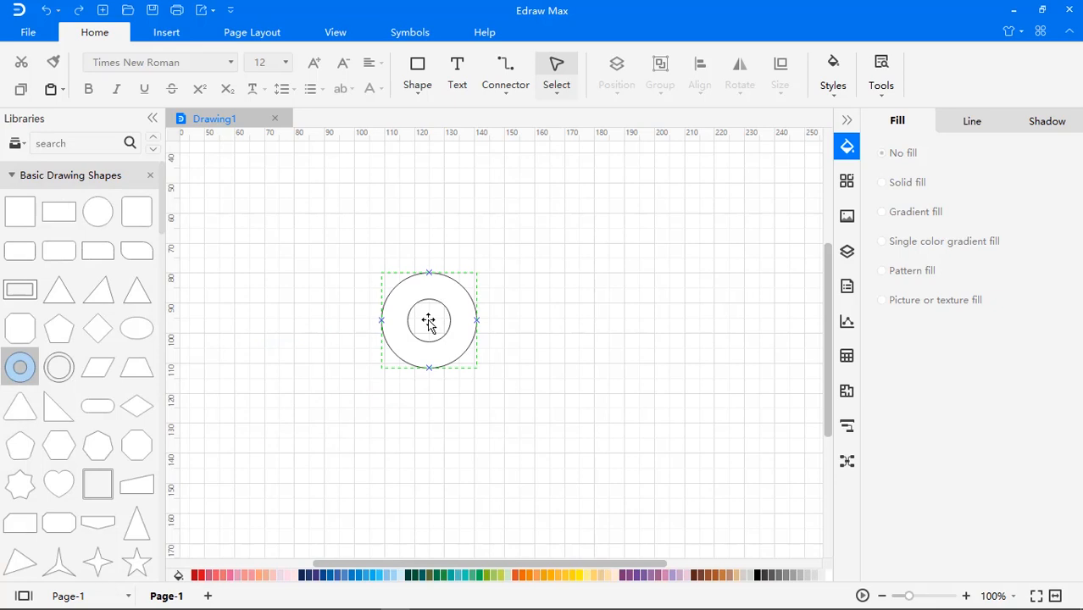
click(882, 182)
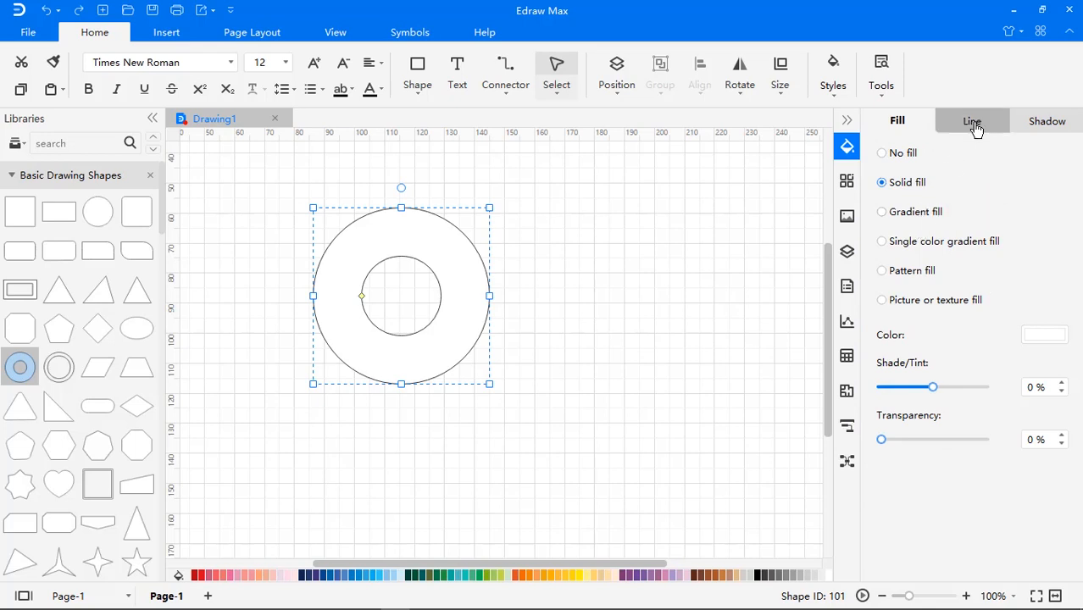
click(972, 120)
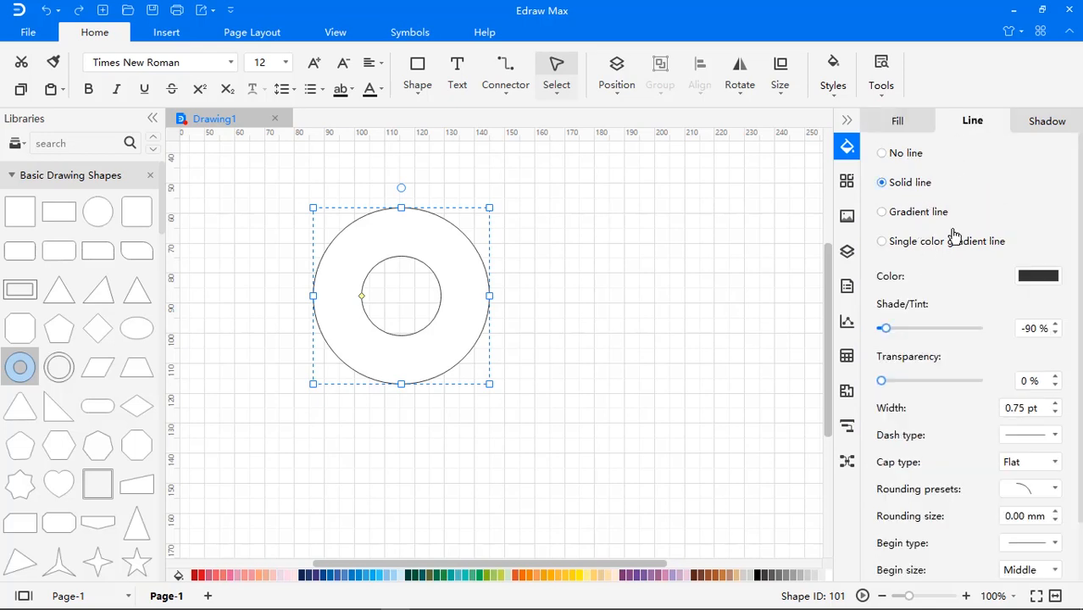
click(1047, 120)
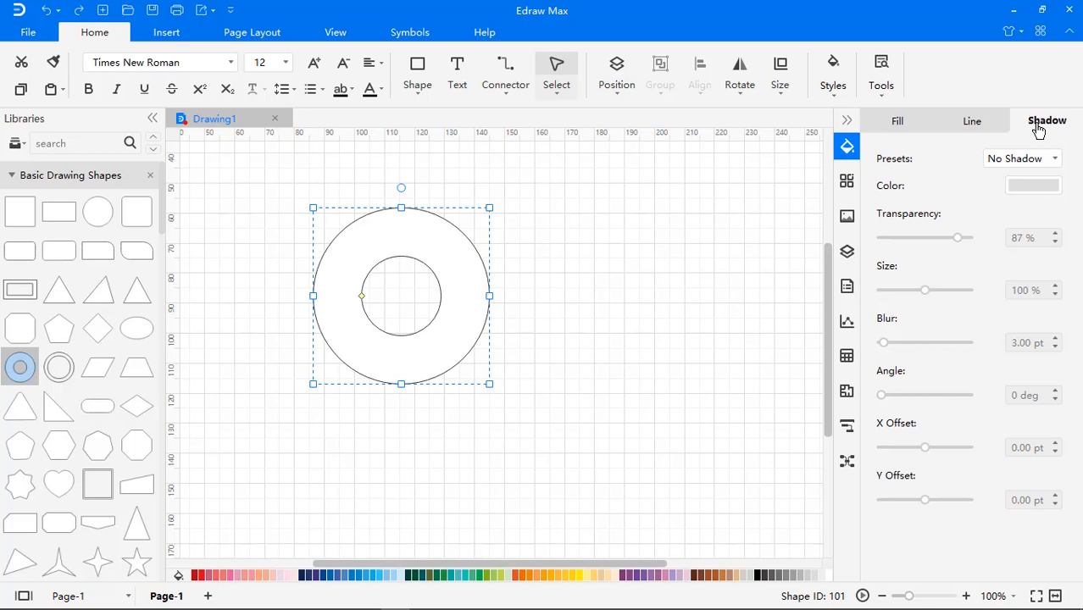
click(1023, 159)
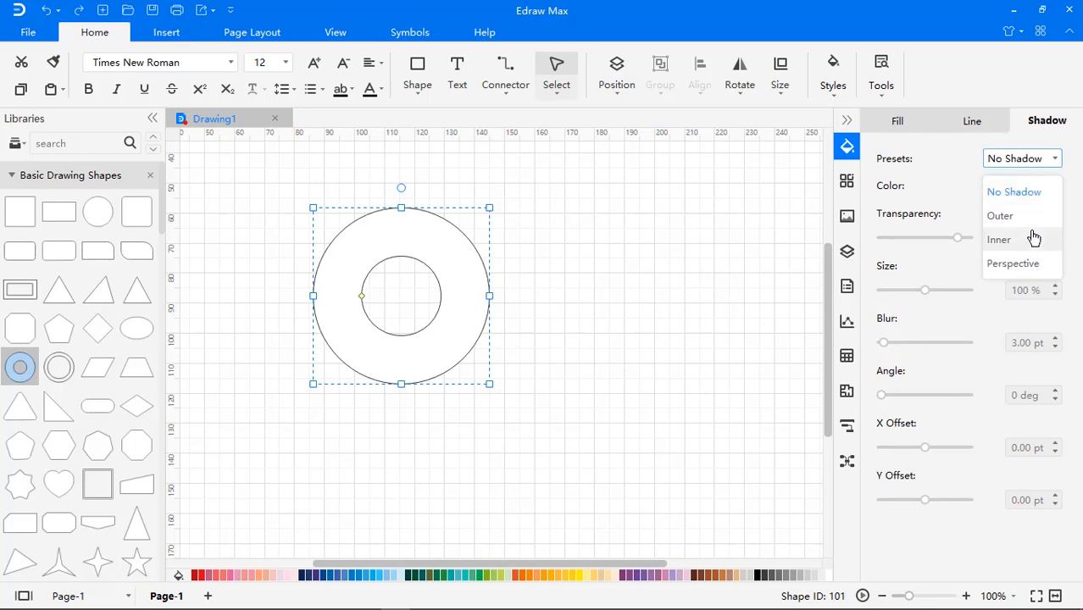
click(897, 120)
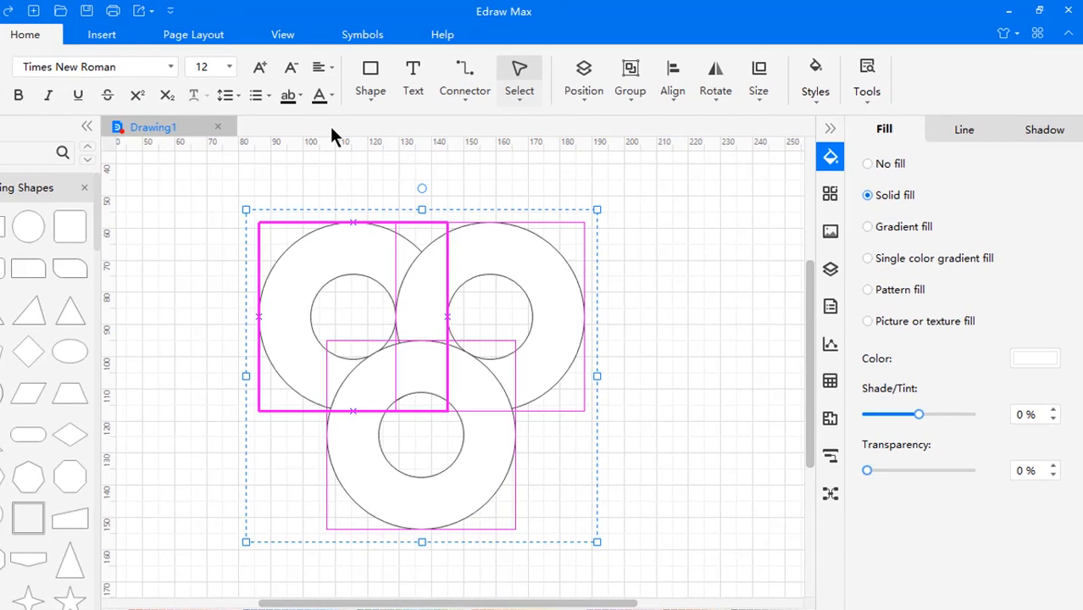
Merge the three overlapping rings with the Union shape-combining tool
click(363, 34)
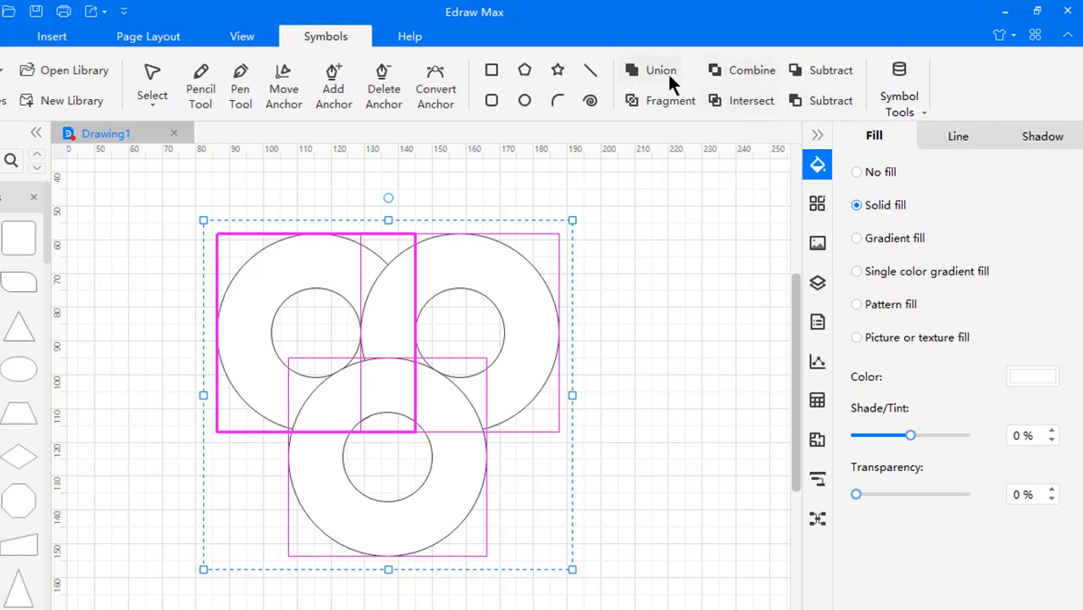
click(660, 70)
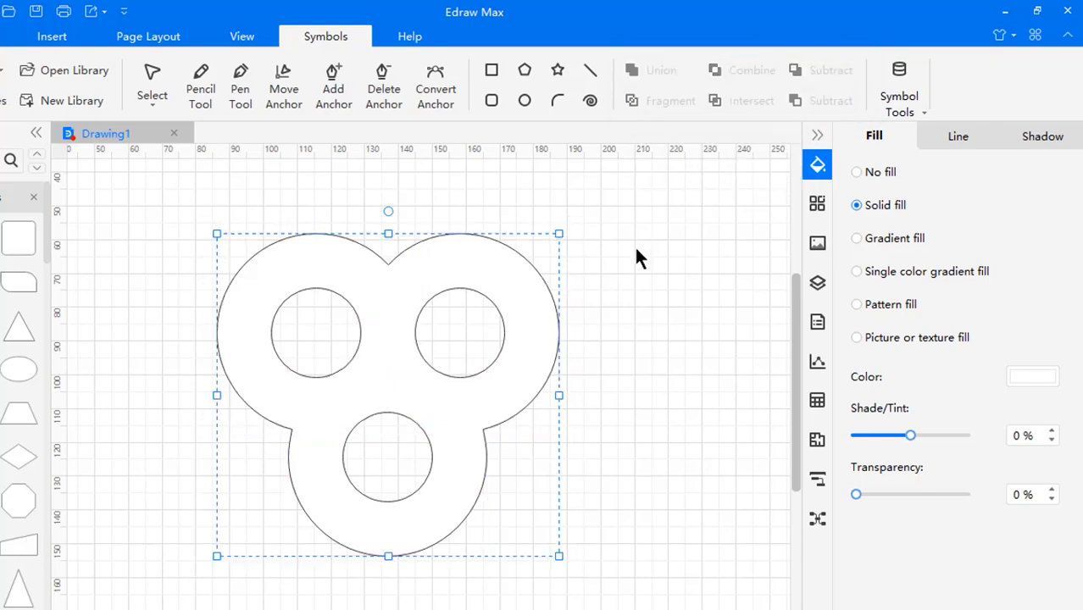
click(856, 190)
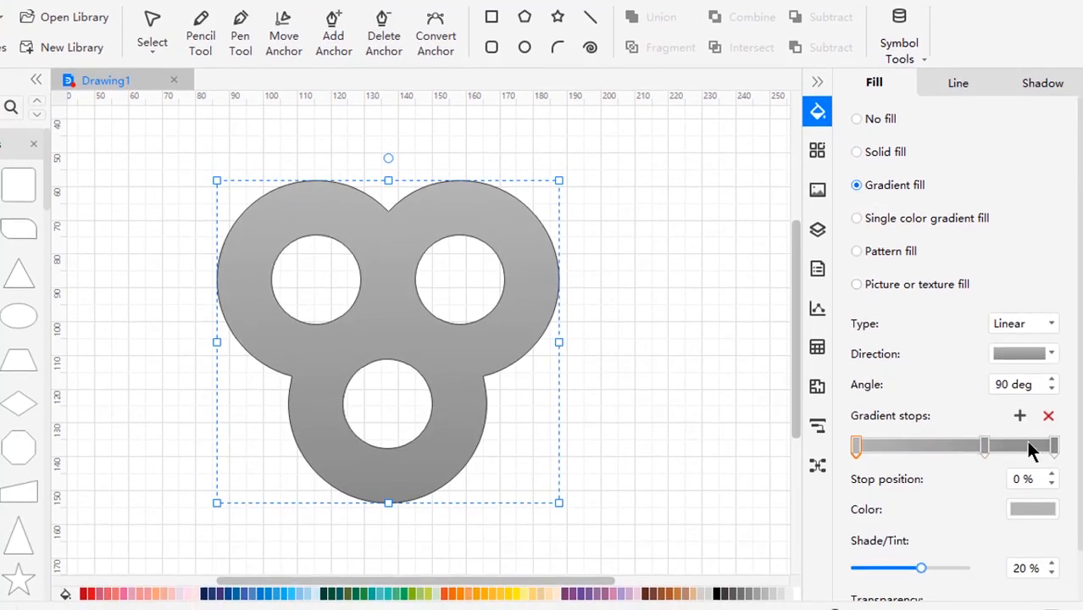
Set a yellow-to-green gradient fill and remove the shape's outline
drag(857, 447, 985, 446)
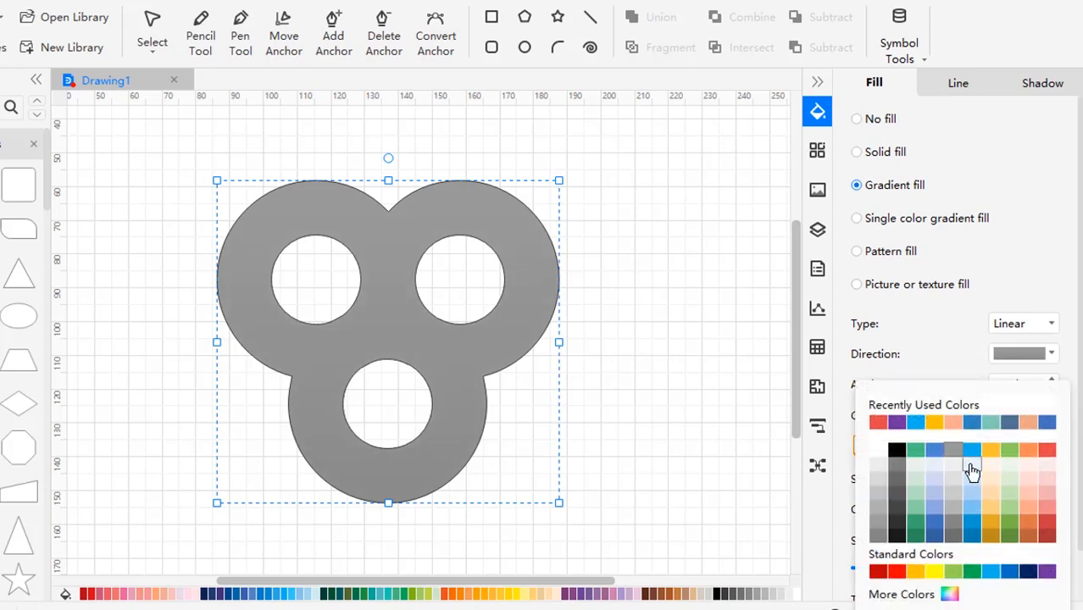
click(972, 471)
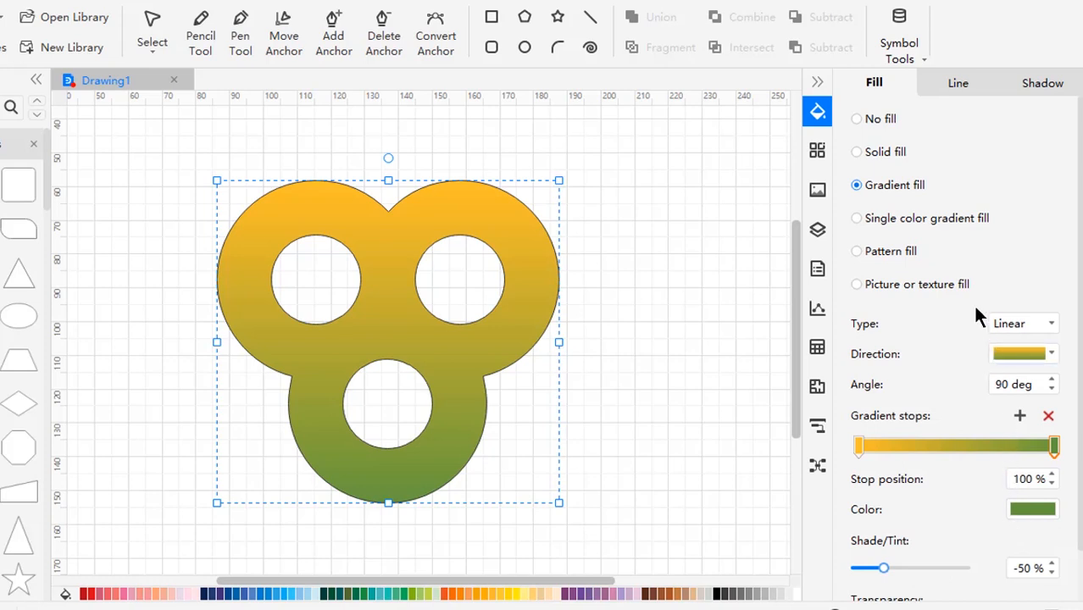
click(958, 82)
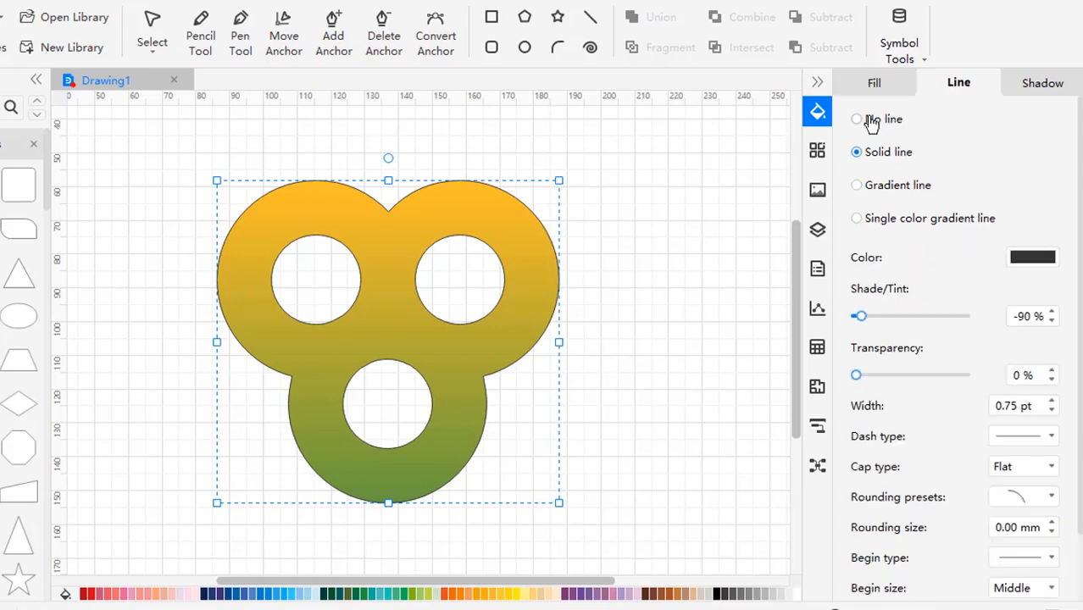
click(856, 119)
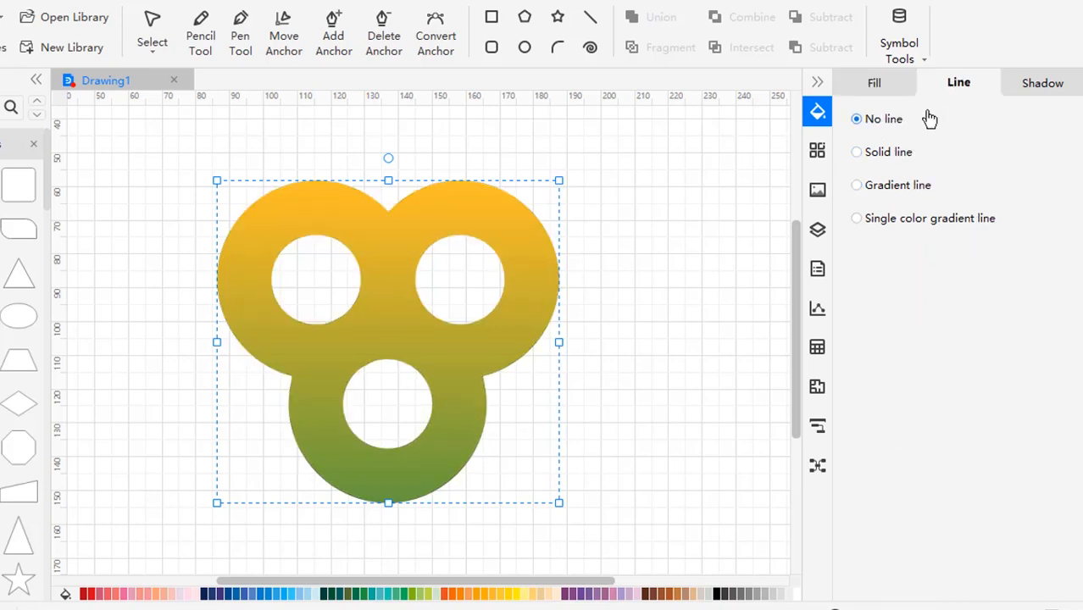
Apply an outer shadow at 49% transparency and deselect to view the result
click(1043, 83)
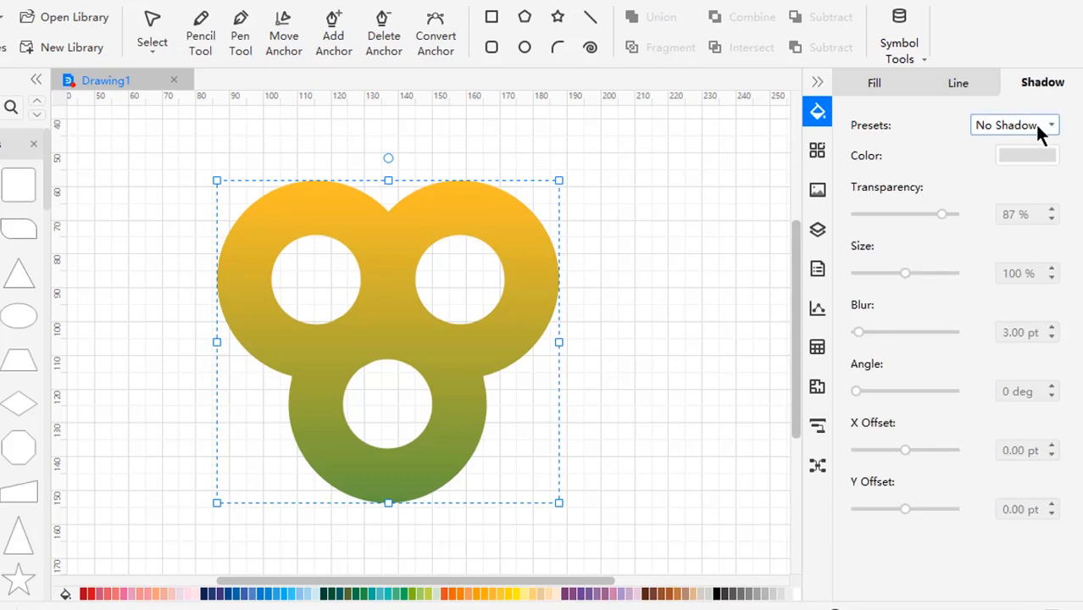
click(1014, 125)
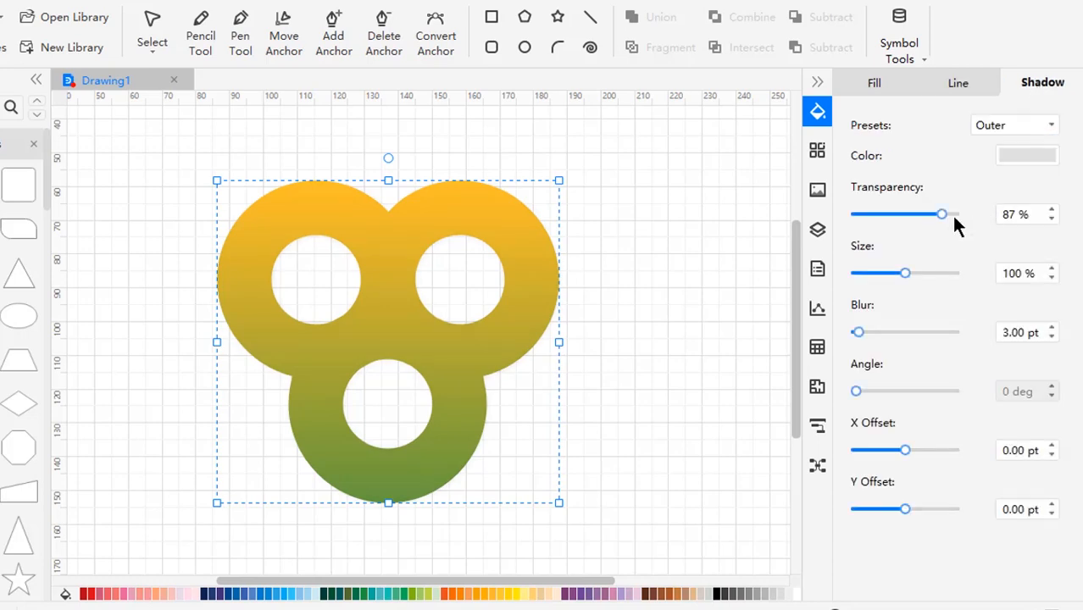
drag(941, 214, 905, 214)
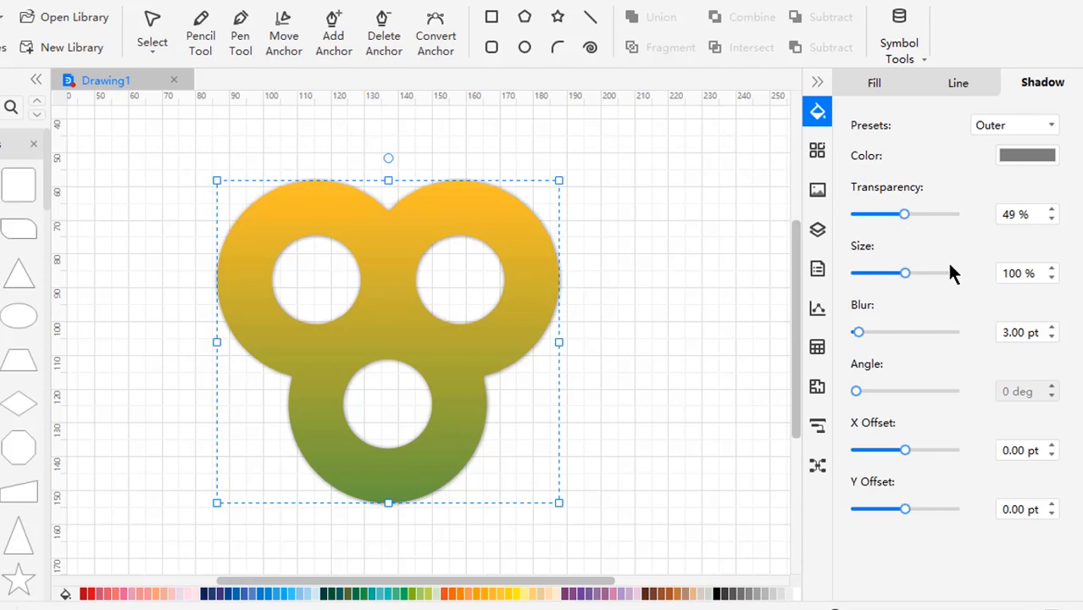
click(1053, 329)
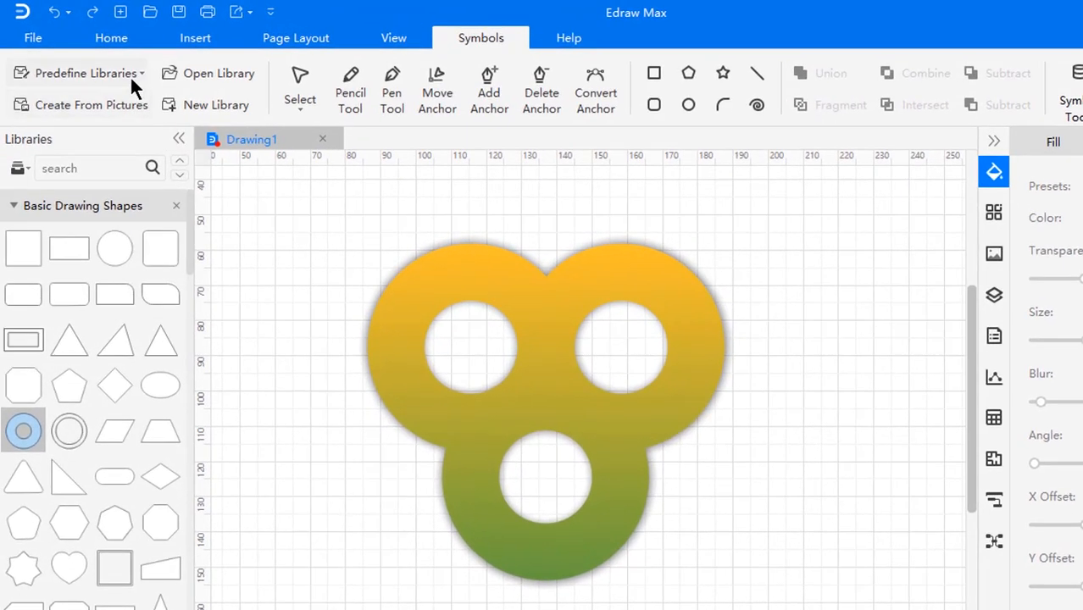
Add the Office Icons library and drag the bar-chart icon into the upper-left hole
click(83, 73)
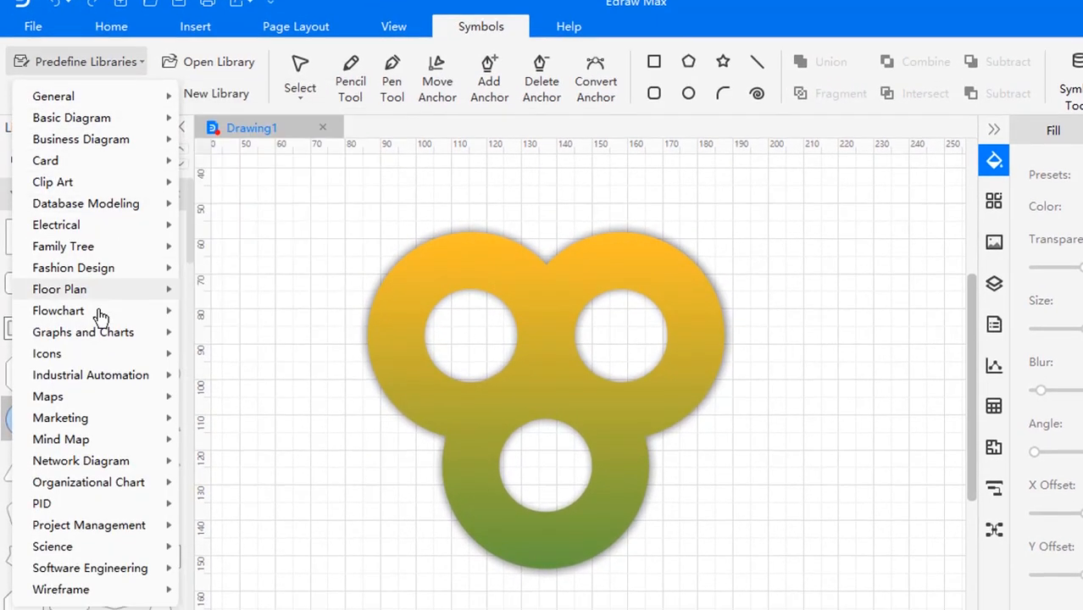
click(47, 354)
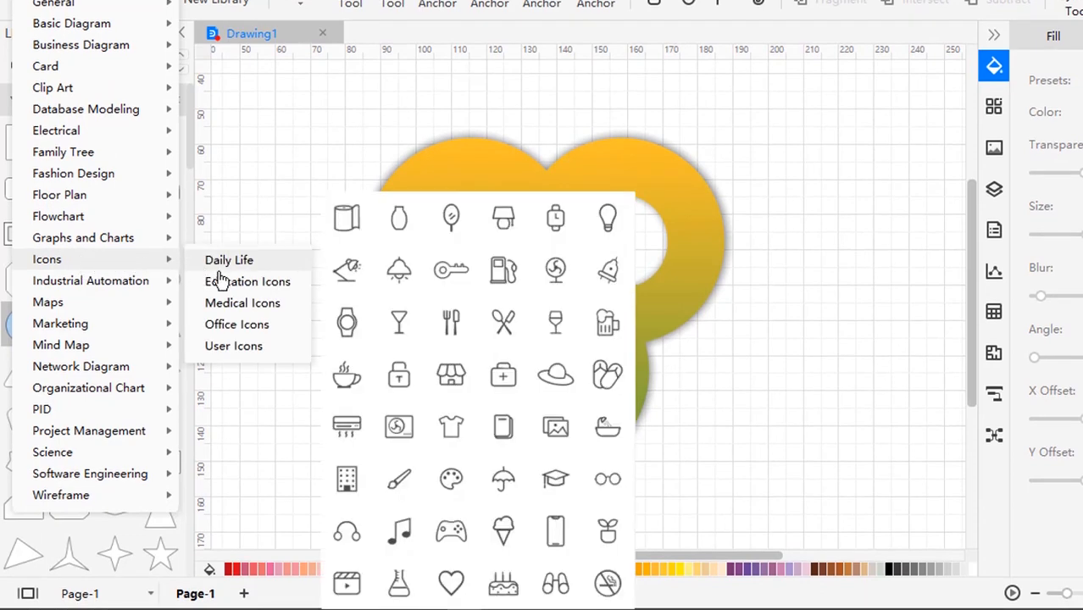
click(248, 282)
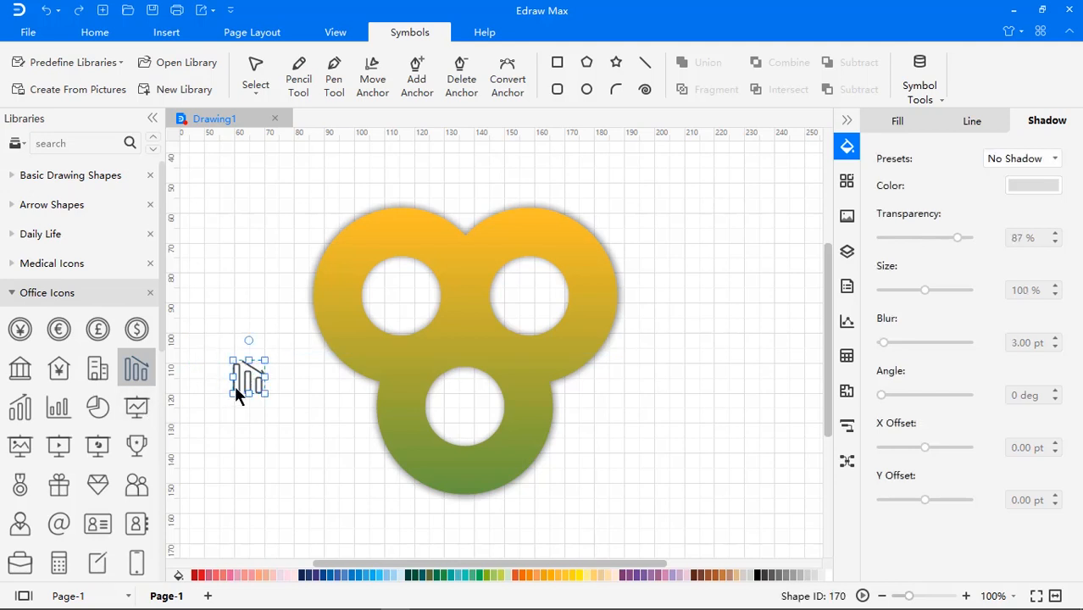
drag(248, 378, 400, 286)
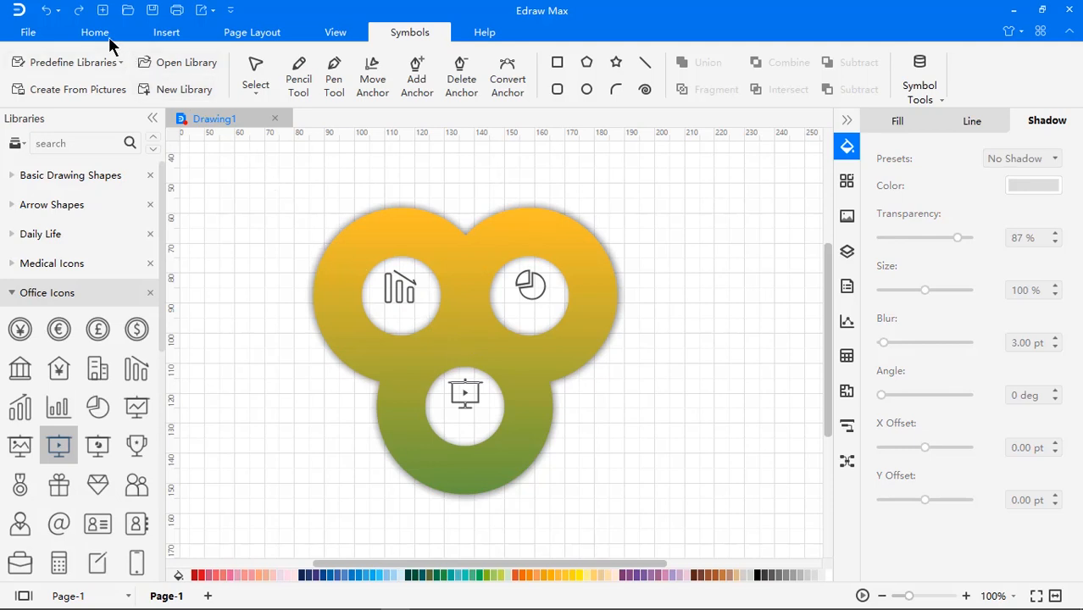
Draw an 'Add your text' label, copy it under the icons, then open File
click(94, 32)
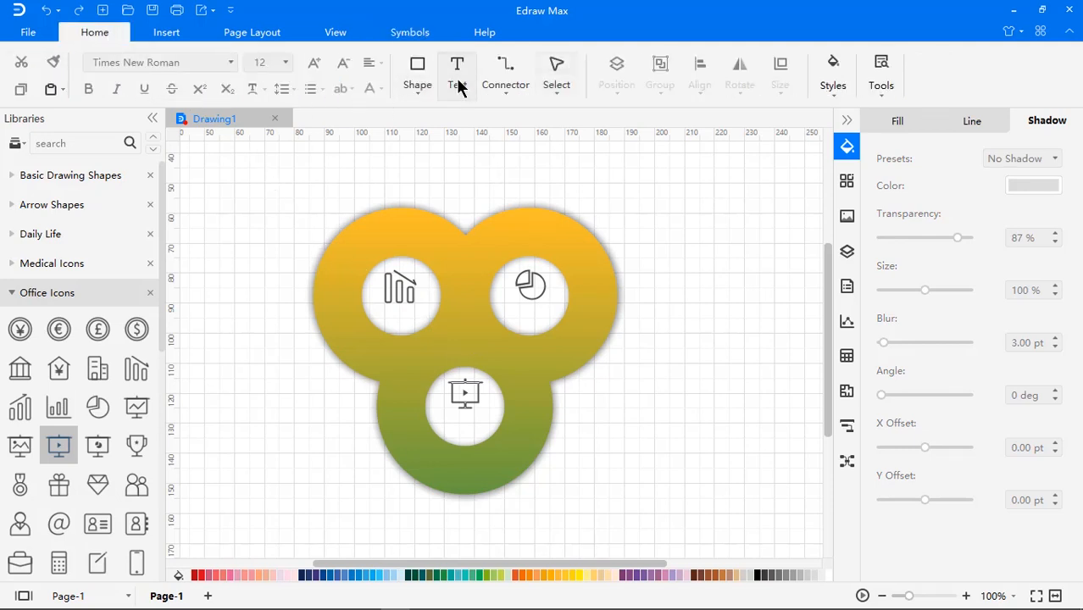
drag(627, 382, 714, 419)
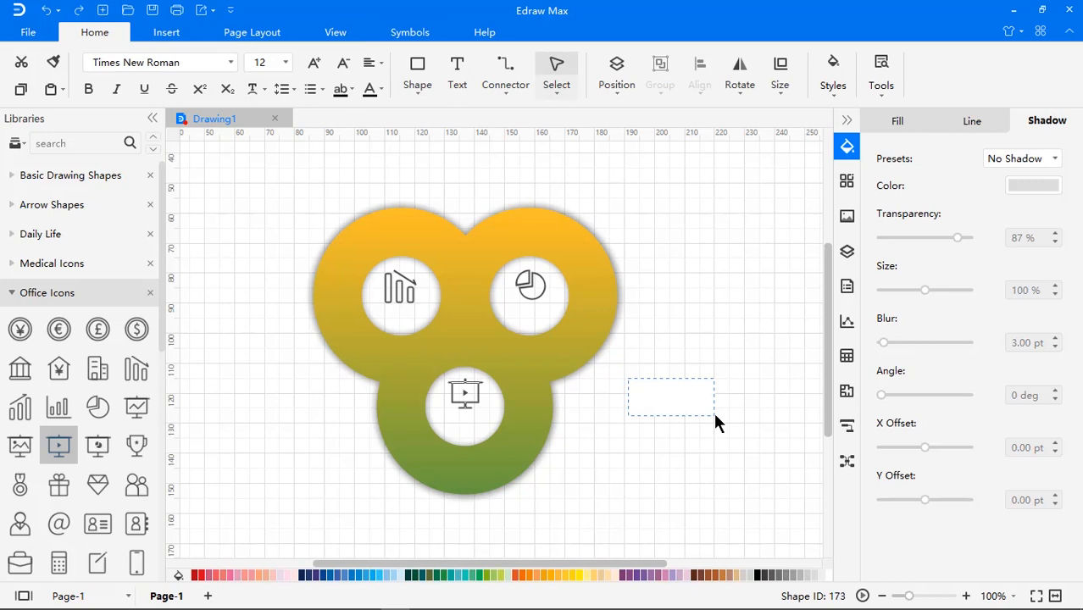
double_click(670, 398)
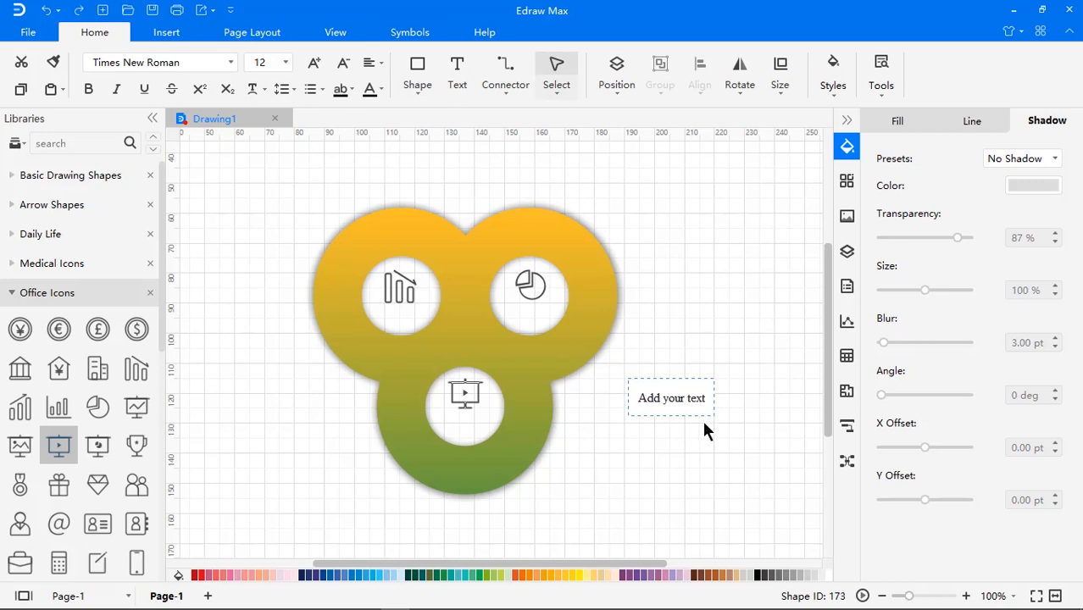
click(670, 397)
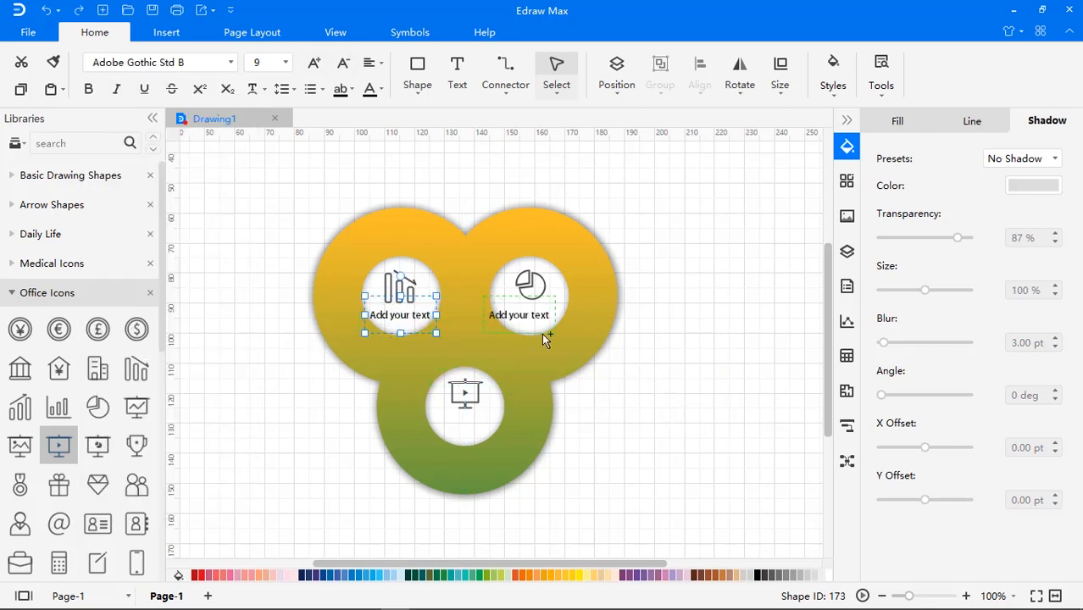
click(464, 394)
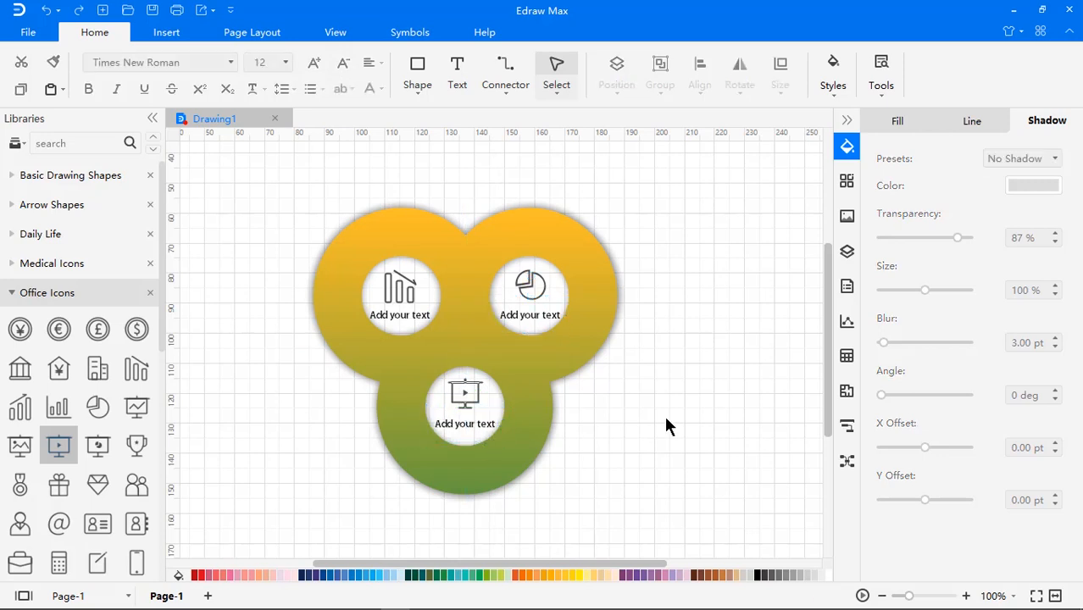
click(28, 32)
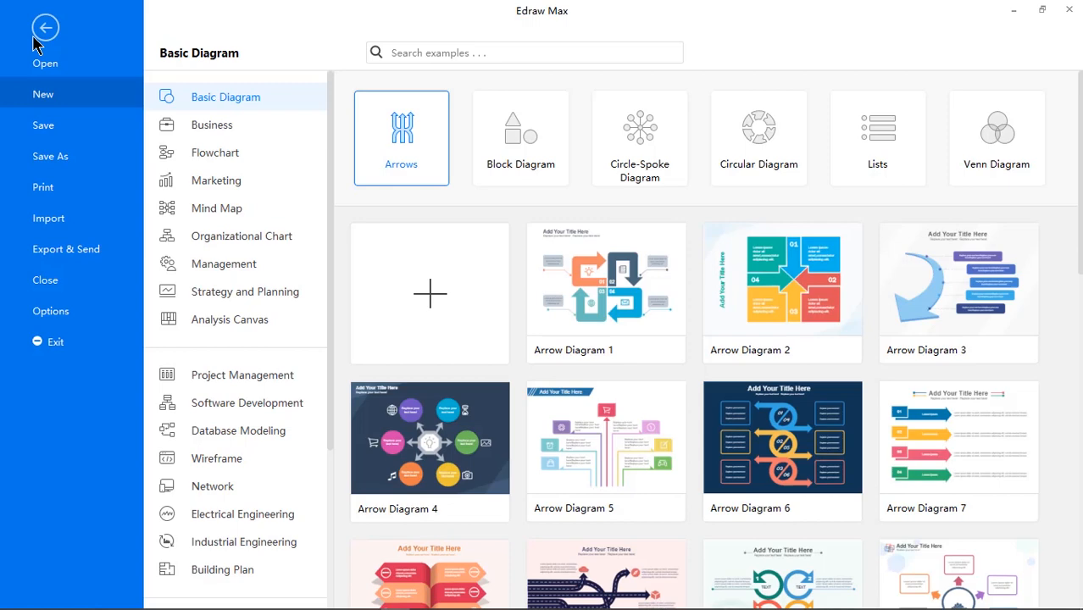
mouse_move(634, 175)
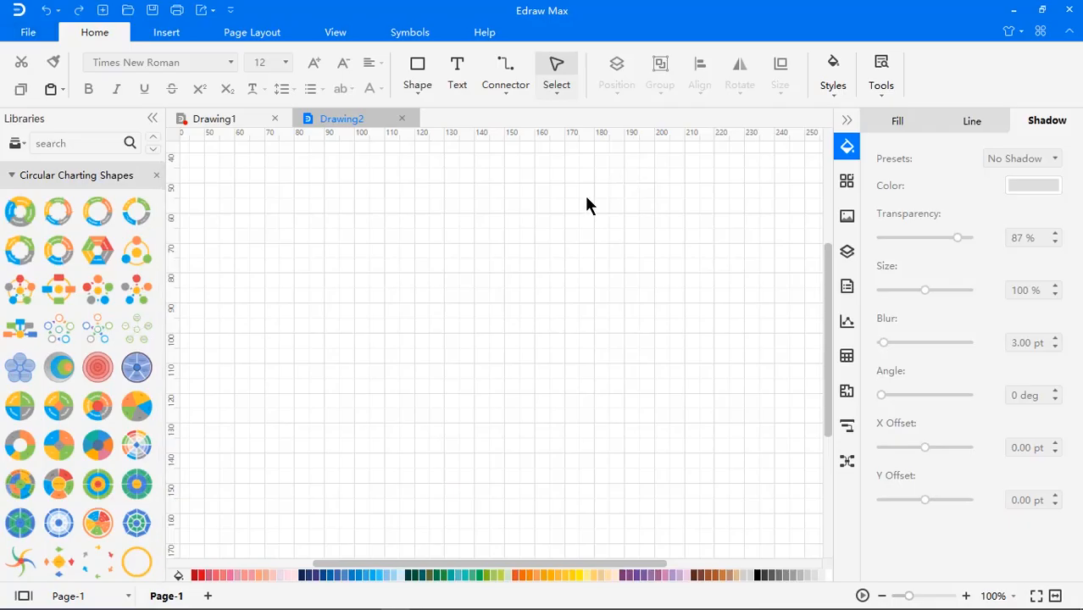
mouse_move(99, 293)
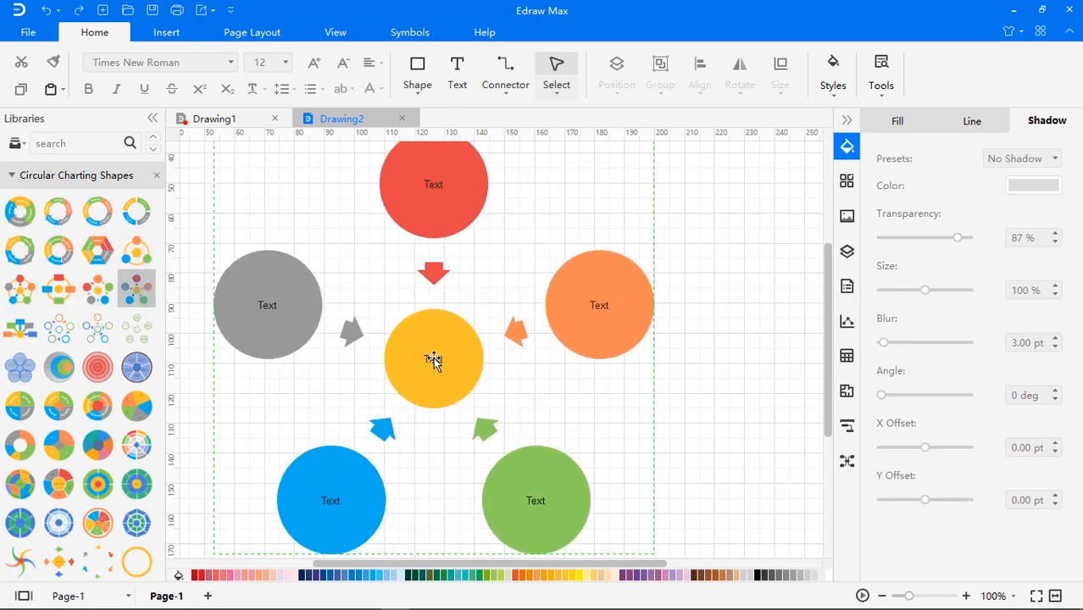
Set the circle-spoke diagram to eight surrounding circles and hide its arrows
click(434, 359)
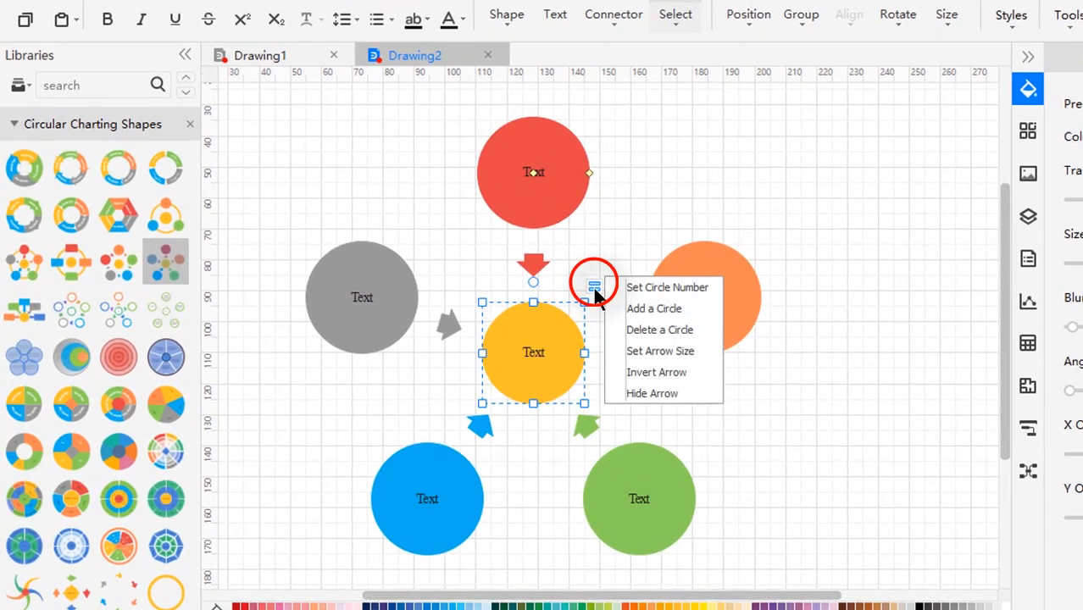
mouse_move(668, 288)
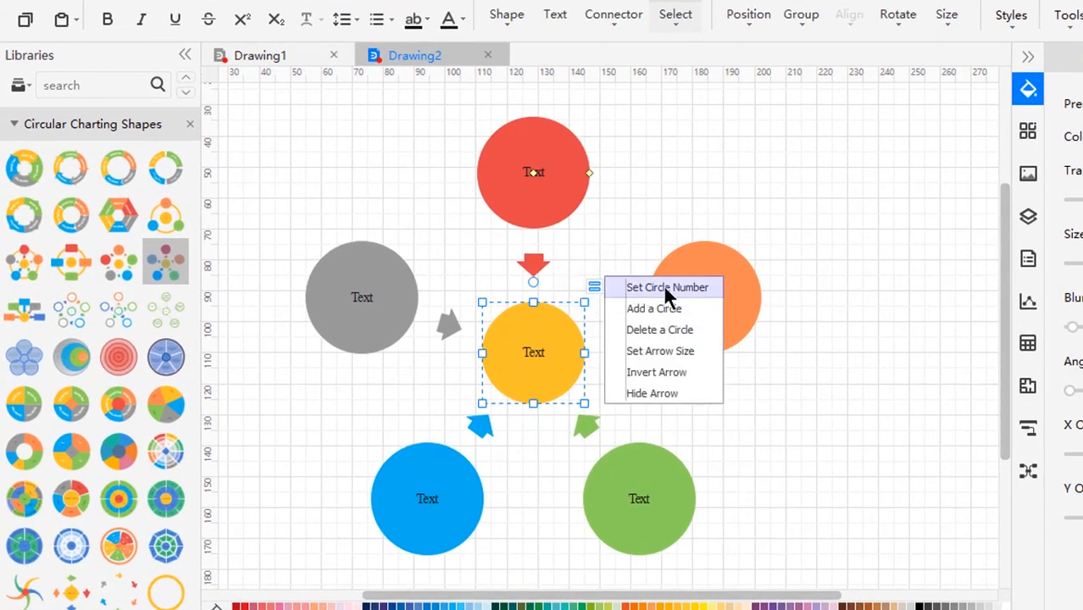
click(667, 288)
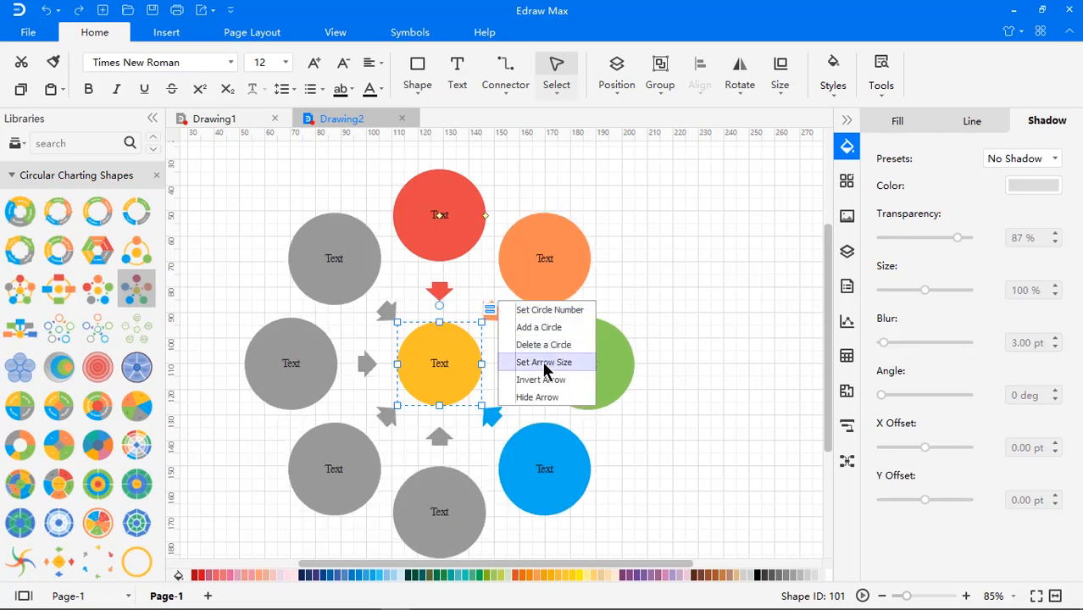
click(544, 362)
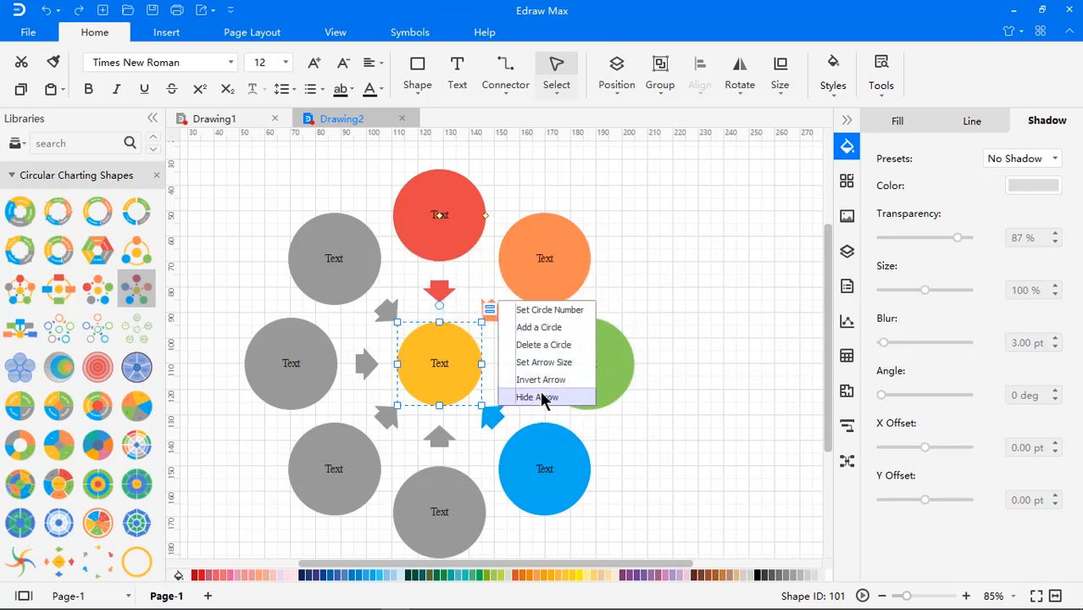
click(535, 397)
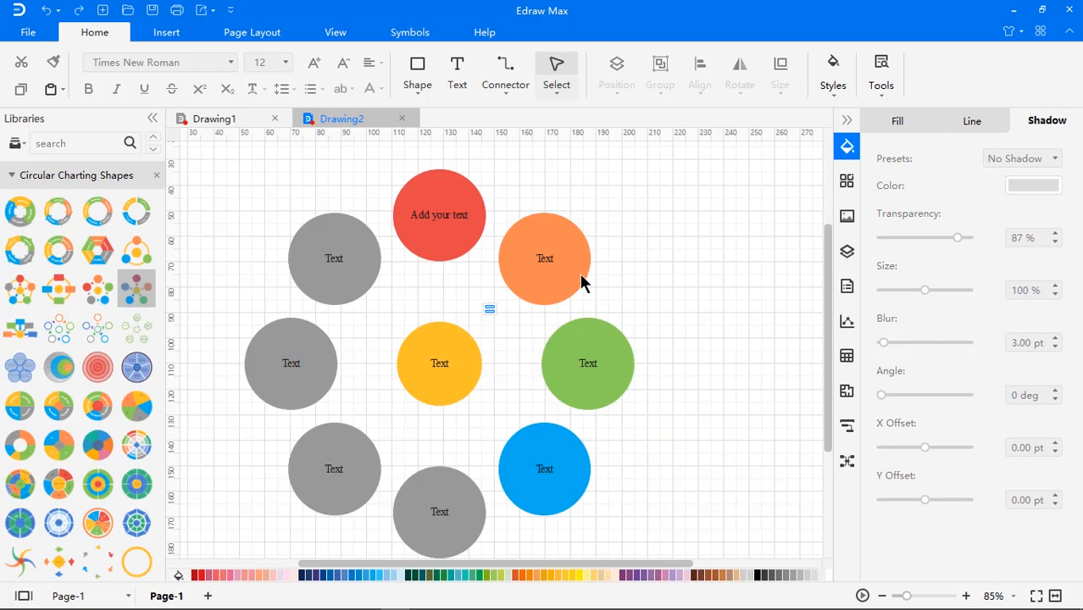
Make the upper-right circle blue with an outer shadow (70% transparency, 109% size), then open File
click(546, 258)
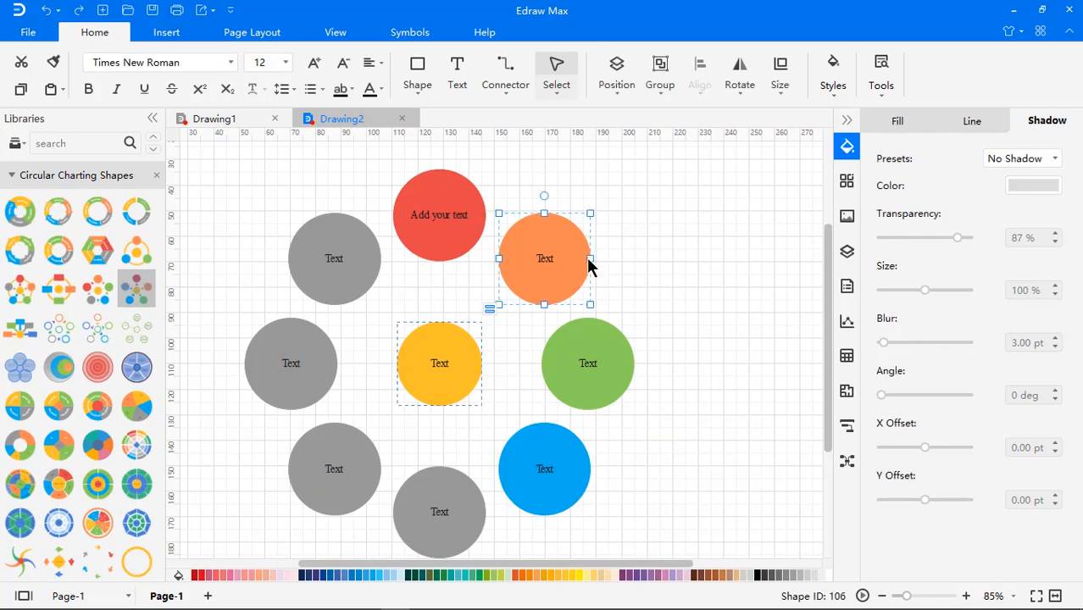
click(897, 121)
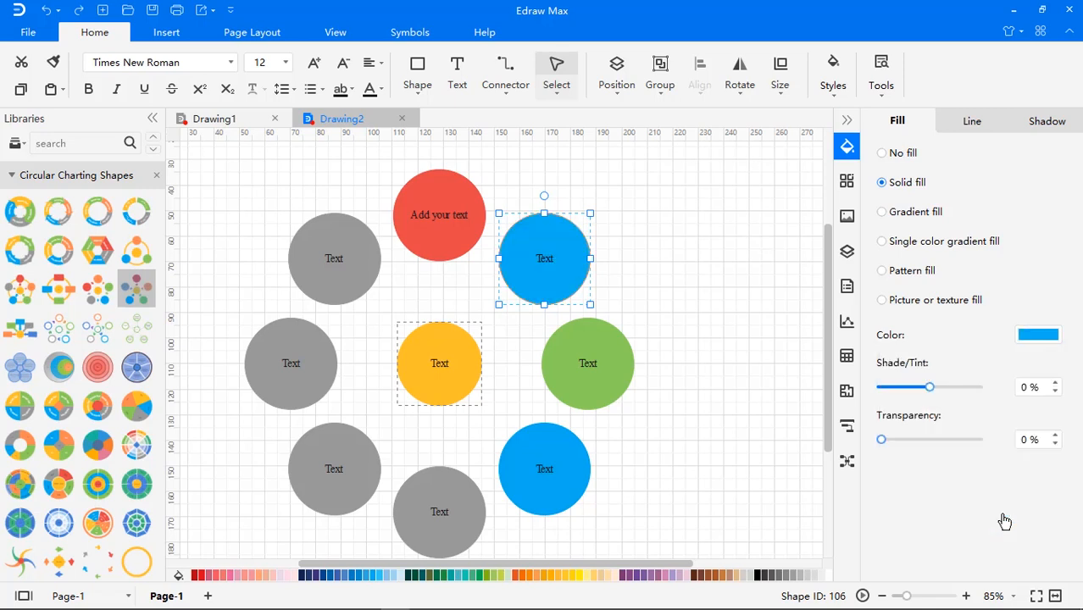
click(1047, 121)
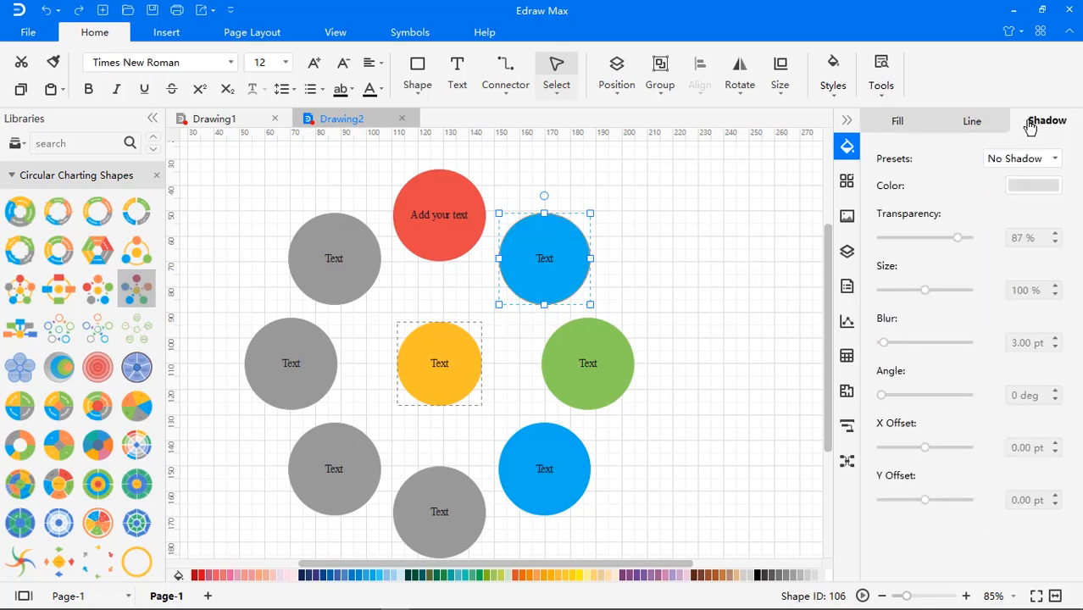
click(1021, 158)
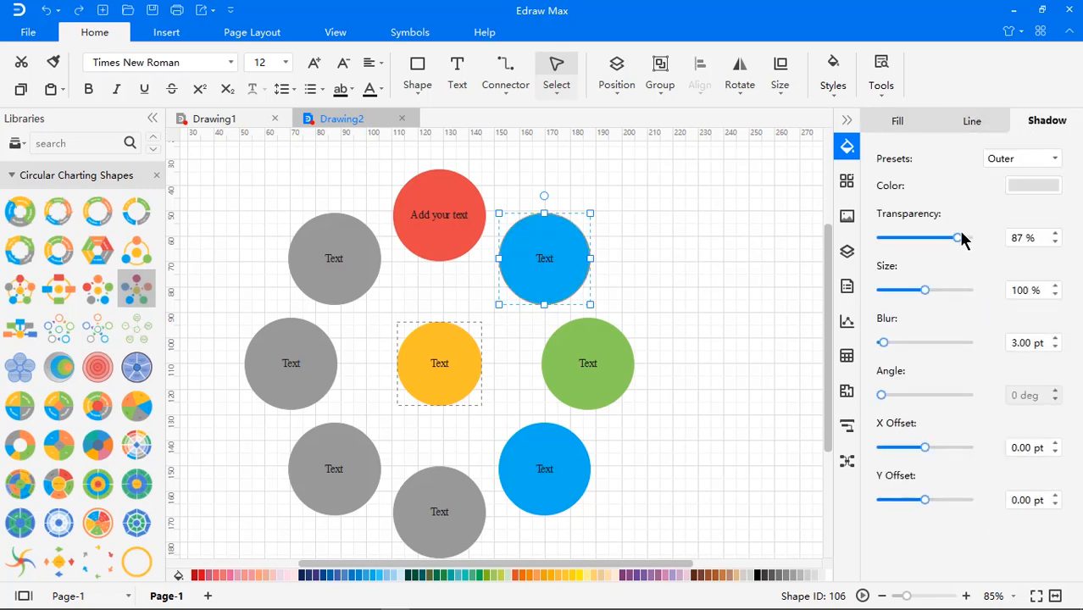
drag(958, 238, 941, 238)
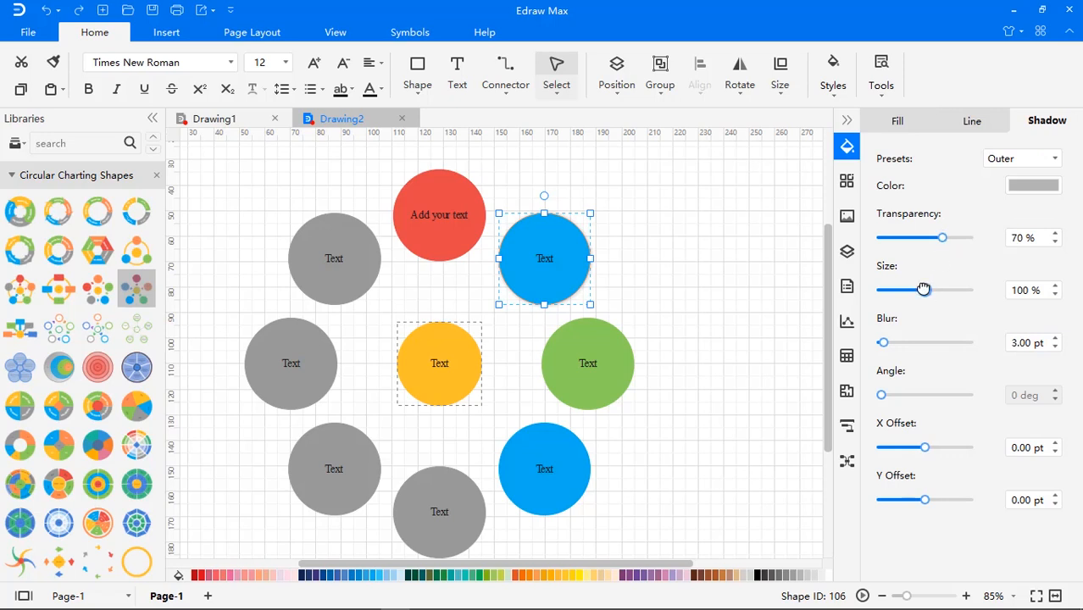
drag(924, 290, 929, 290)
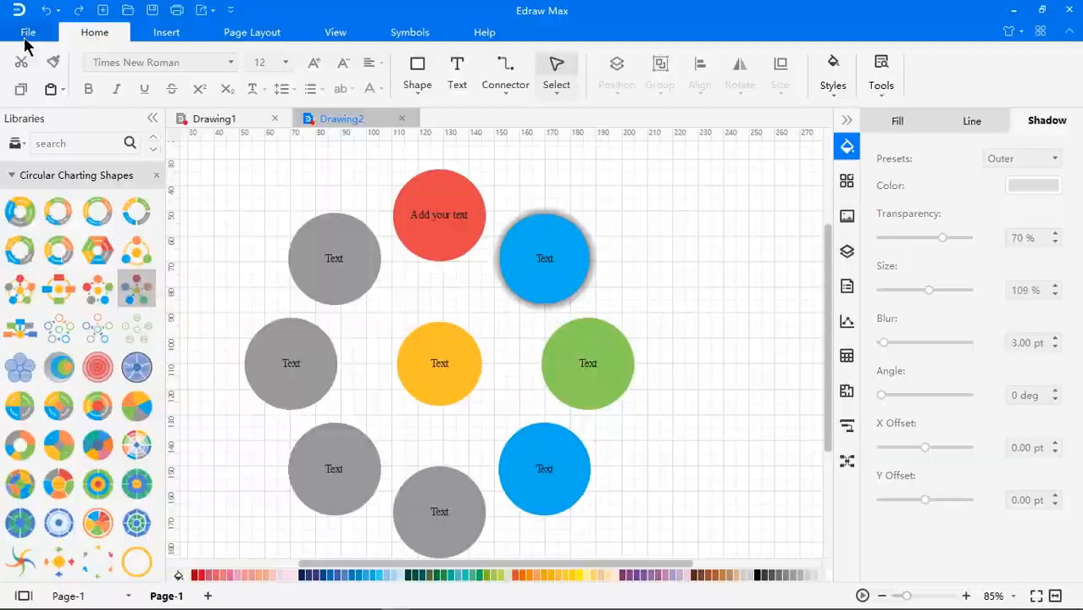
click(28, 32)
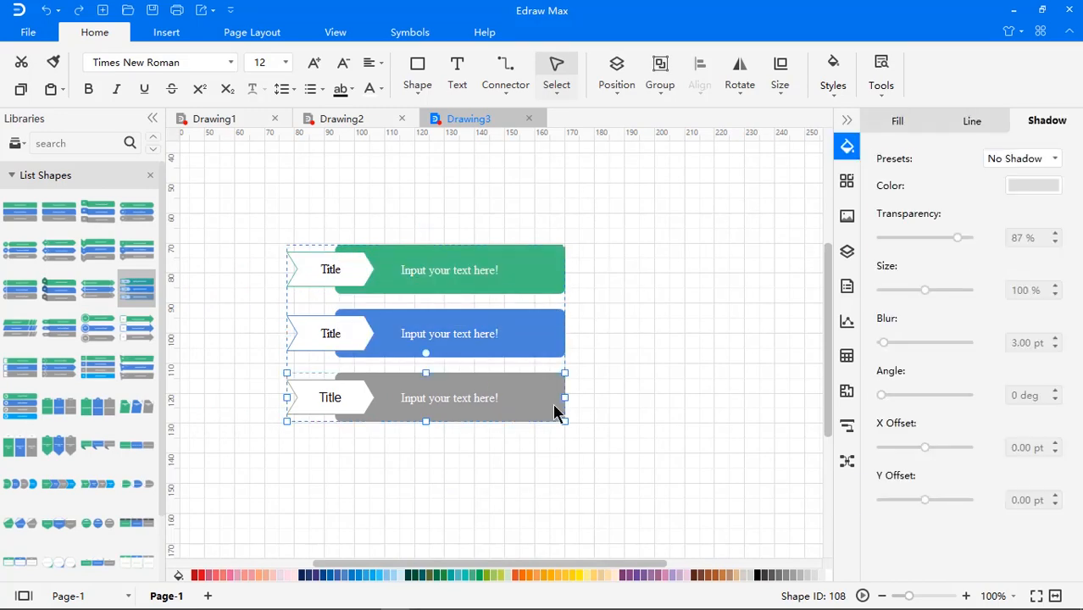
Start a new Venn diagram drawing from the template gallery
click(898, 120)
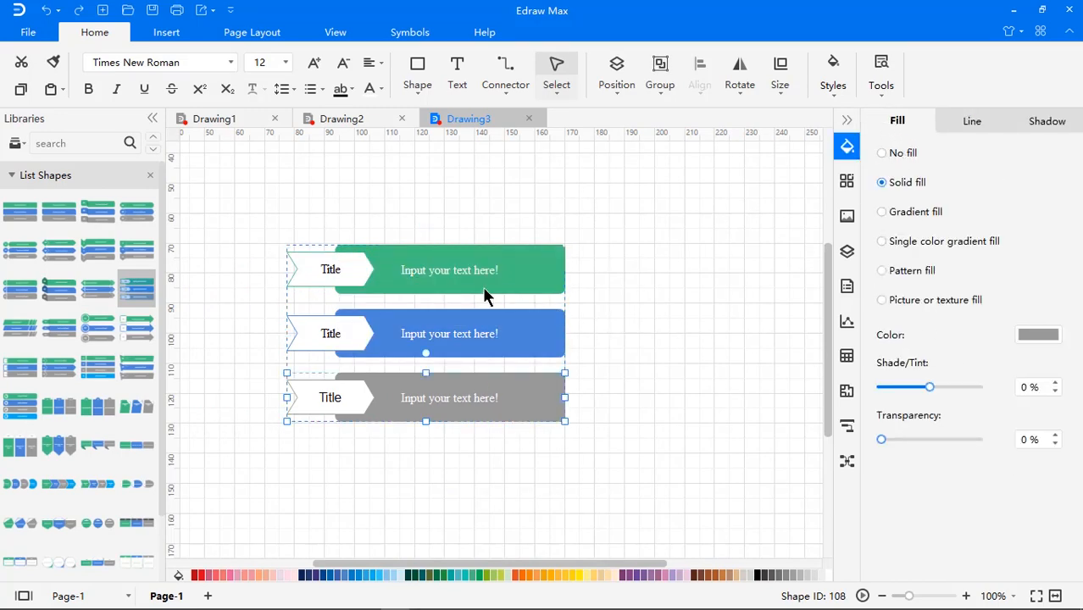
click(28, 32)
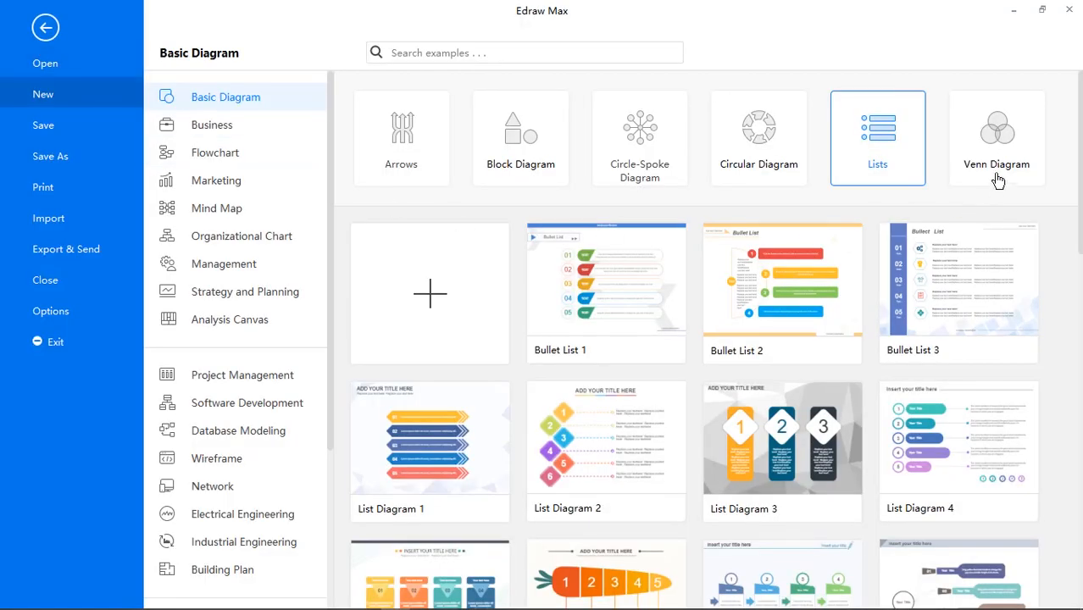
click(997, 138)
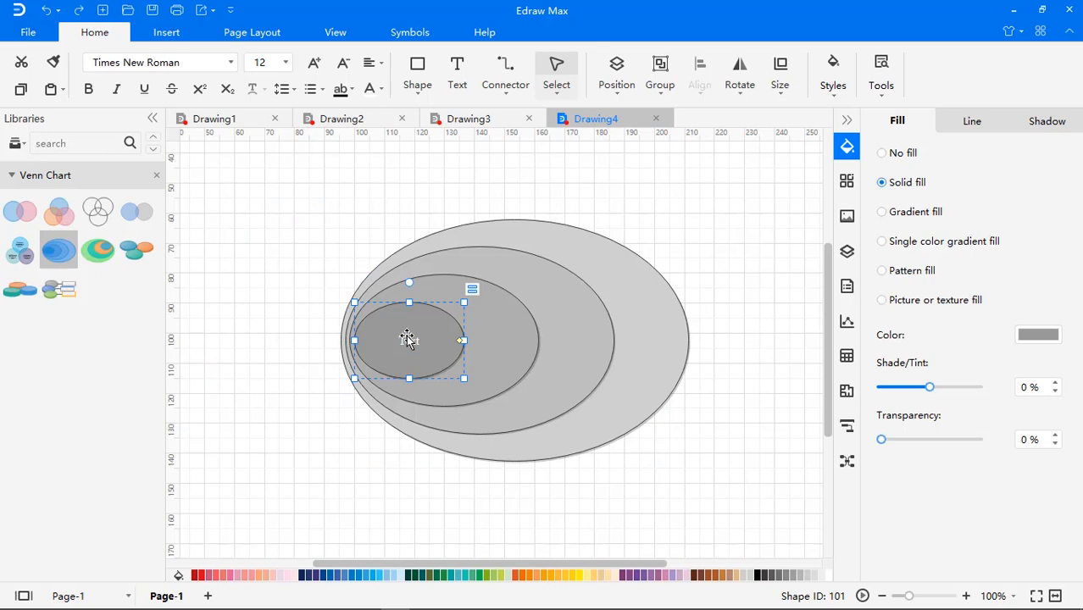
Add another ring to the Venn chart and shrink the ring step size below 100
click(472, 289)
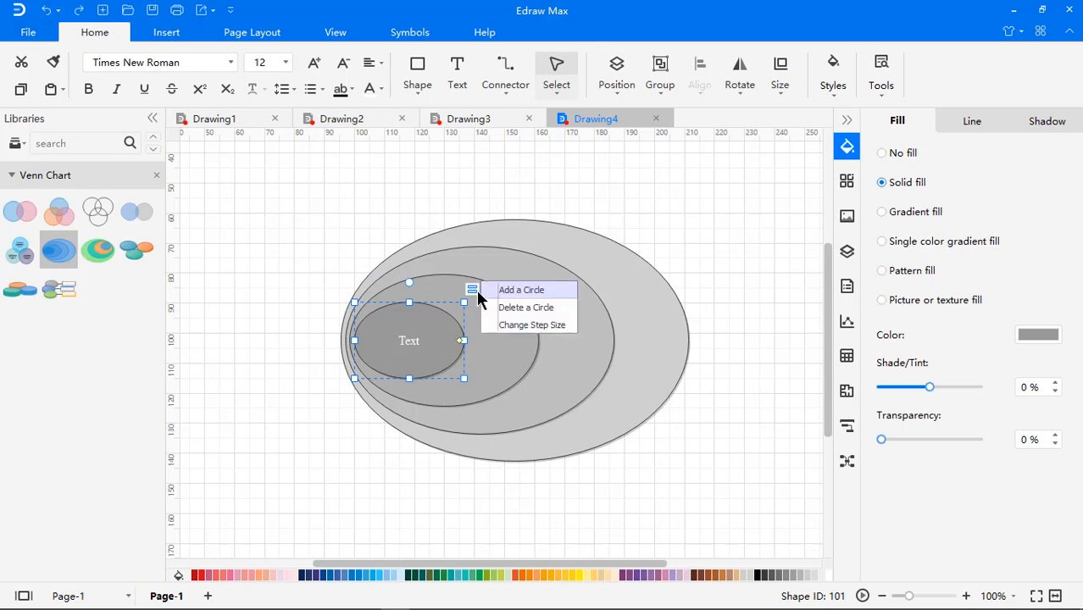
click(522, 290)
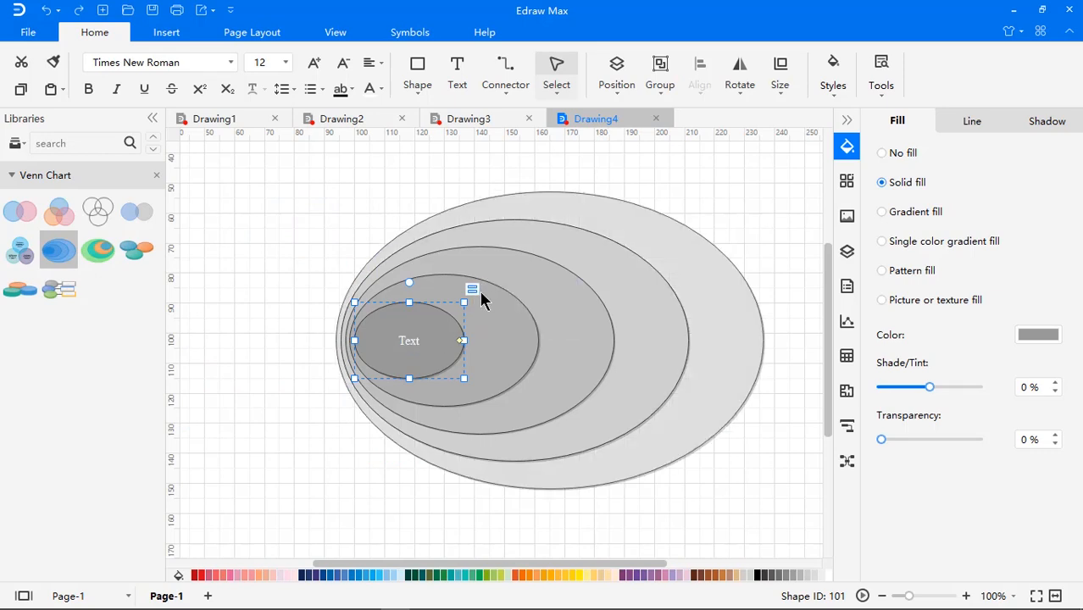
click(472, 290)
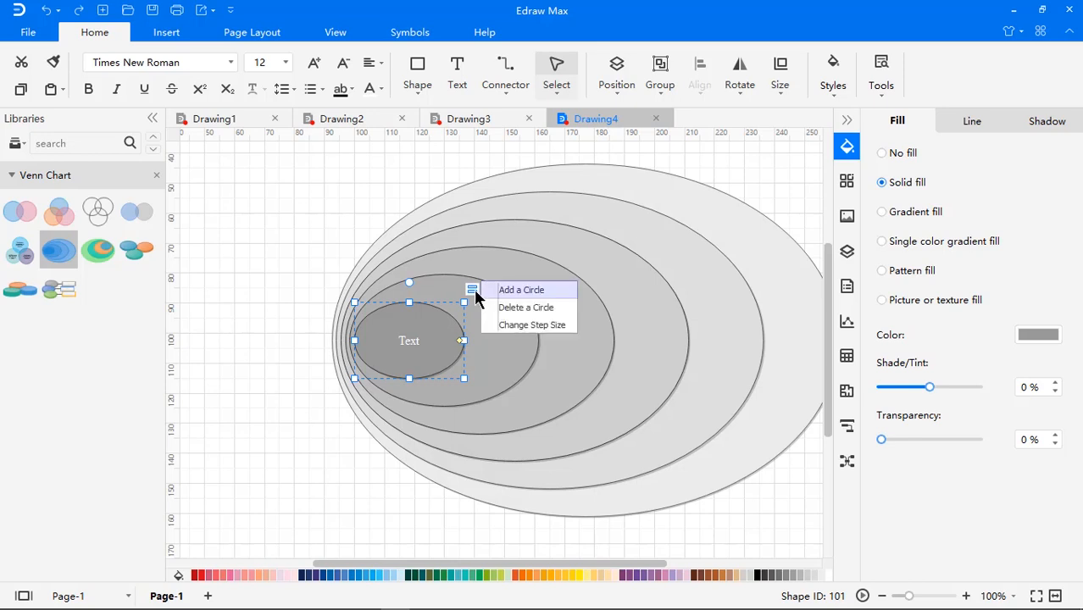
click(533, 325)
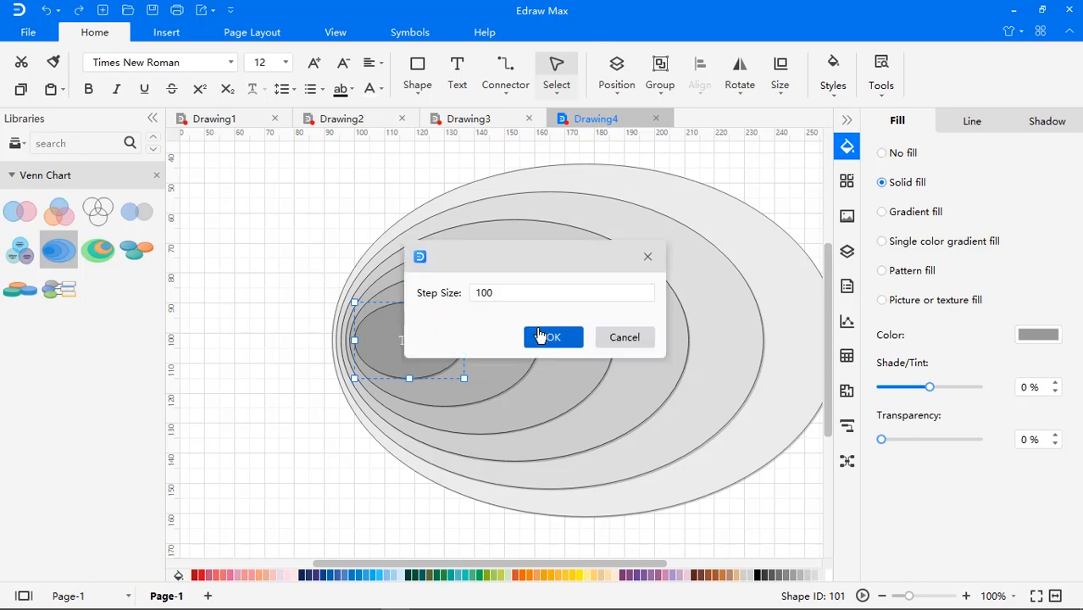
triple_click(562, 293)
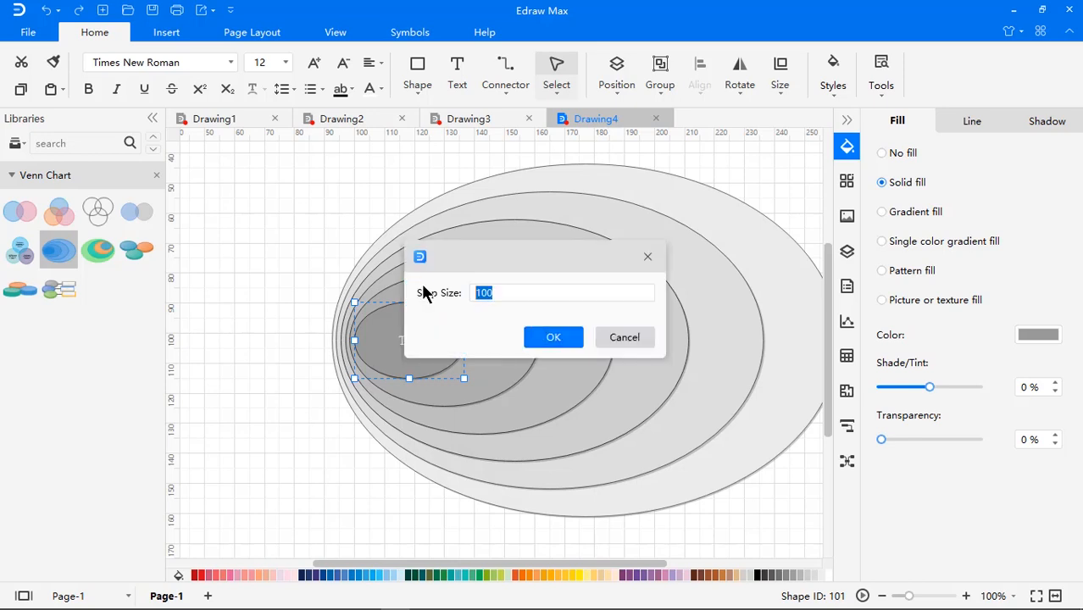
click(553, 337)
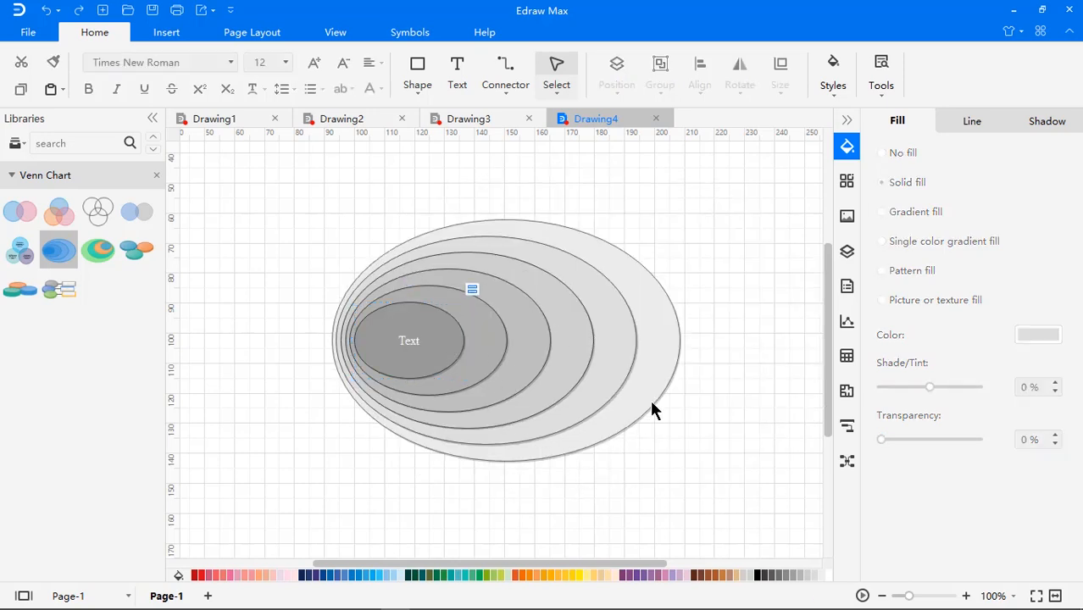
mouse_move(553, 400)
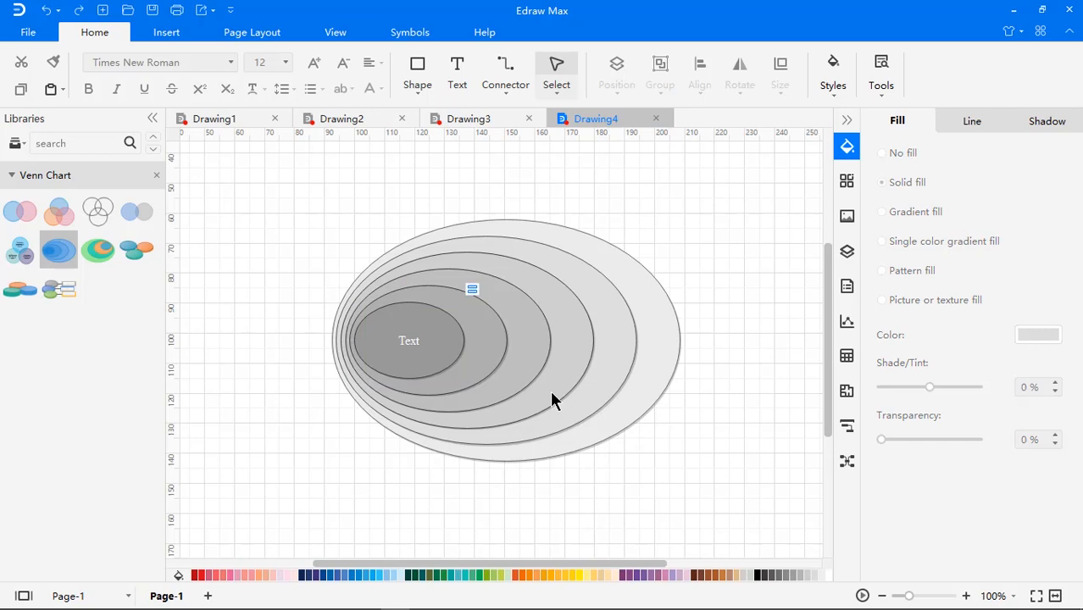
mouse_move(354, 343)
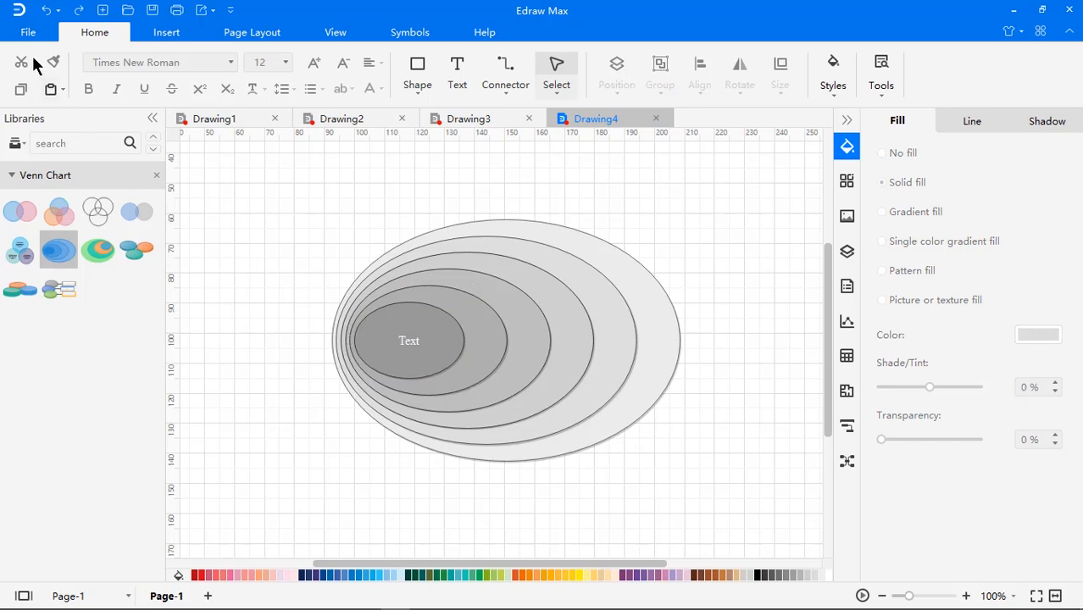
Open the Venn Diagram 6 template as a new drawing
click(28, 31)
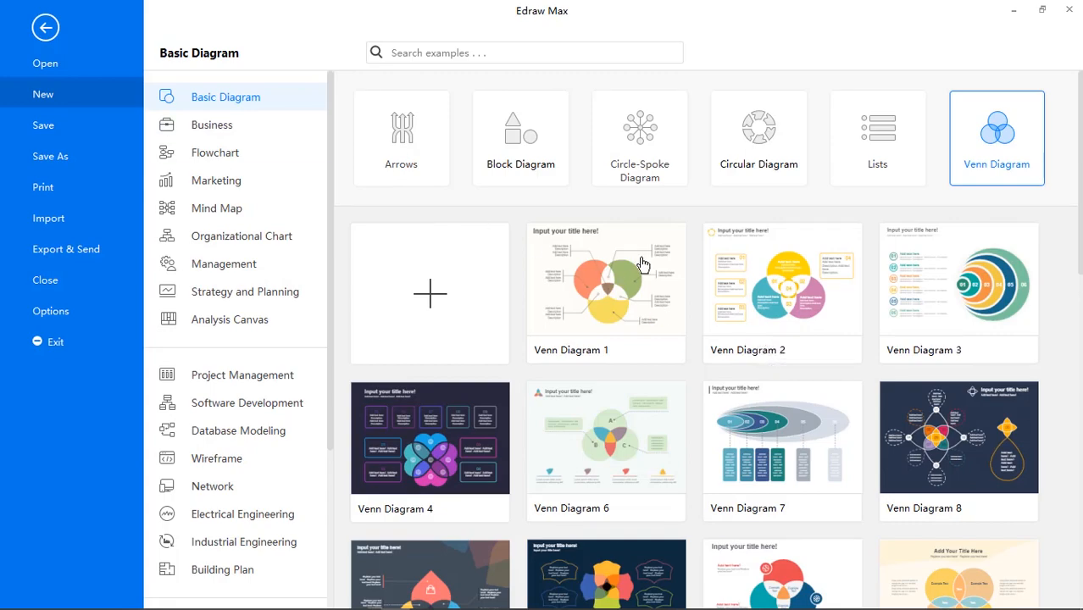
scroll(down, 3)
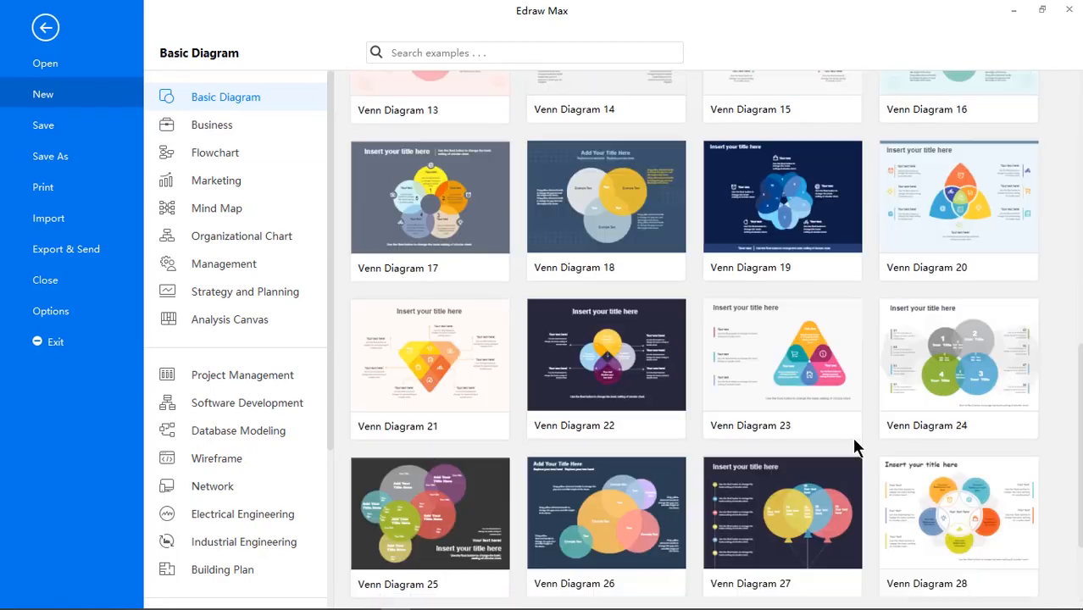
scroll(up, 3)
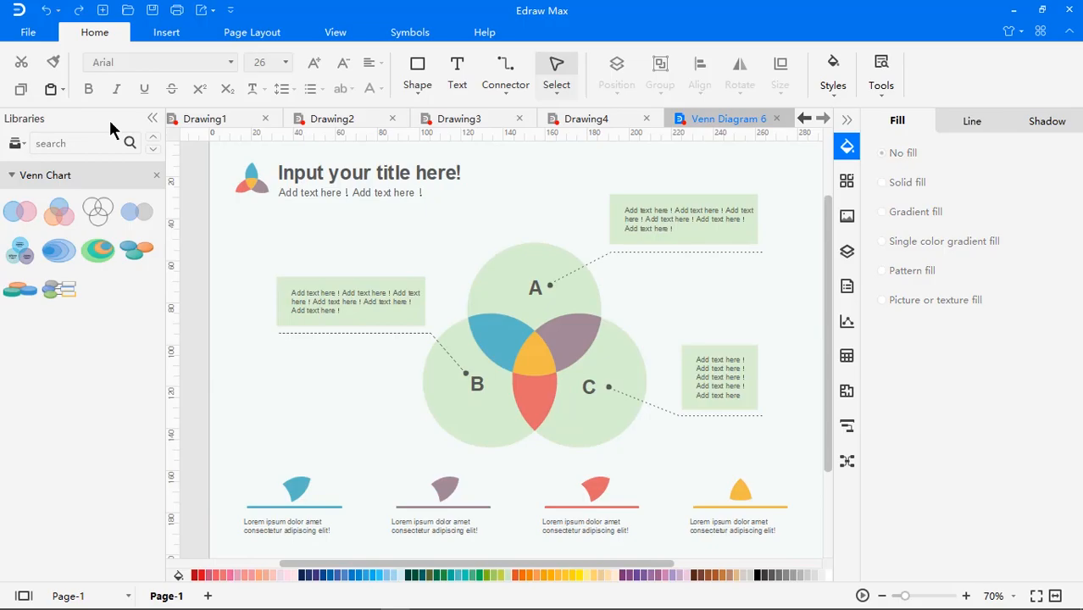
Bring up the Office format options under Export & Send
click(28, 32)
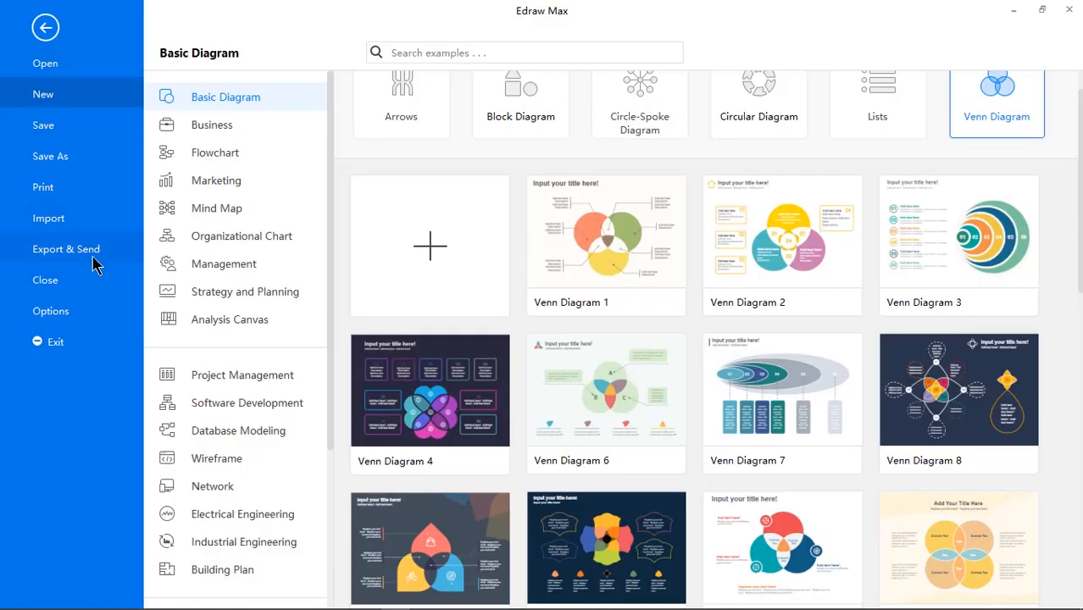
click(66, 249)
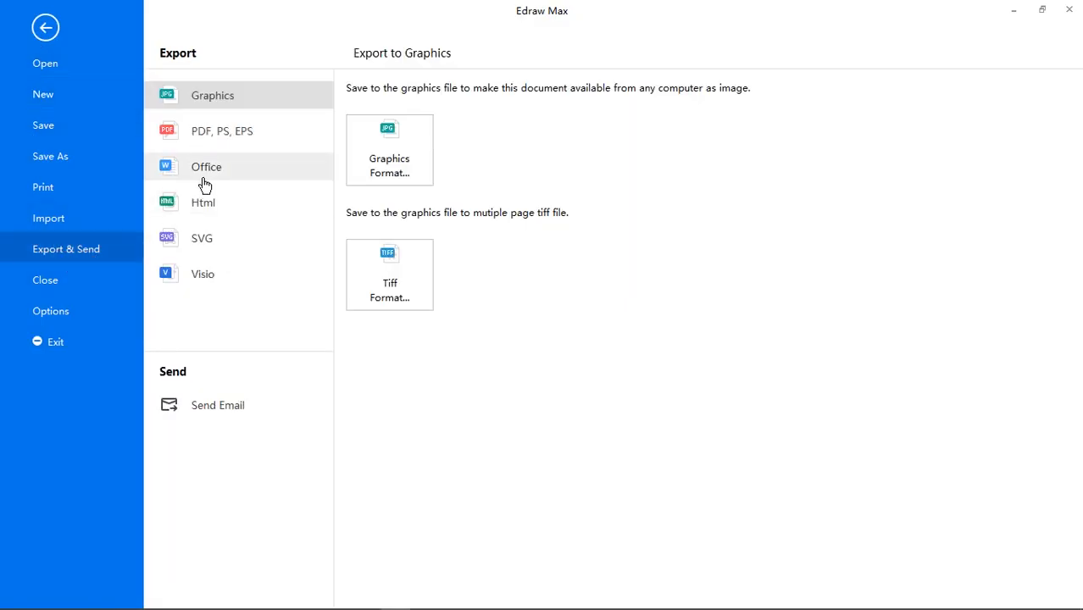
mouse_move(218, 171)
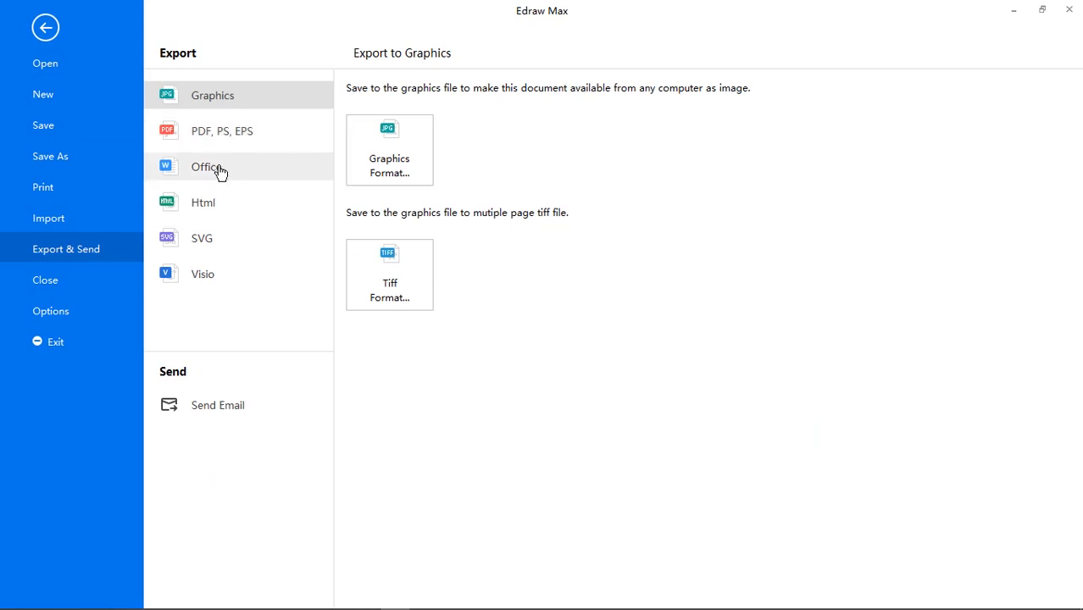
mouse_move(222, 175)
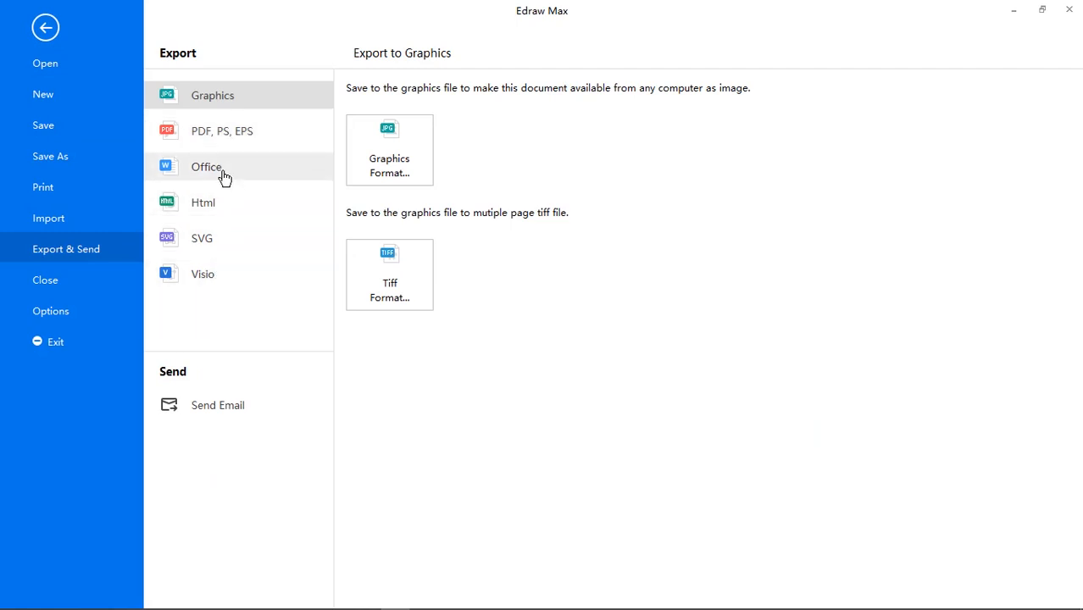
click(206, 167)
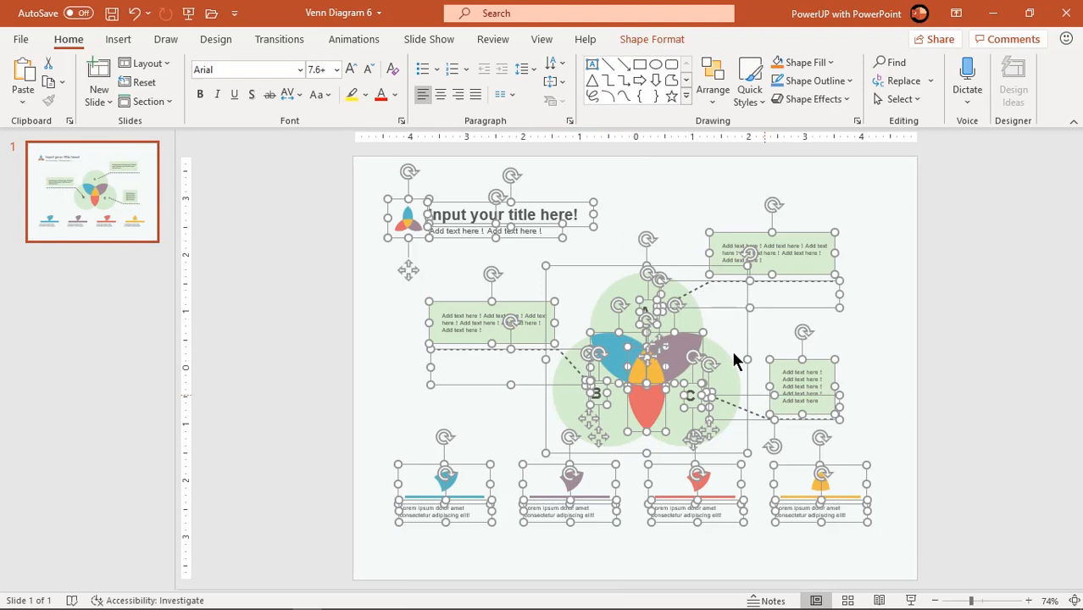
Select a word in the exported slide's title and replace it with 'Add'
double_click(475, 214)
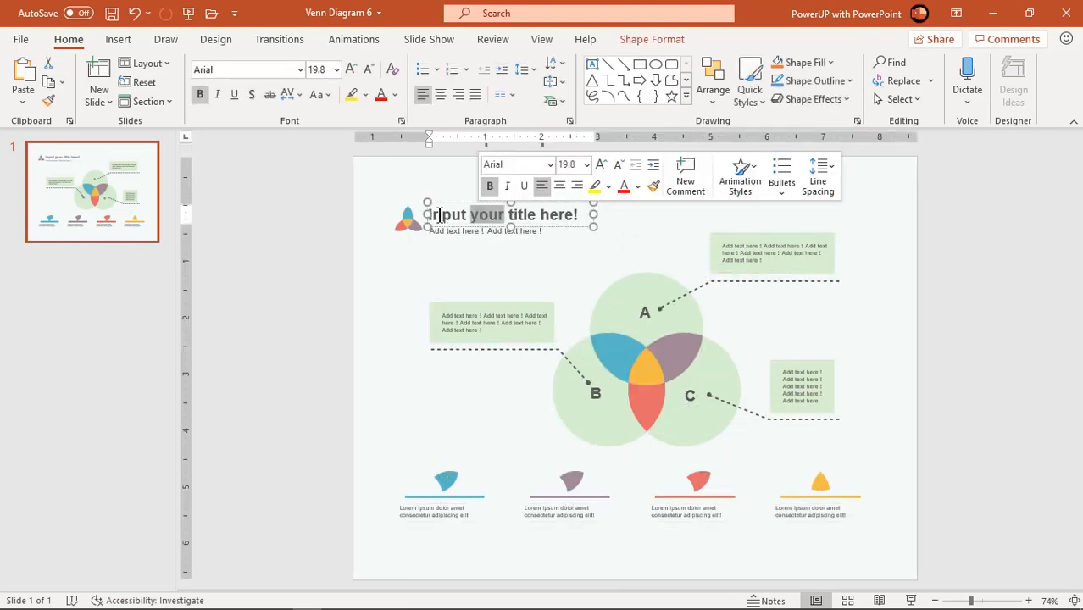
text(Add)
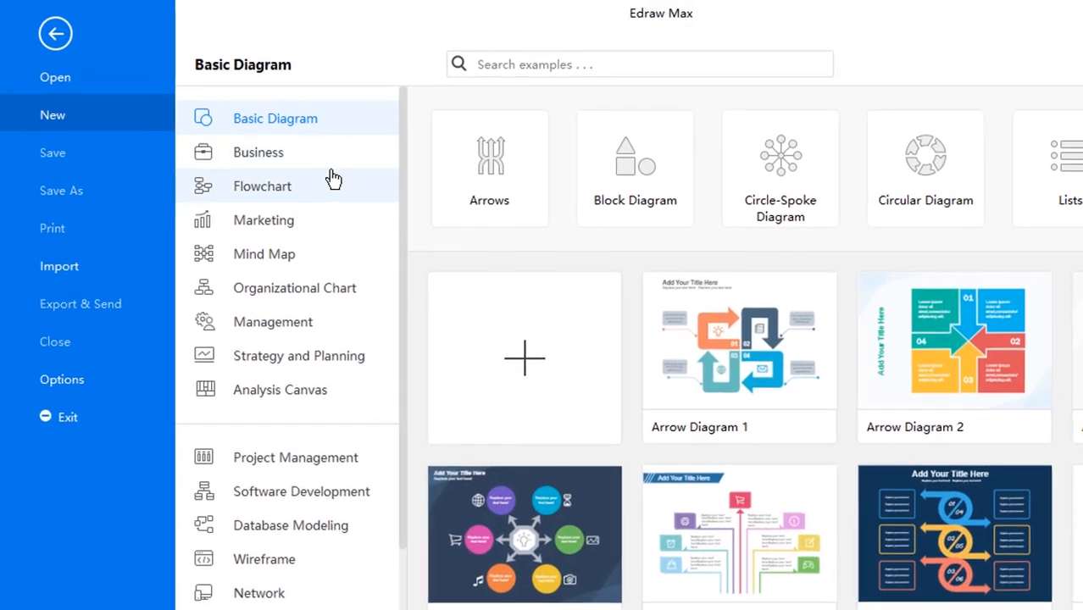
Create a blank drawing from the Business > Enterprise Architecture templates
click(257, 152)
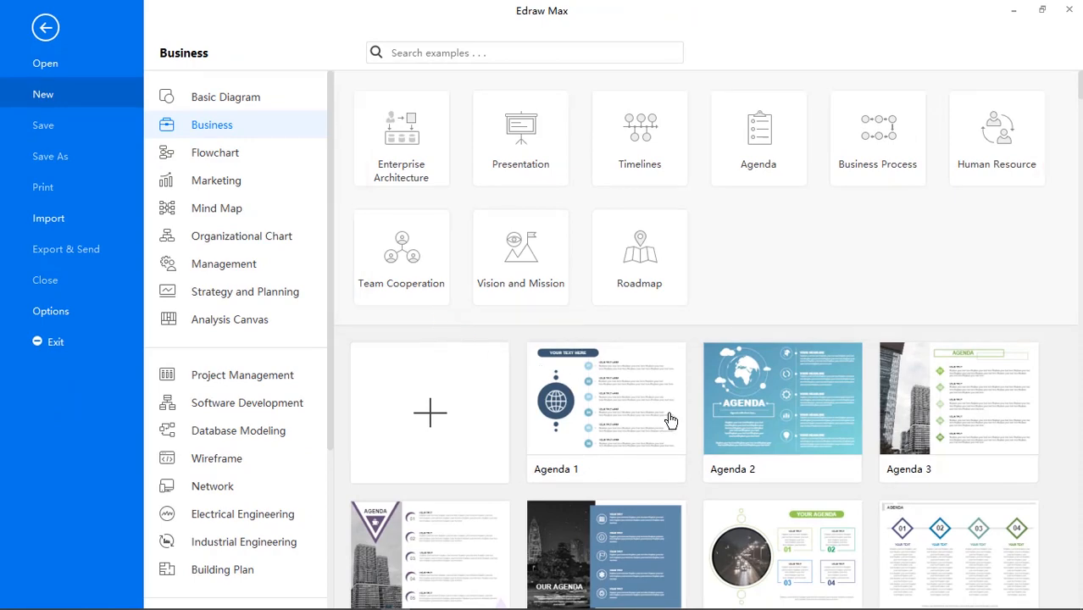
scroll(down, 3)
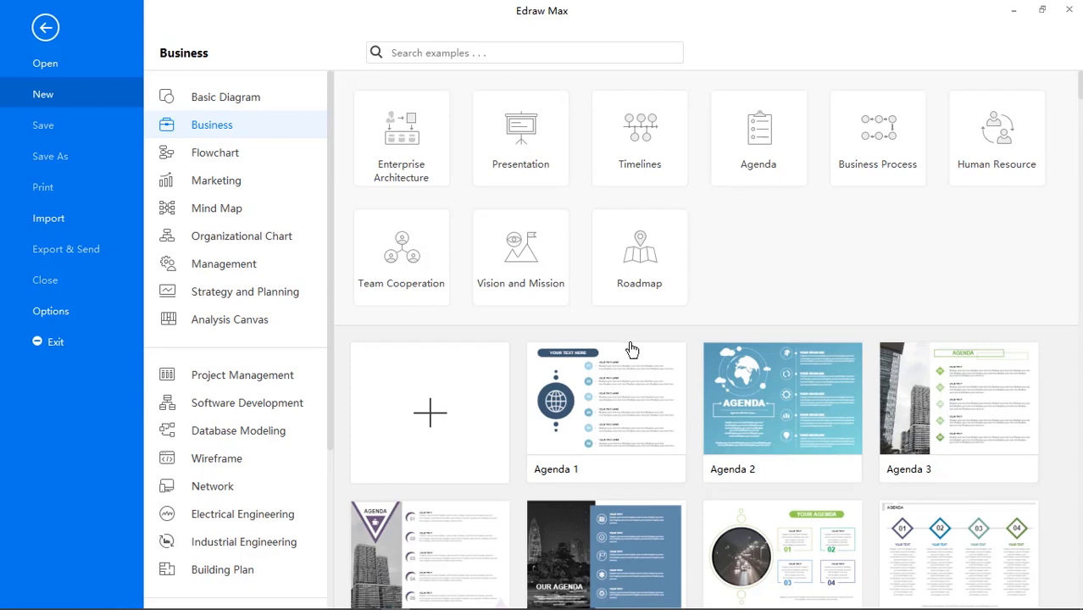
click(401, 138)
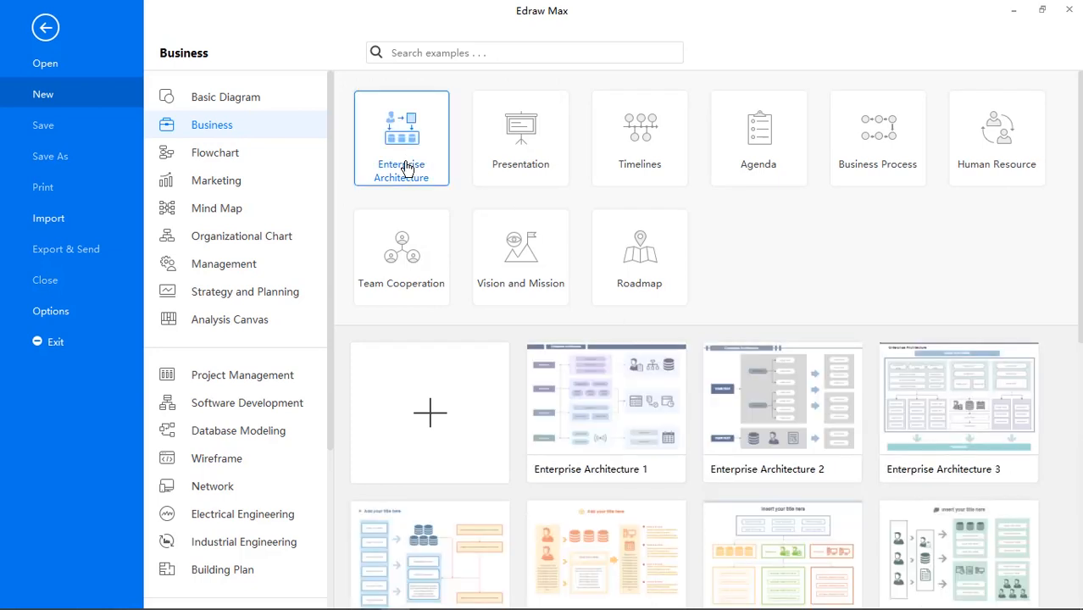
click(430, 412)
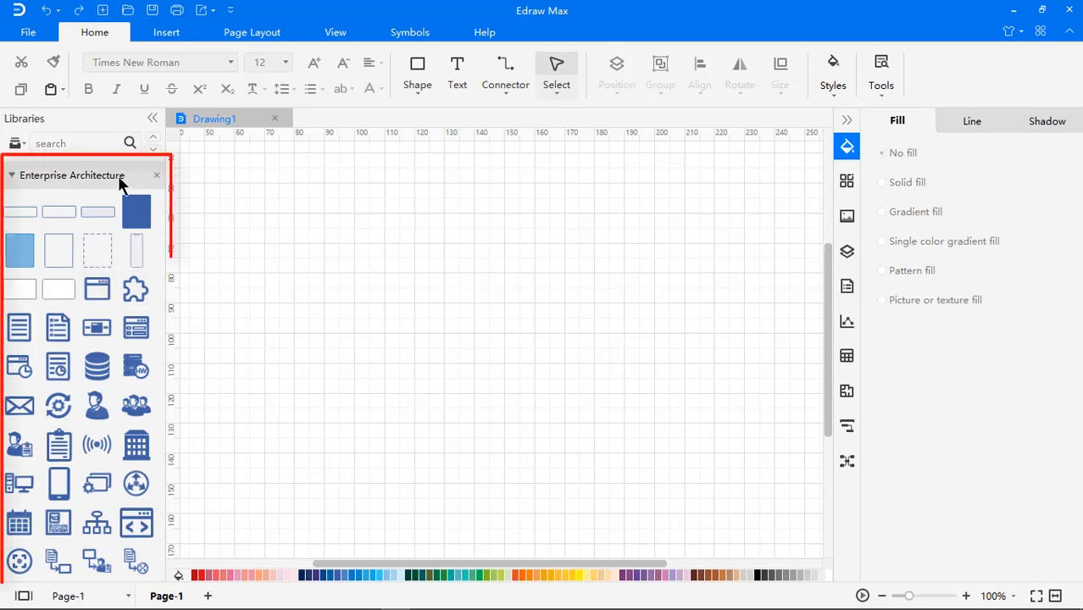
Place a person icon, link the icons in a loop back to it, and start the title
drag(96, 405, 326, 233)
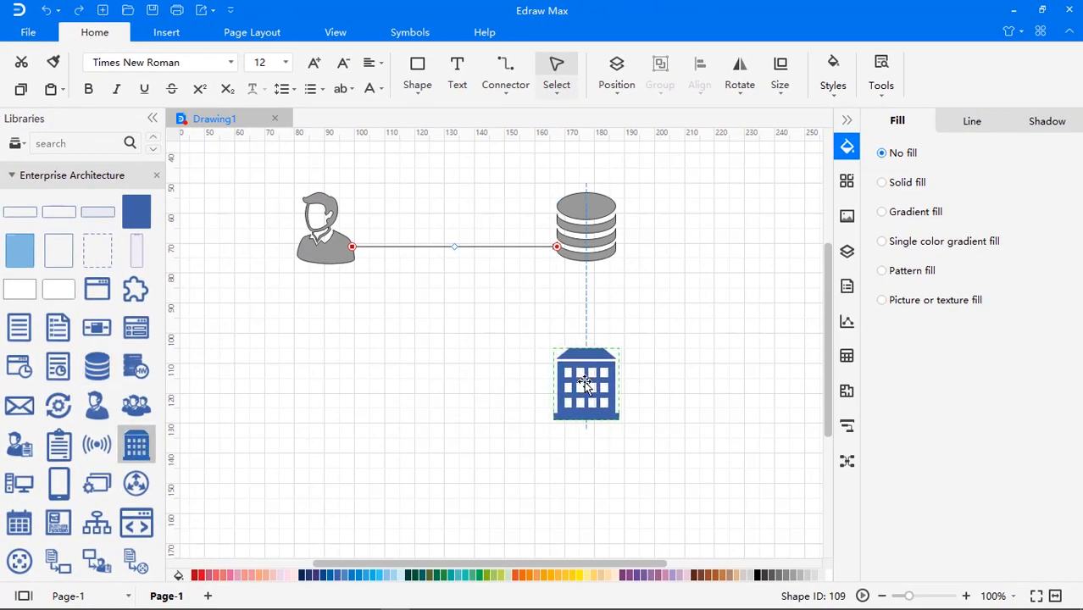
click(881, 183)
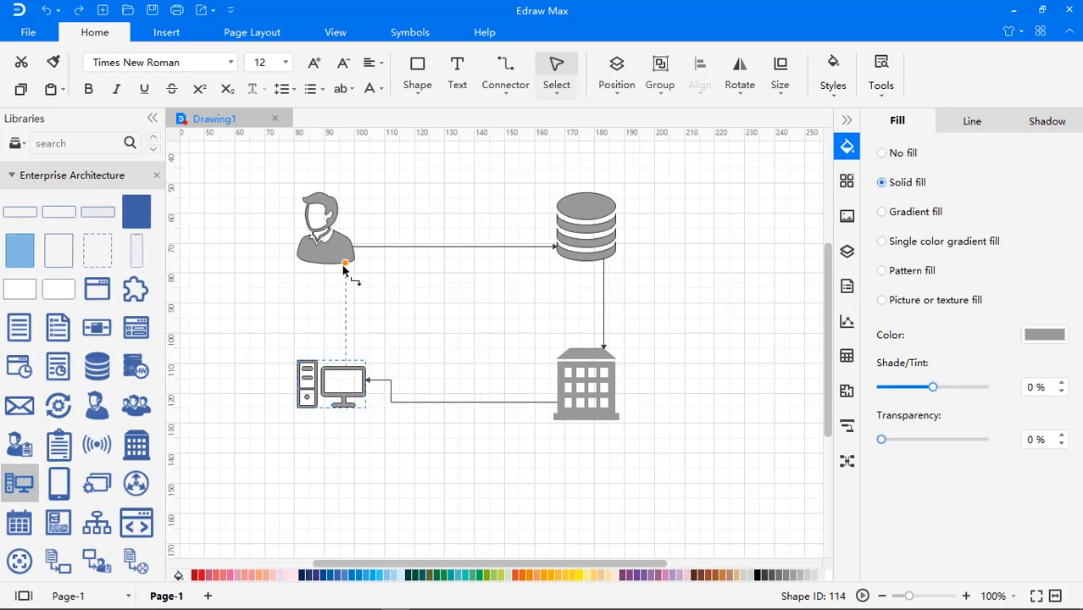
click(368, 443)
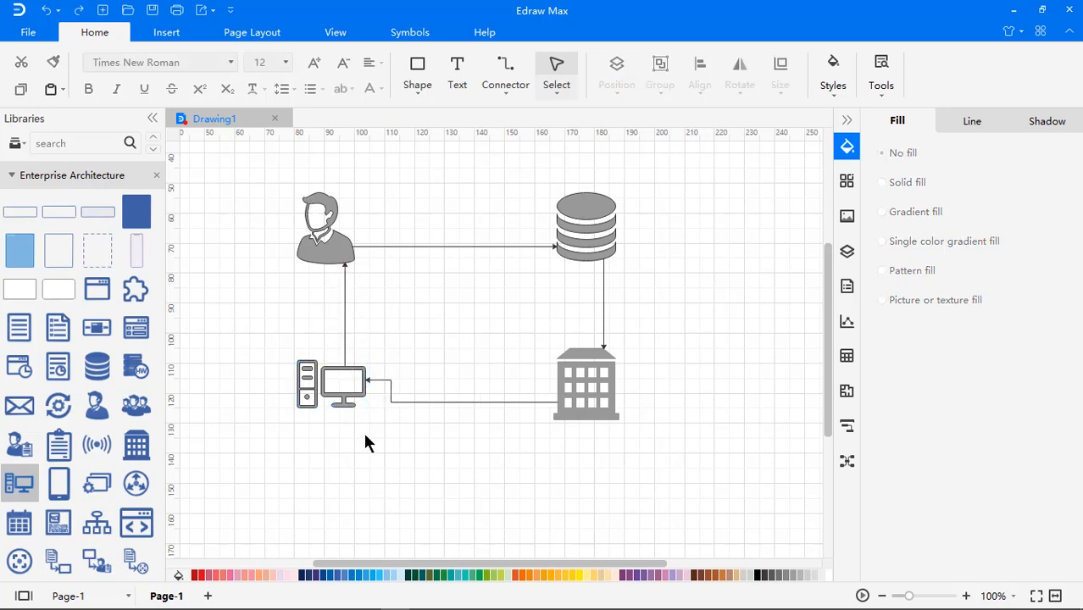
click(324, 225)
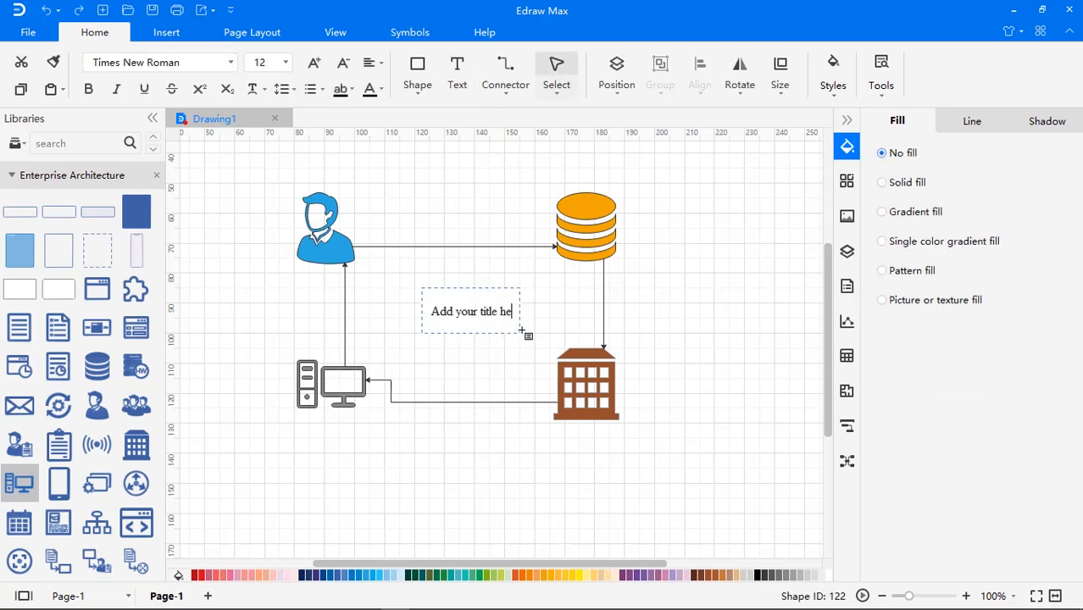
Finish the cycle diagram's title and return to the document options for a new drawing
click(28, 32)
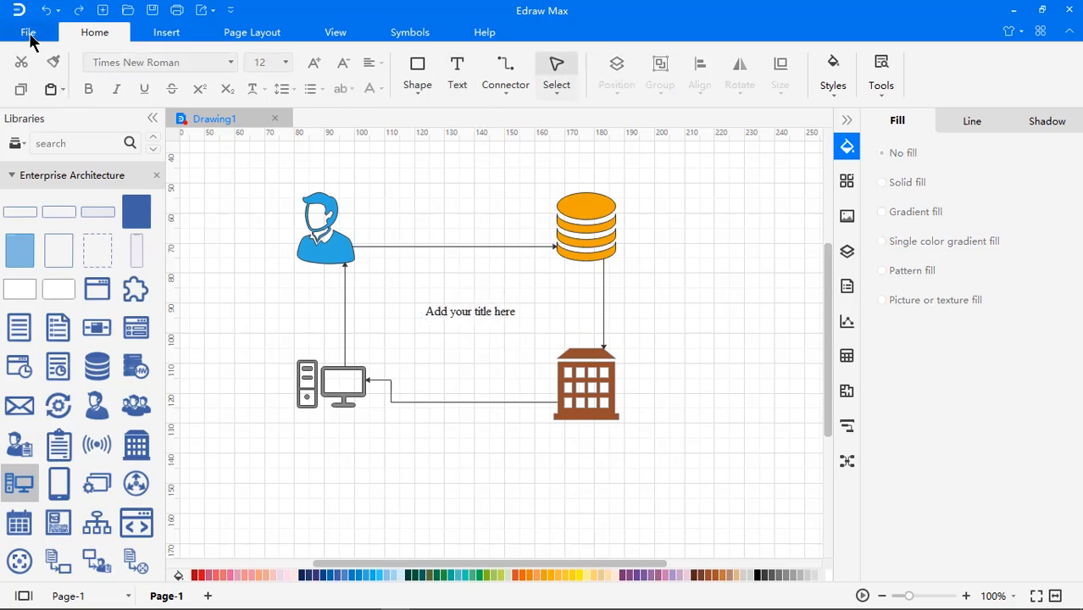
click(28, 32)
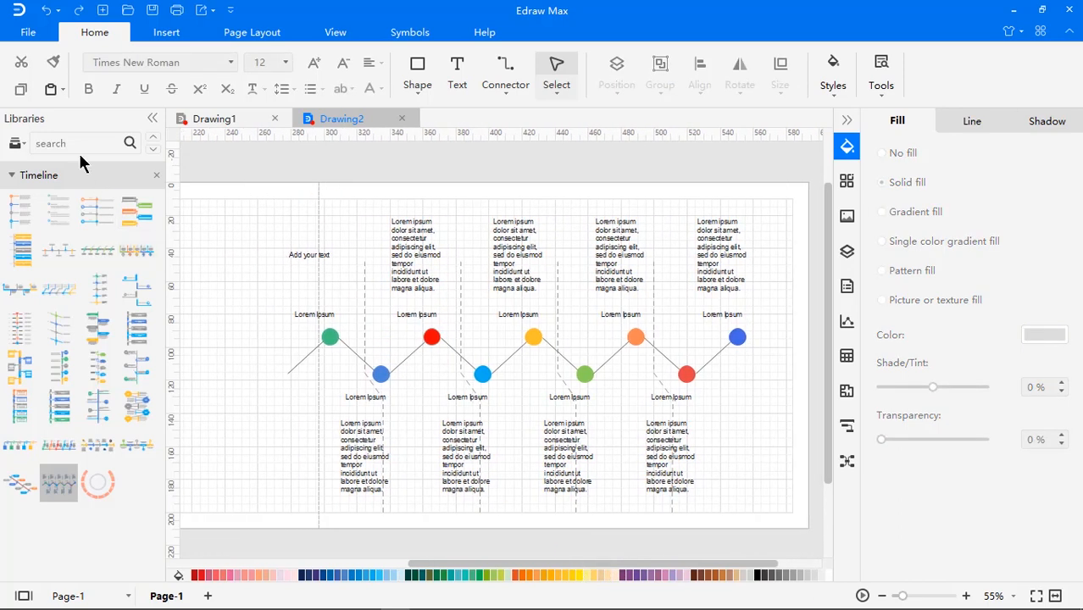
Open a Business Process steps template as a new drawing
click(27, 33)
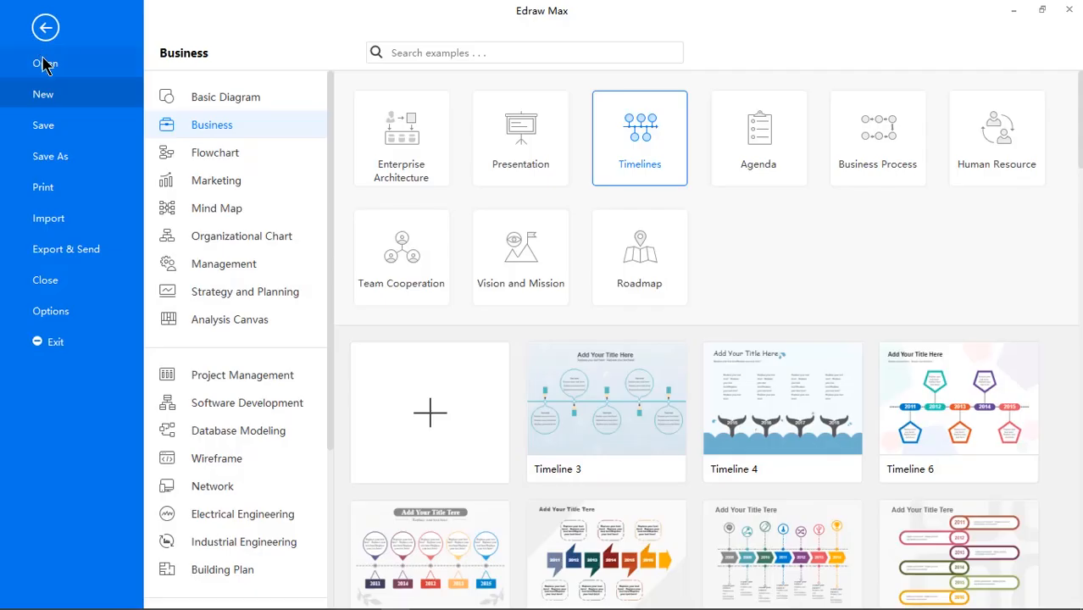
click(878, 138)
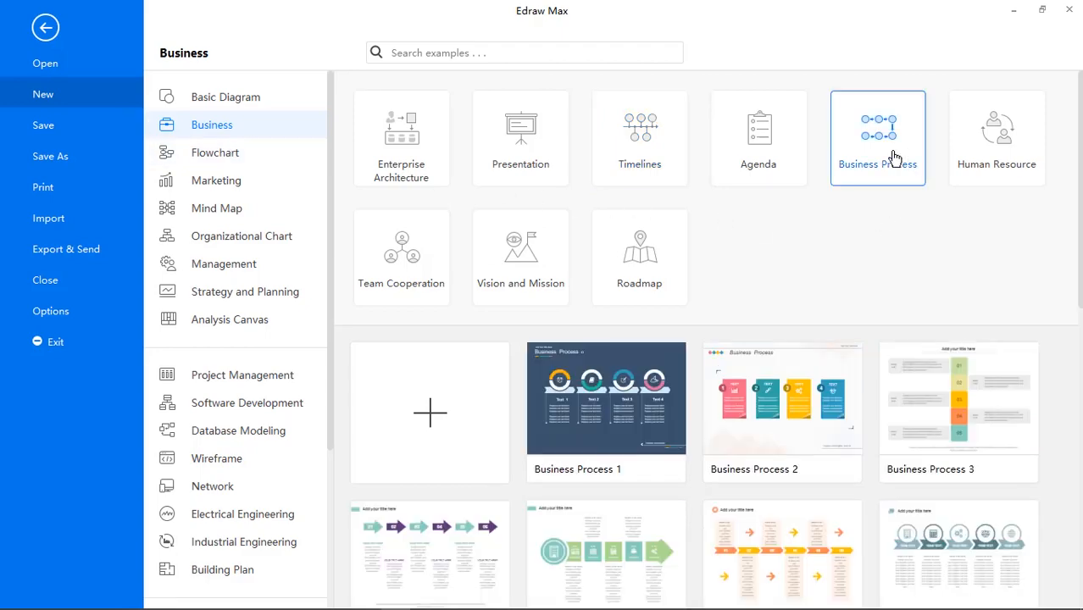
click(430, 413)
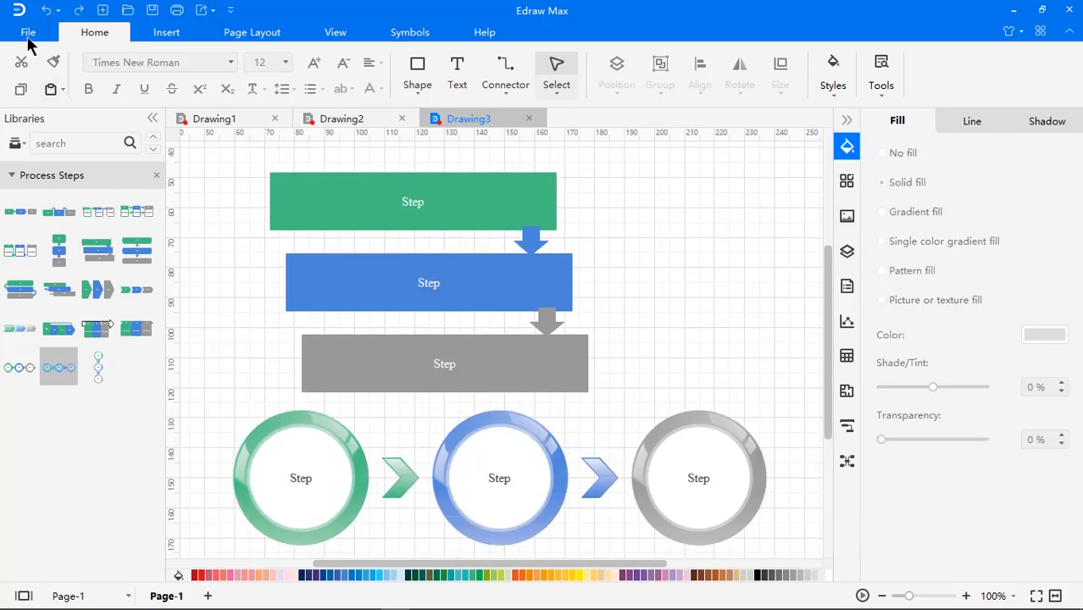
Open the Team Cooperation 5 template and browse the available export formats
click(28, 32)
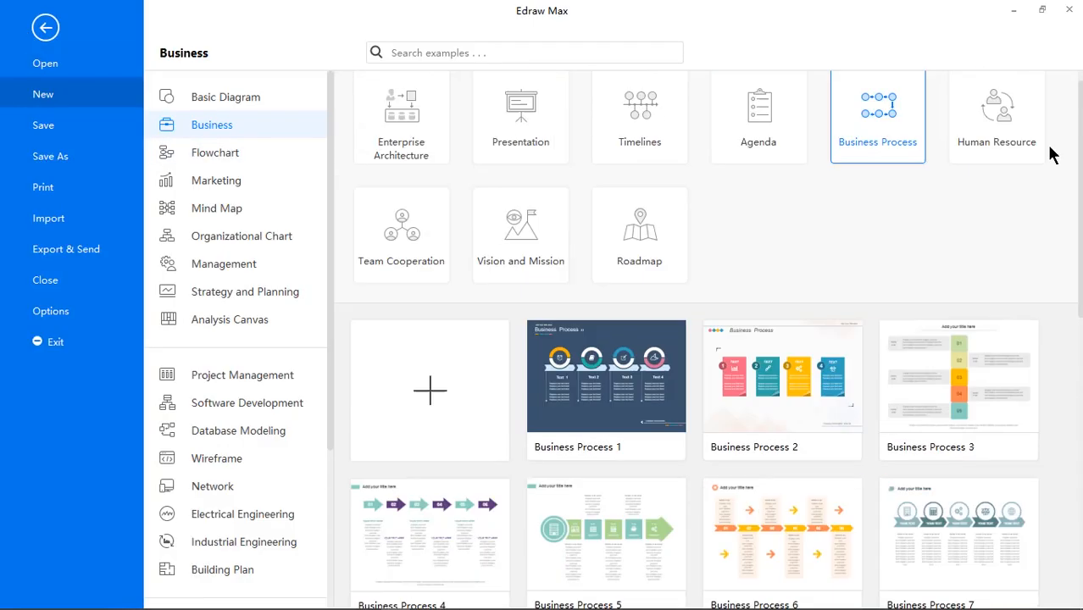
click(401, 235)
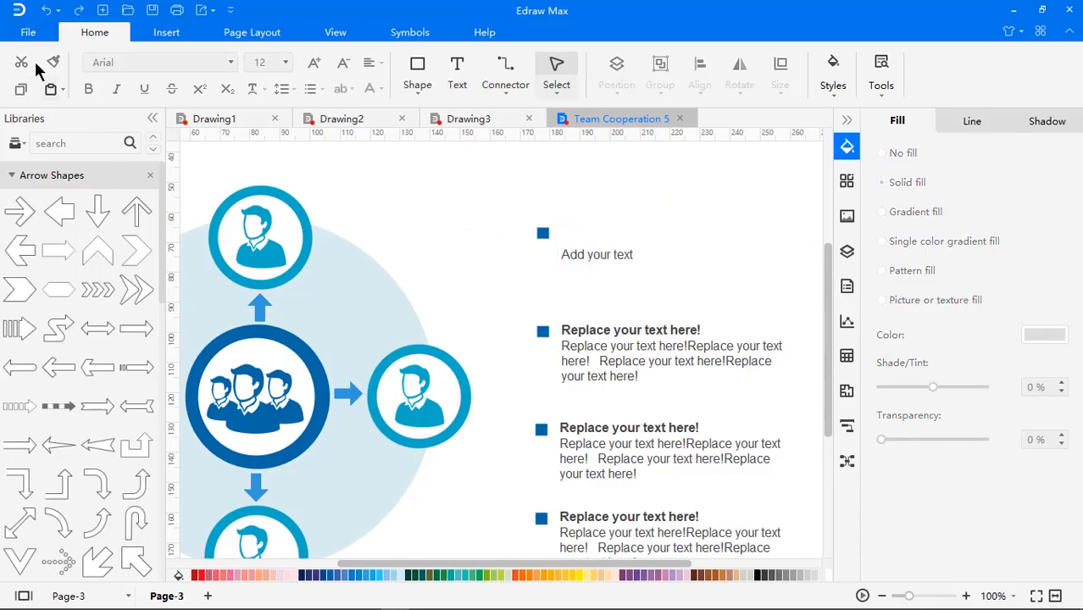
click(28, 32)
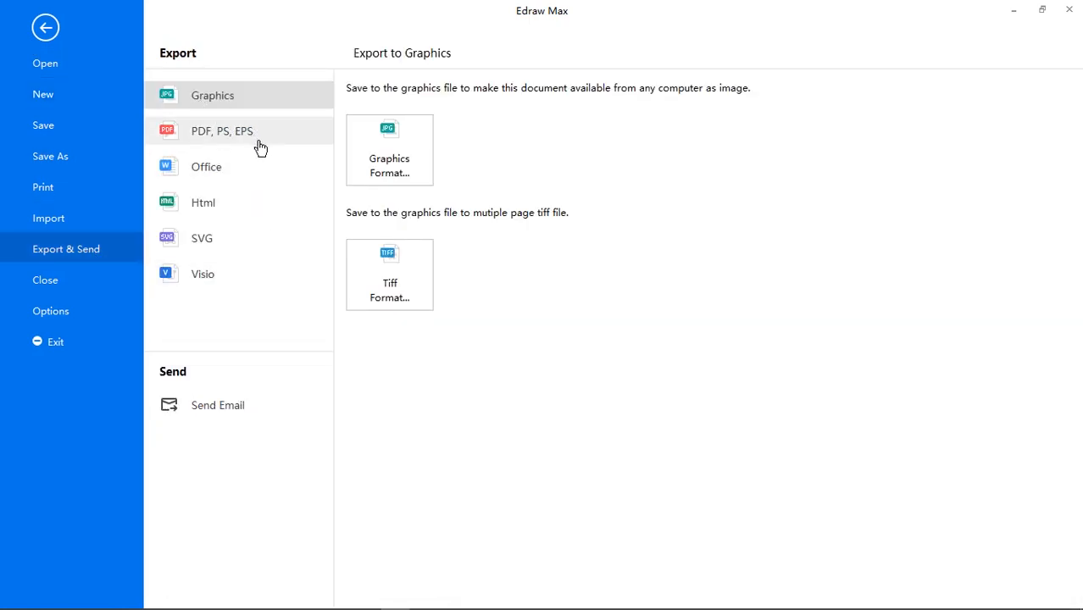
click(206, 167)
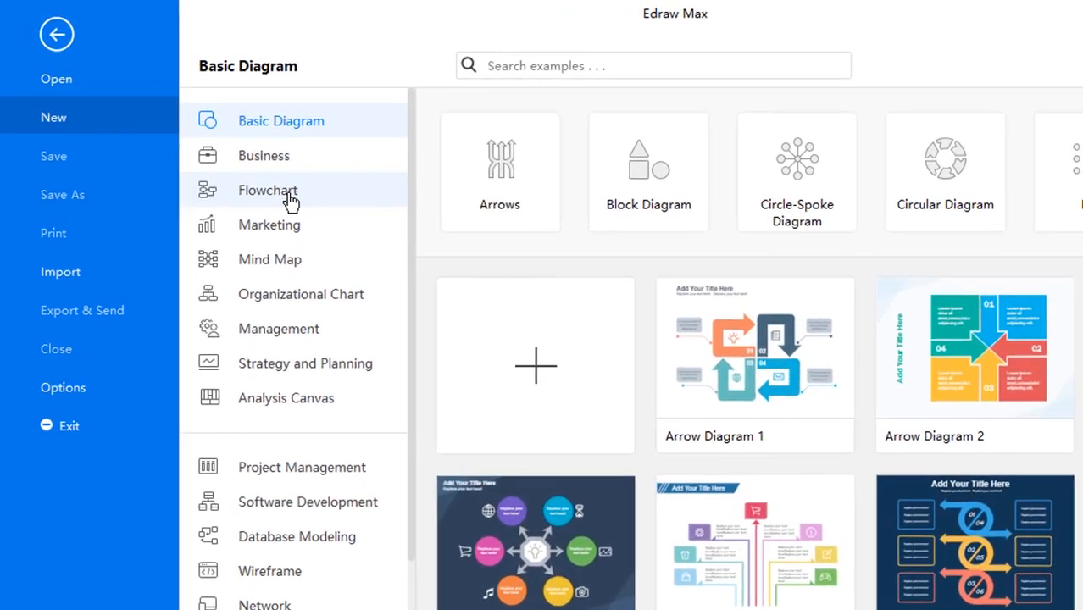
Choose Flowchart > Basic Flowchart to start a blank flowchart drawing
click(267, 190)
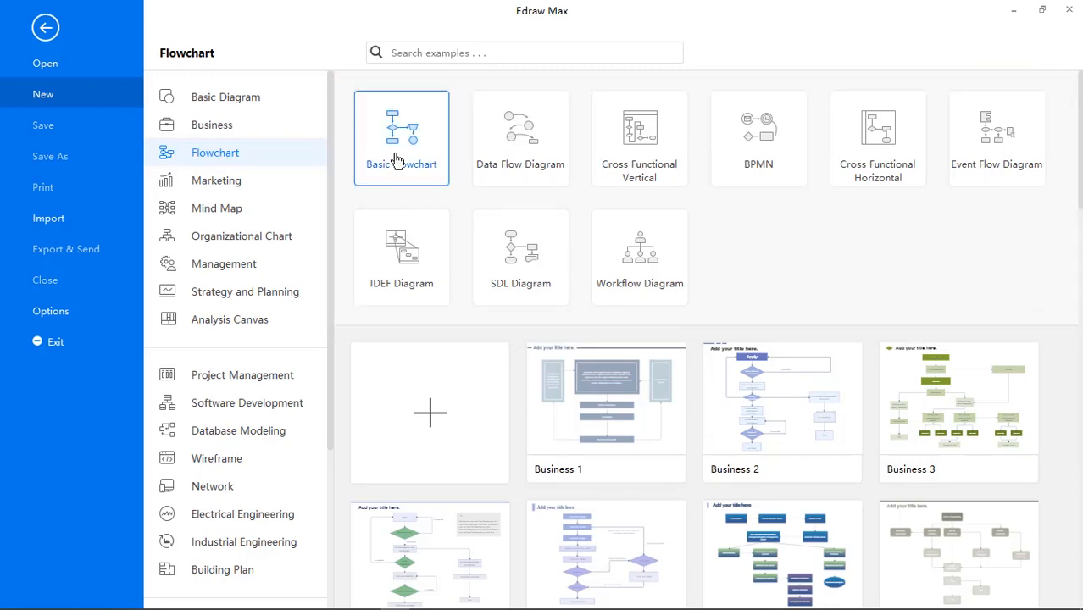
click(401, 137)
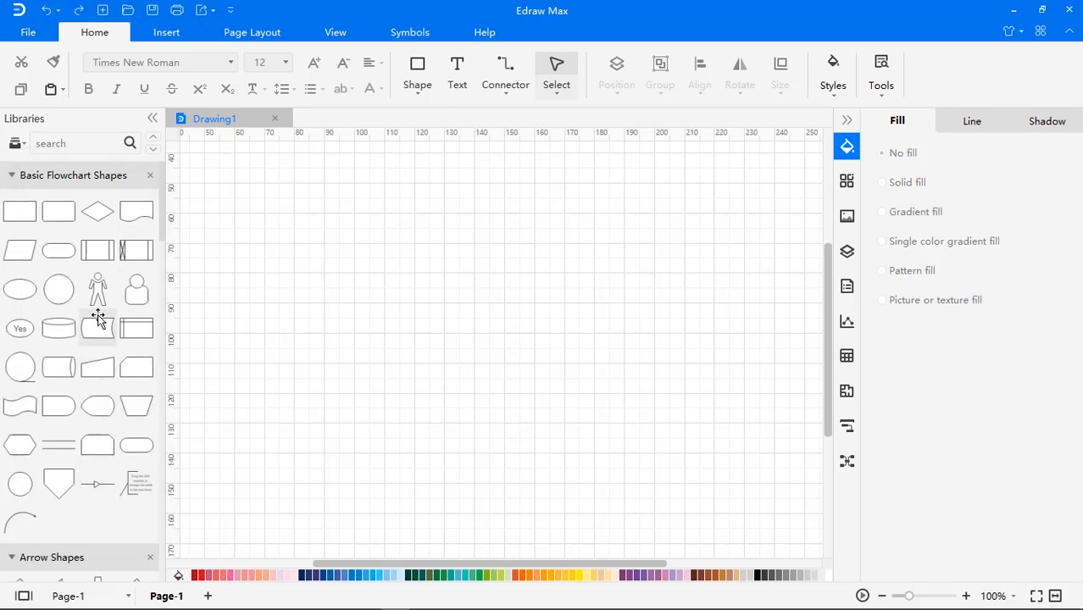
Place a rounded rectangle and attach a connected parallelogram to its right
drag(58, 211, 394, 249)
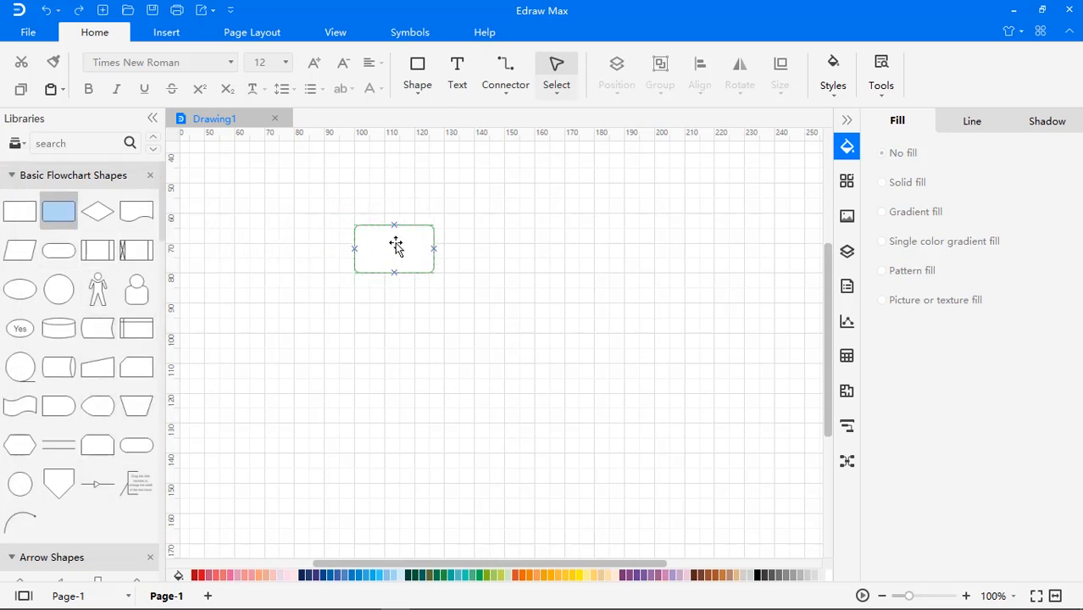
click(881, 182)
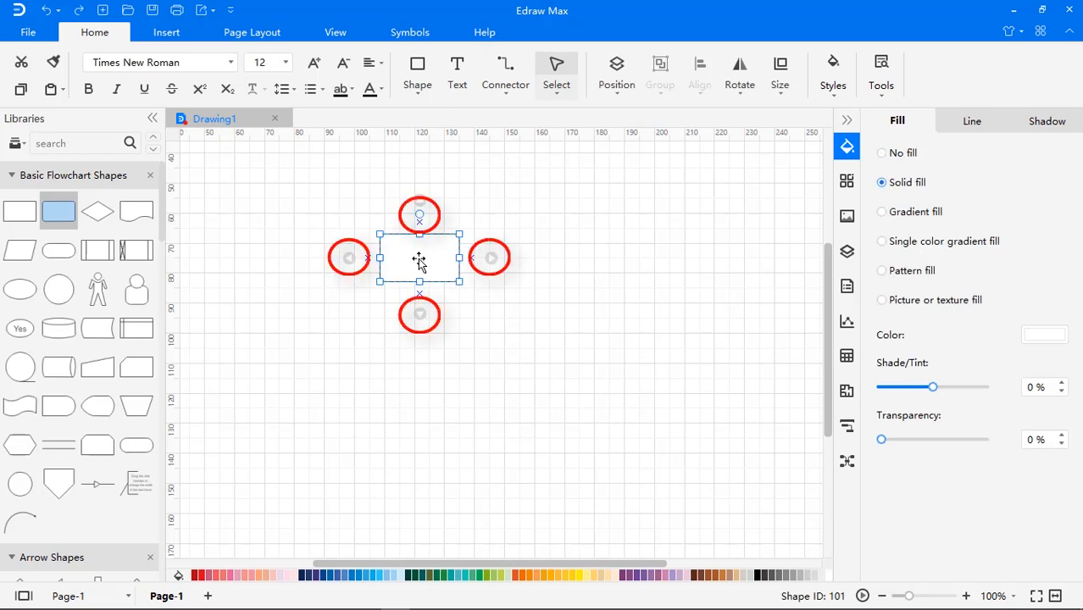
mouse_move(434, 247)
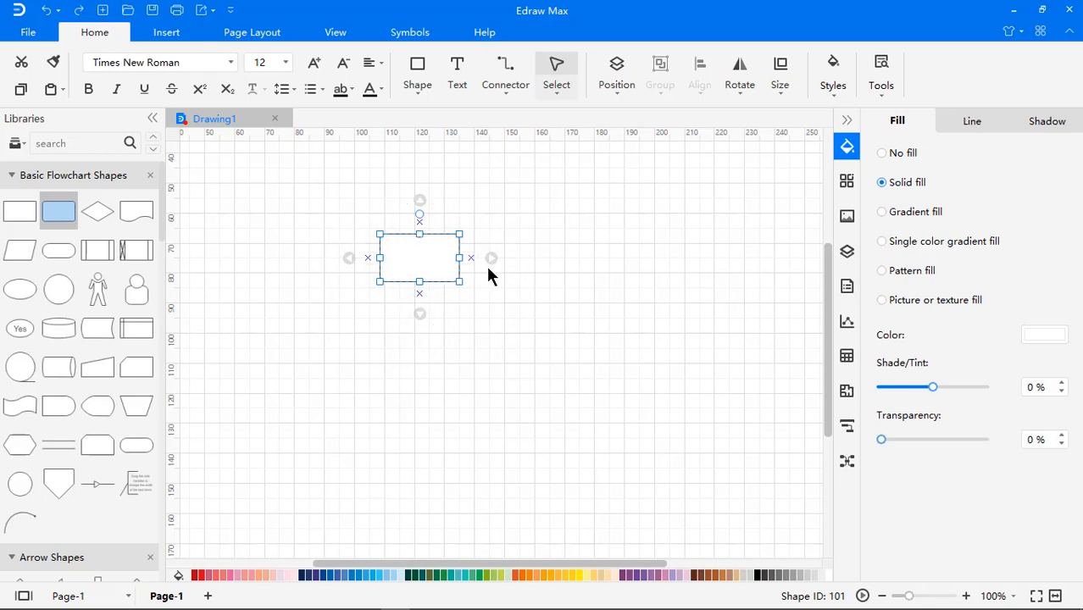
click(492, 257)
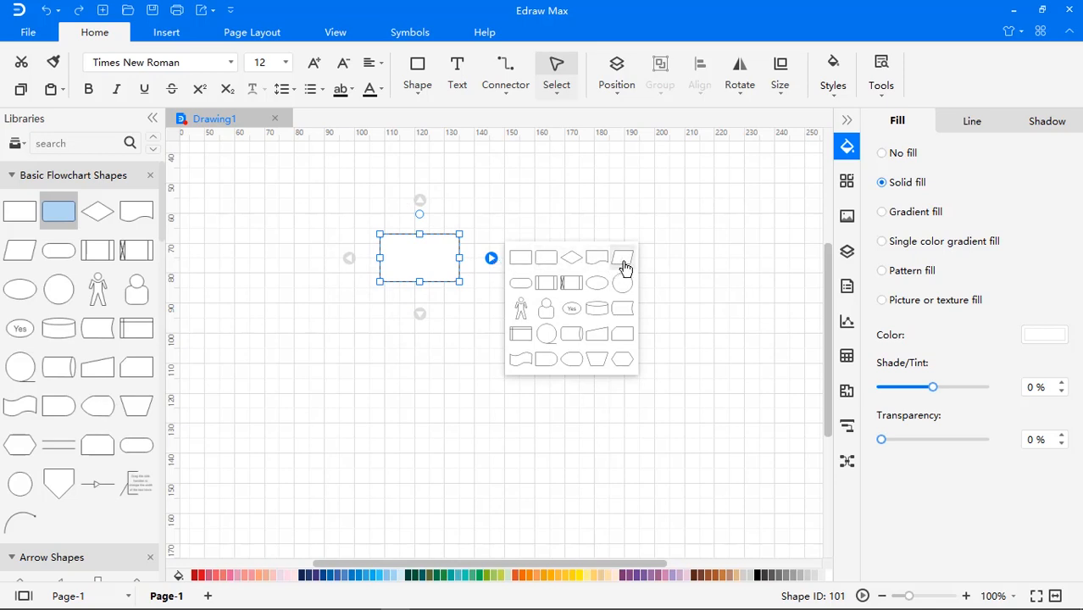
click(492, 257)
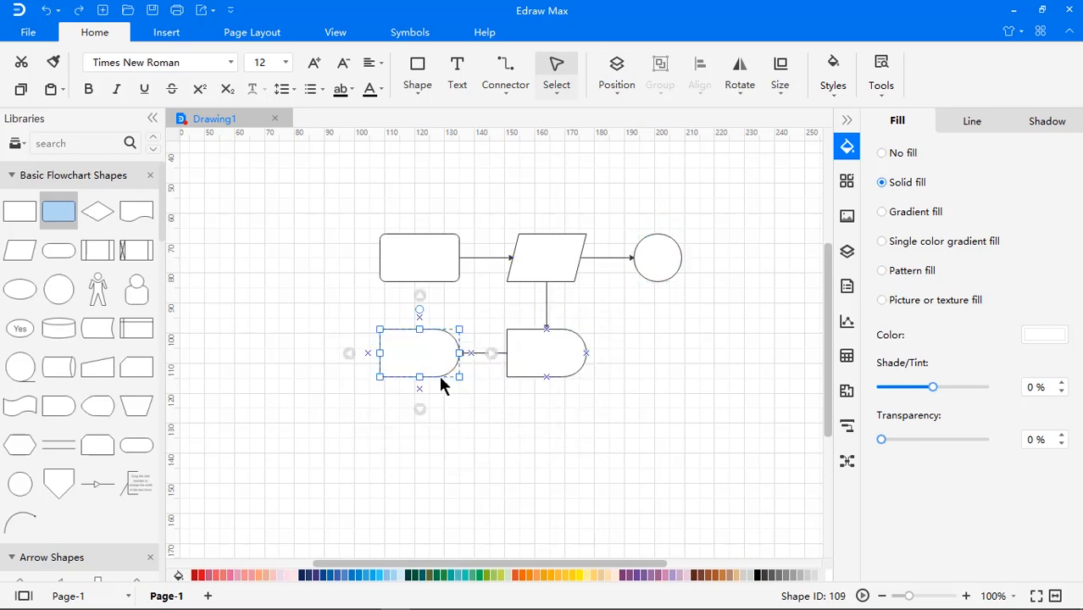
Add more connected shapes and give the right-hand circle a blue fill and shadow
click(420, 409)
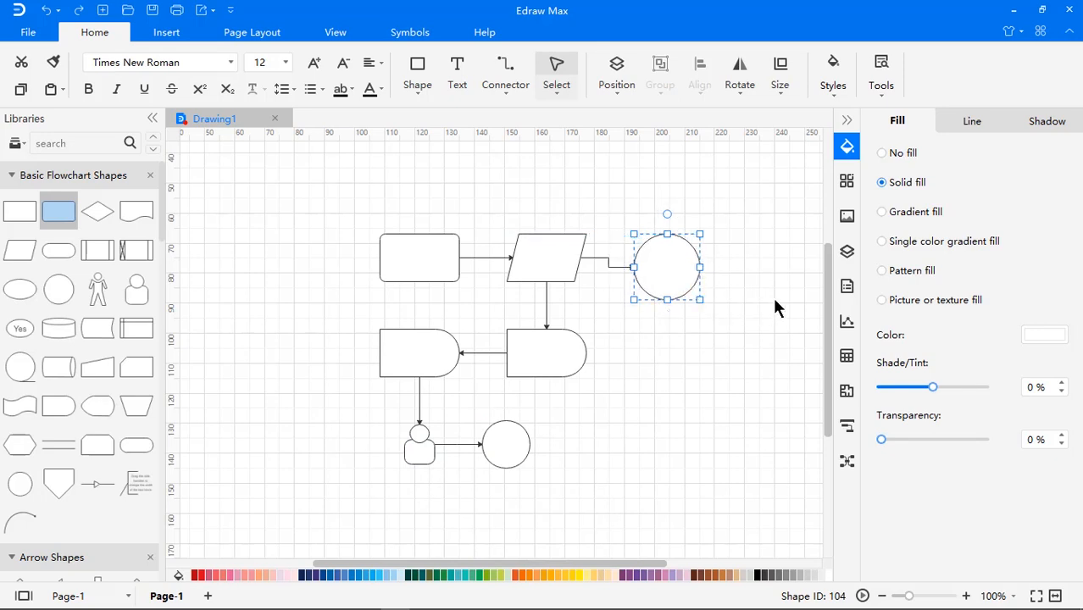
click(1045, 334)
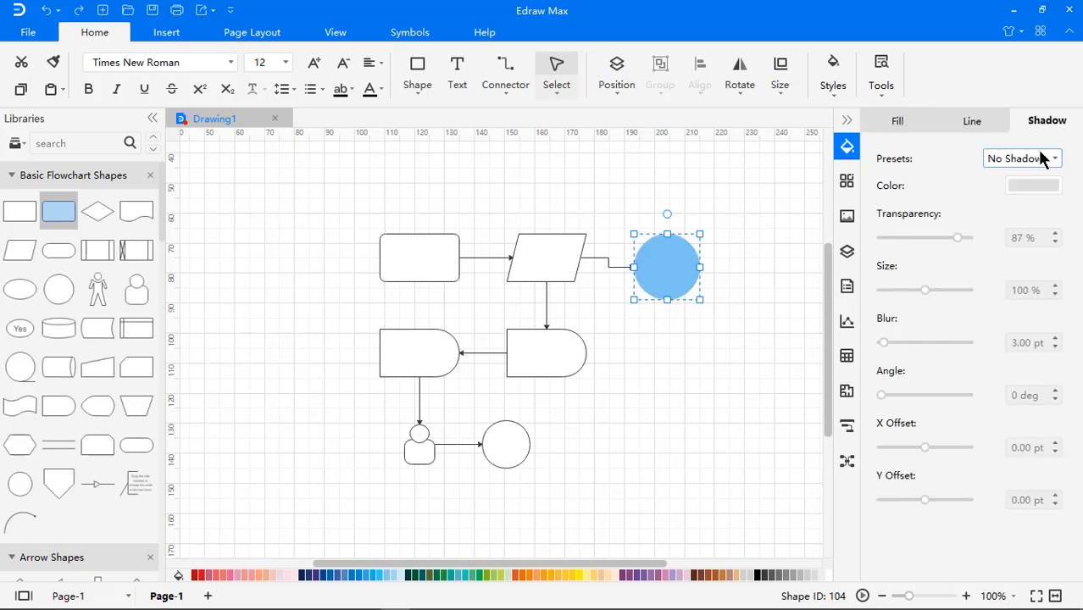
click(1017, 158)
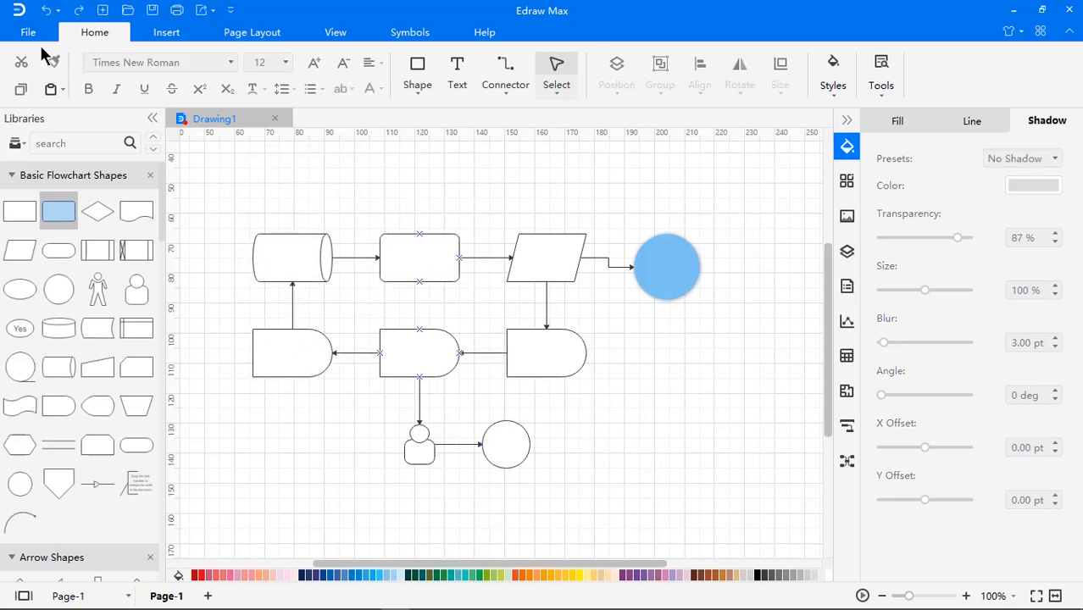
Create a blank Workflow Diagram drawing from the Flowchart templates
click(28, 32)
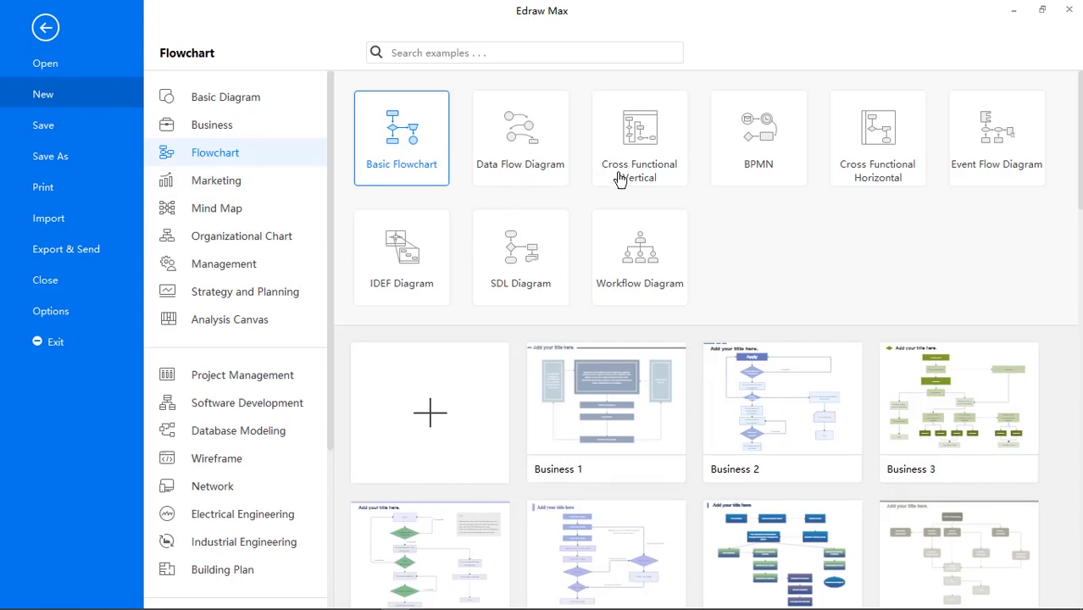
mouse_move(649, 285)
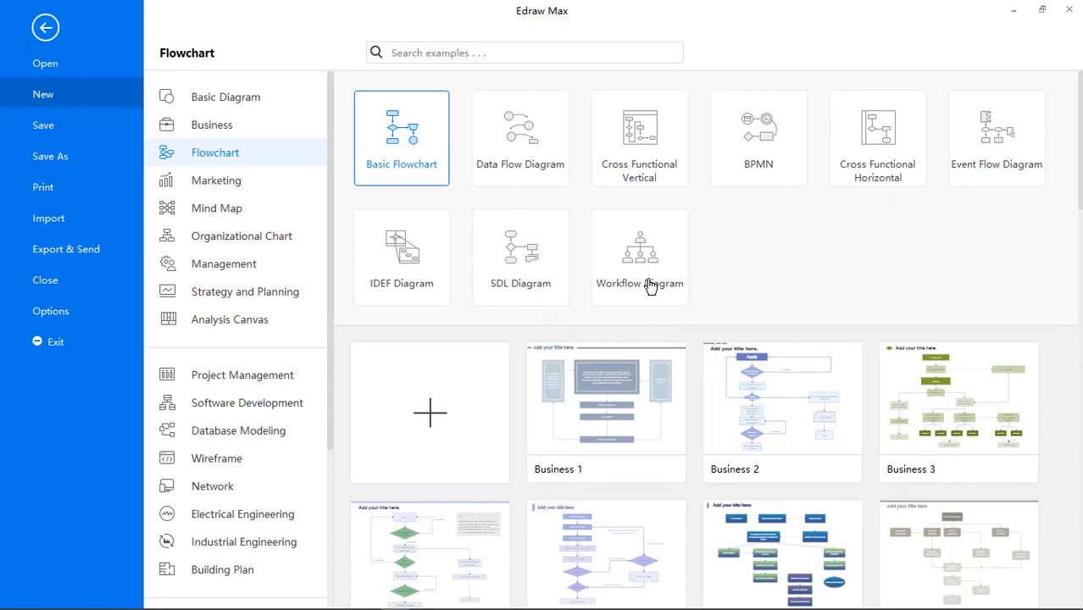
click(639, 255)
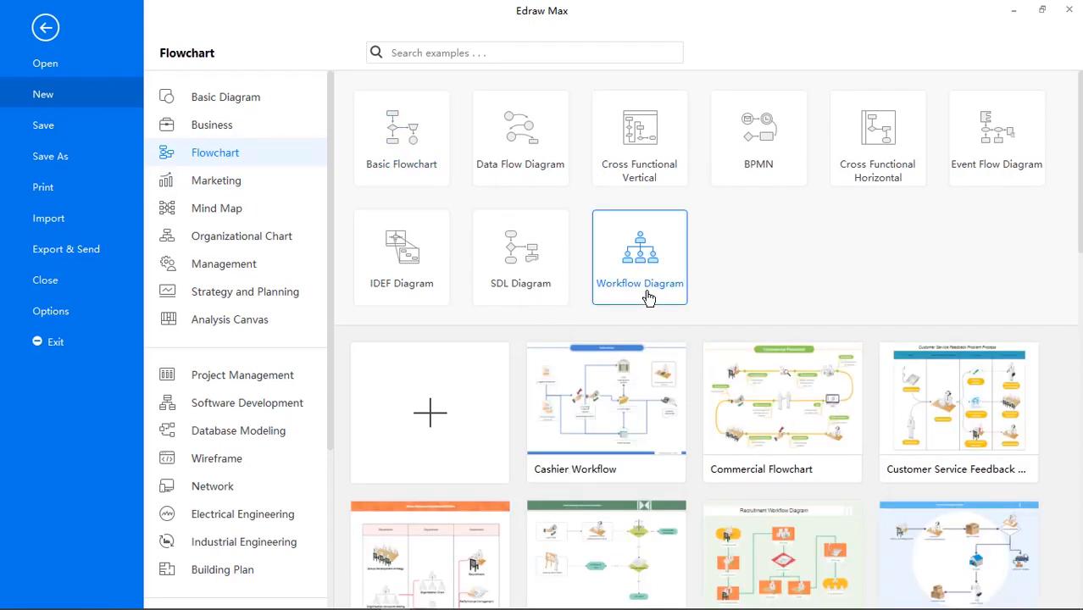
click(640, 255)
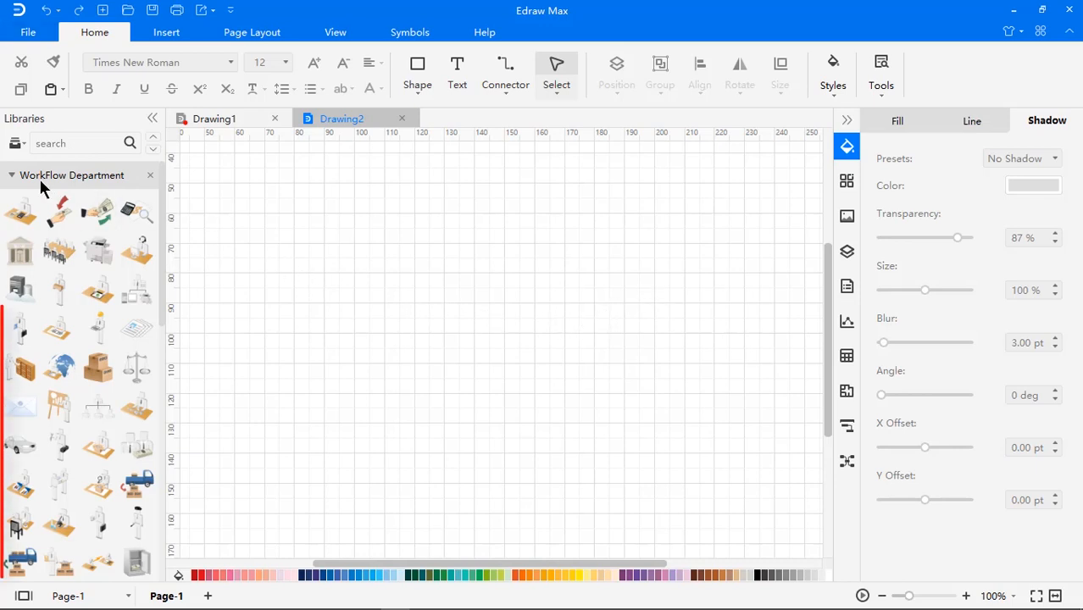
Add the boxes and warehouse icons to the arrowed workflow loop and deselect
scroll(down, 3)
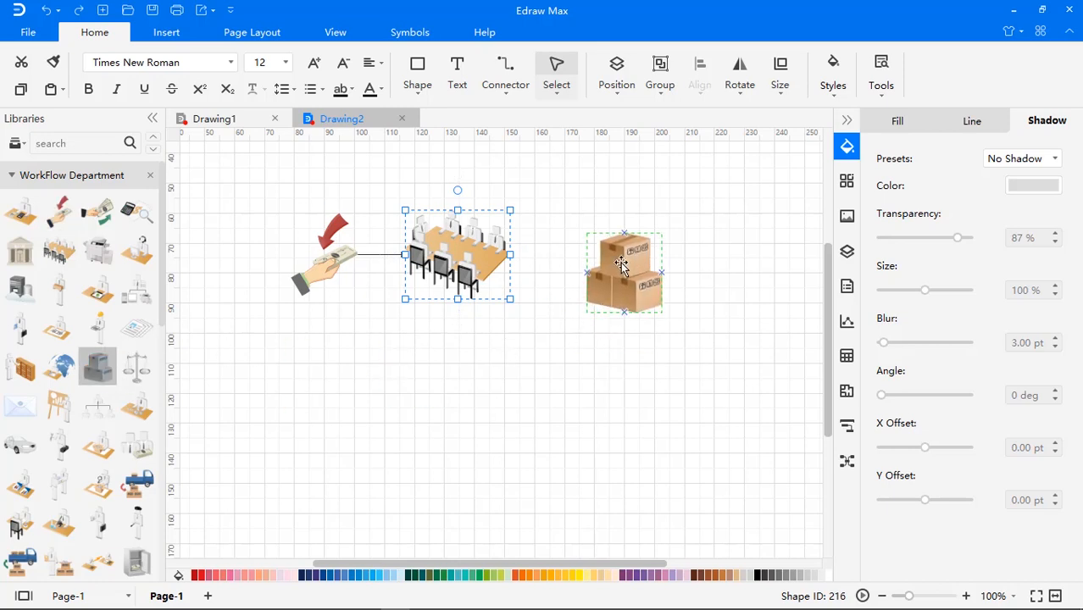
drag(625, 270, 609, 259)
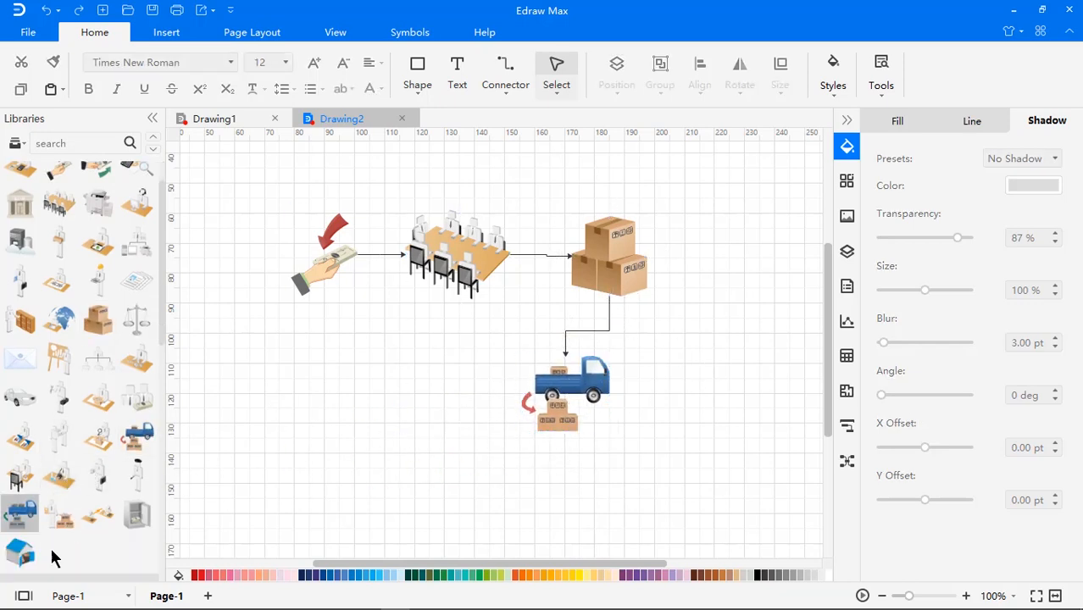
click(571, 390)
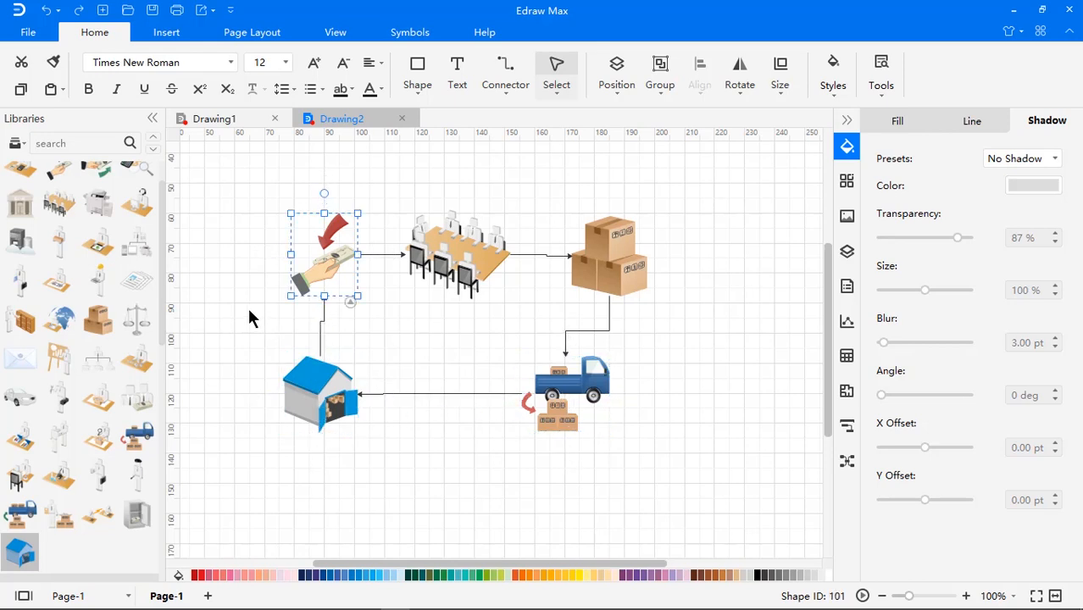
click(471, 487)
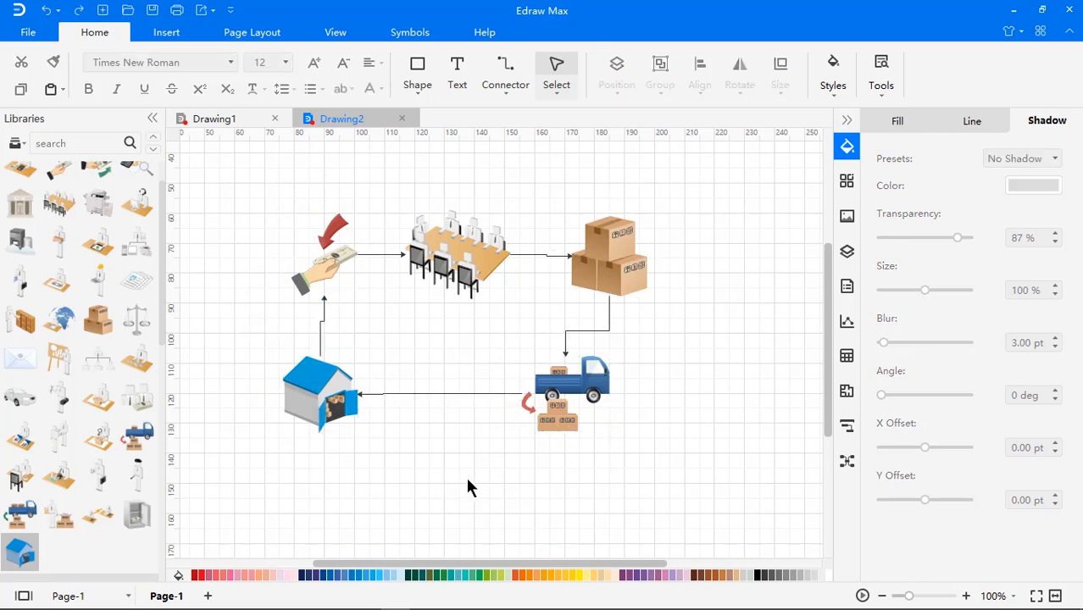
click(321, 394)
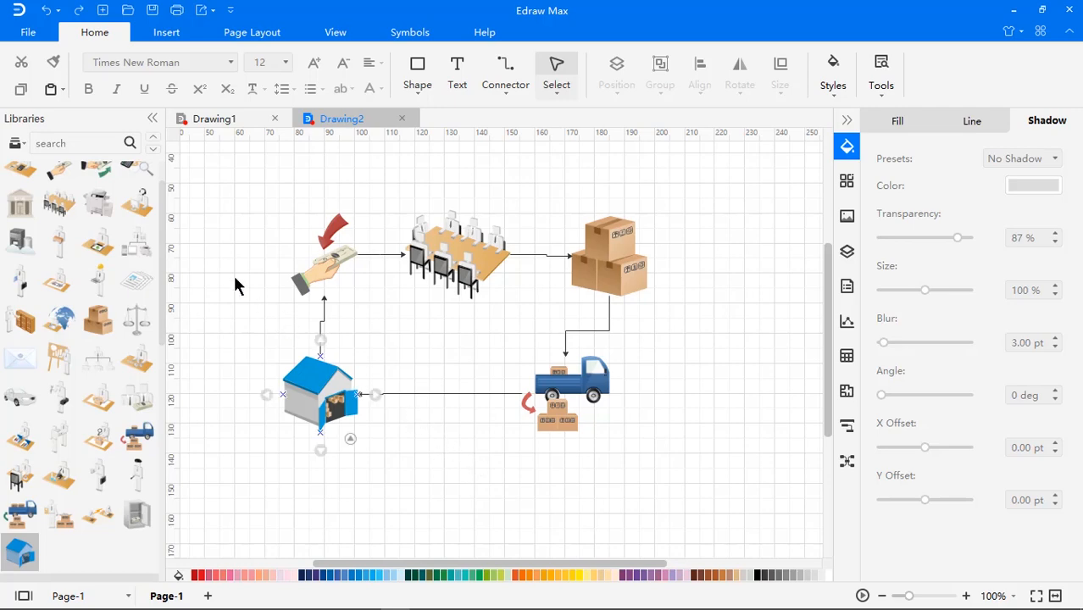
Open the Commercial Flowchart template from the Workflow Diagram gallery and begin its PowerPoint export
click(28, 31)
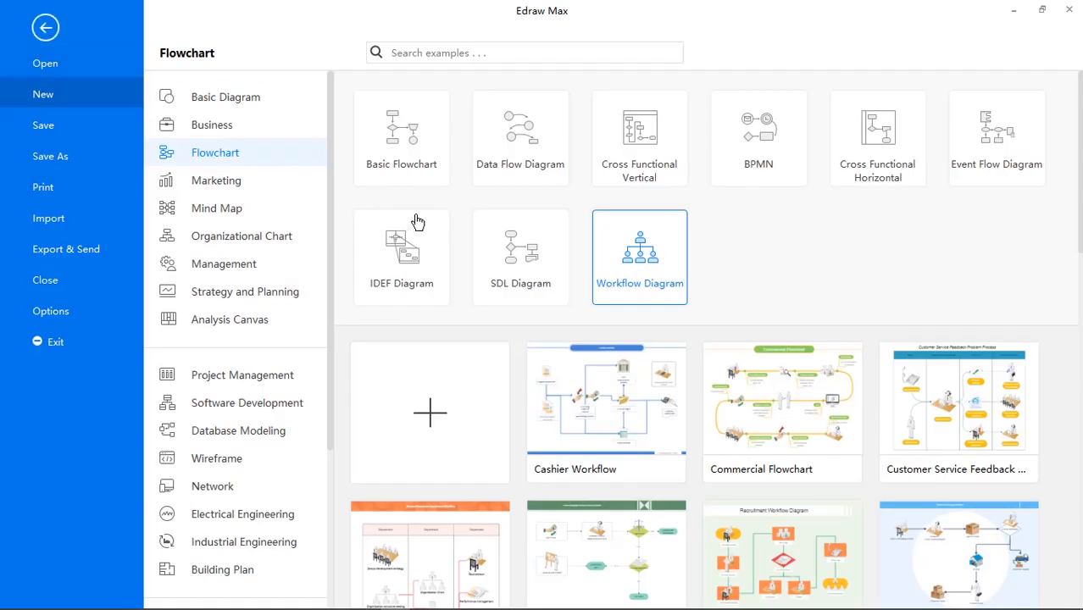
scroll(down, 3)
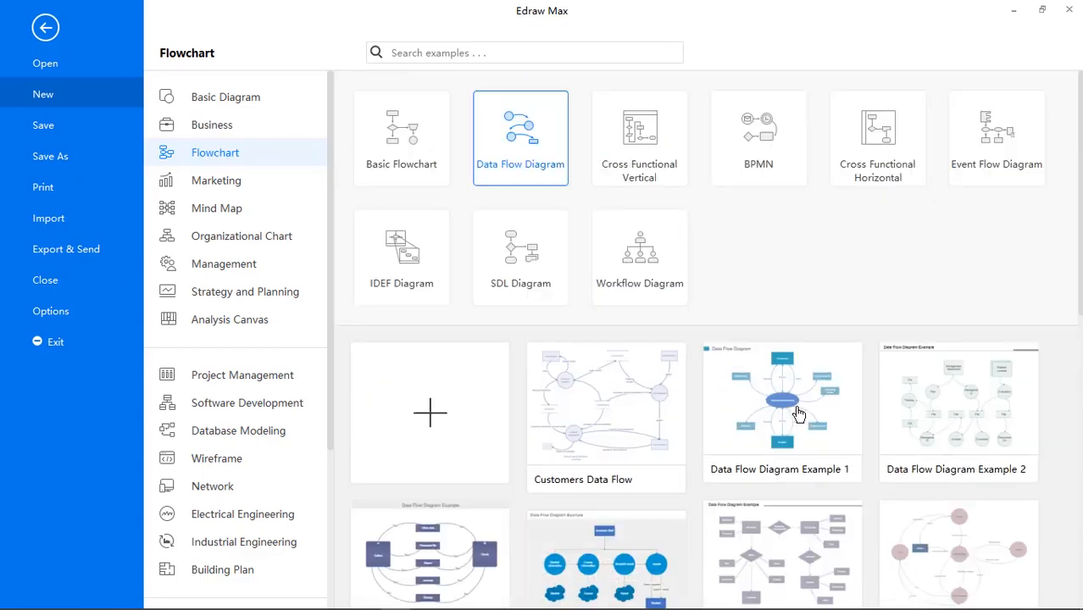
scroll(down, 3)
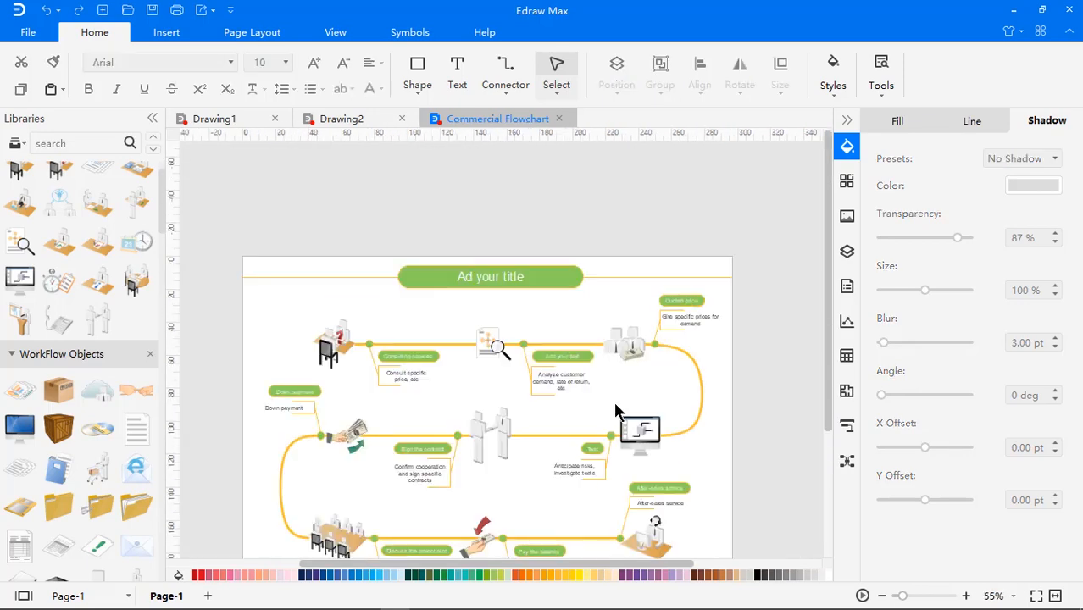
click(28, 32)
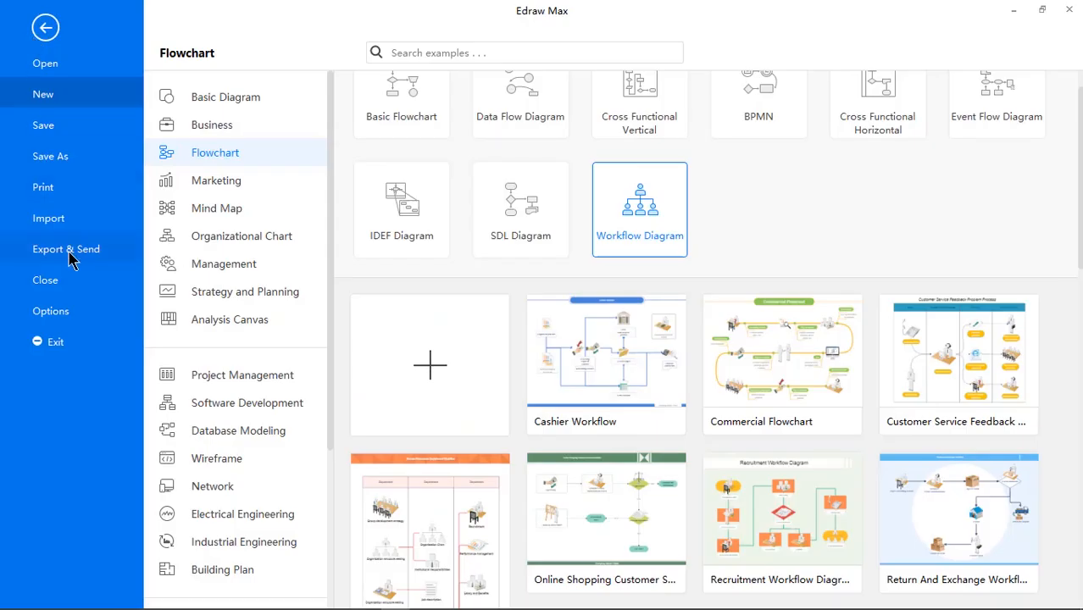
click(65, 248)
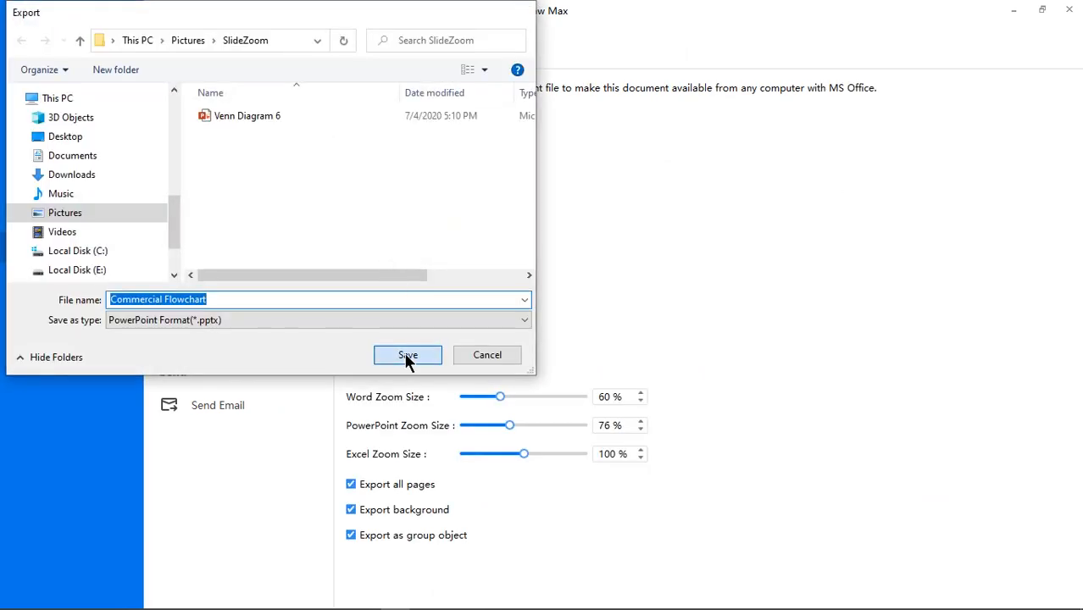
Save the PowerPoint export, then select and right-click the diagram to confirm it is grouped
click(407, 354)
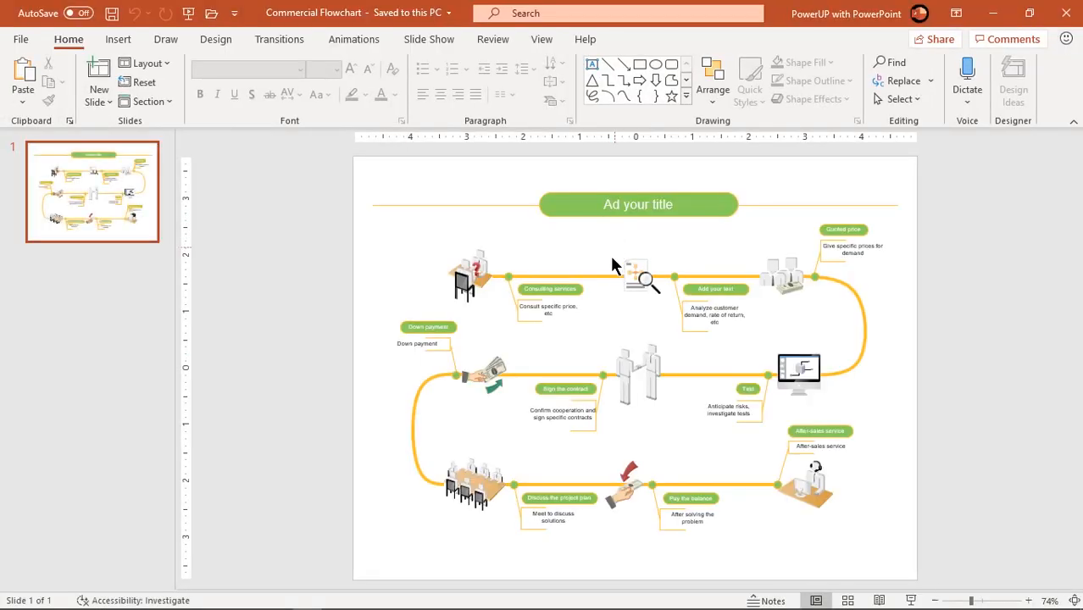
click(635, 280)
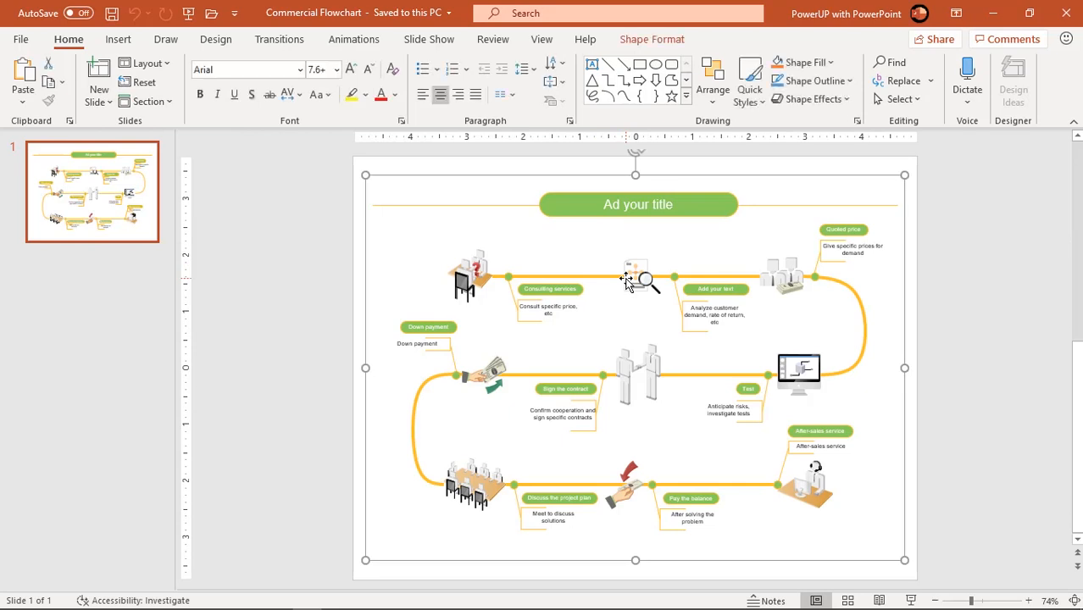
right_click(635, 279)
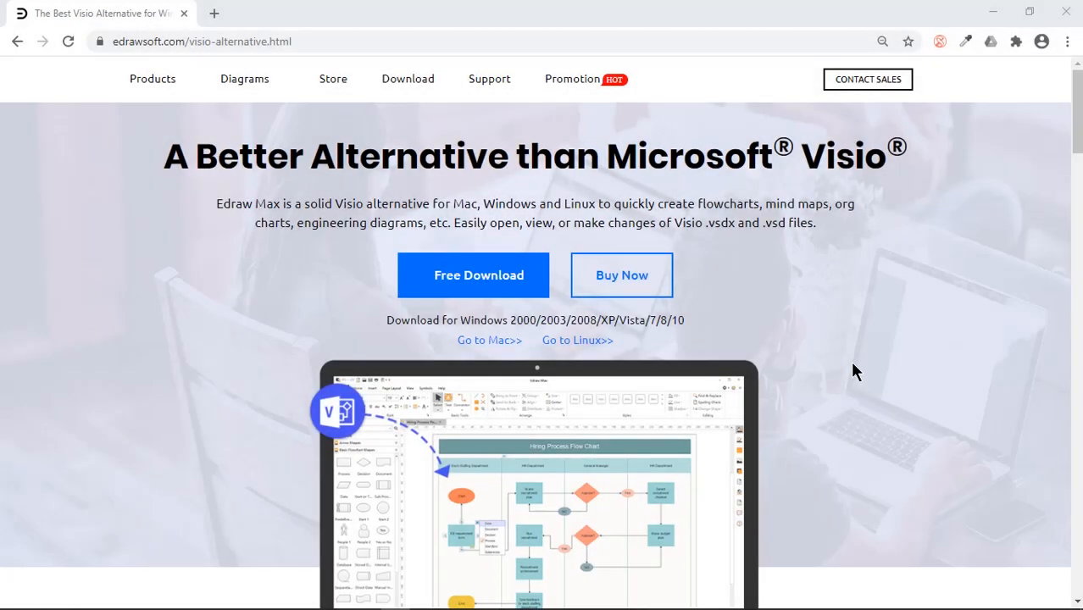
mouse_move(813, 373)
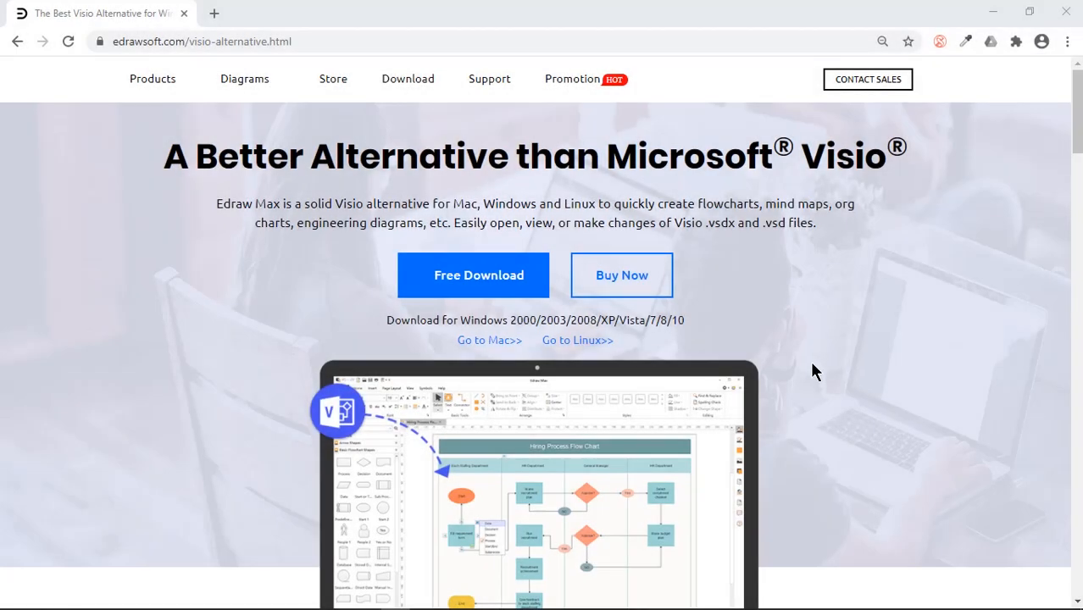
mouse_move(653, 207)
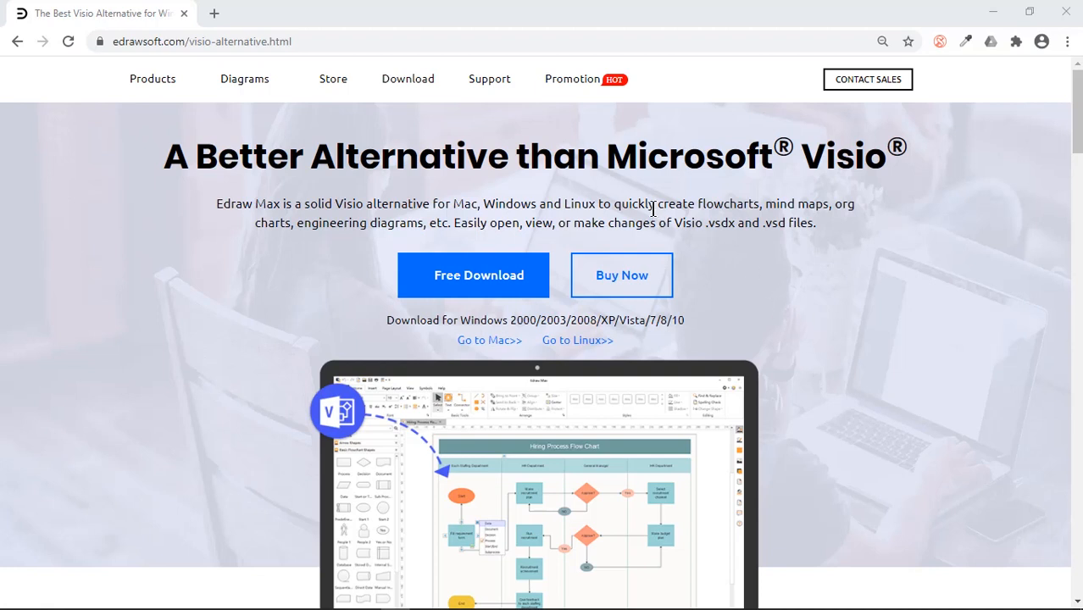
mouse_move(829, 220)
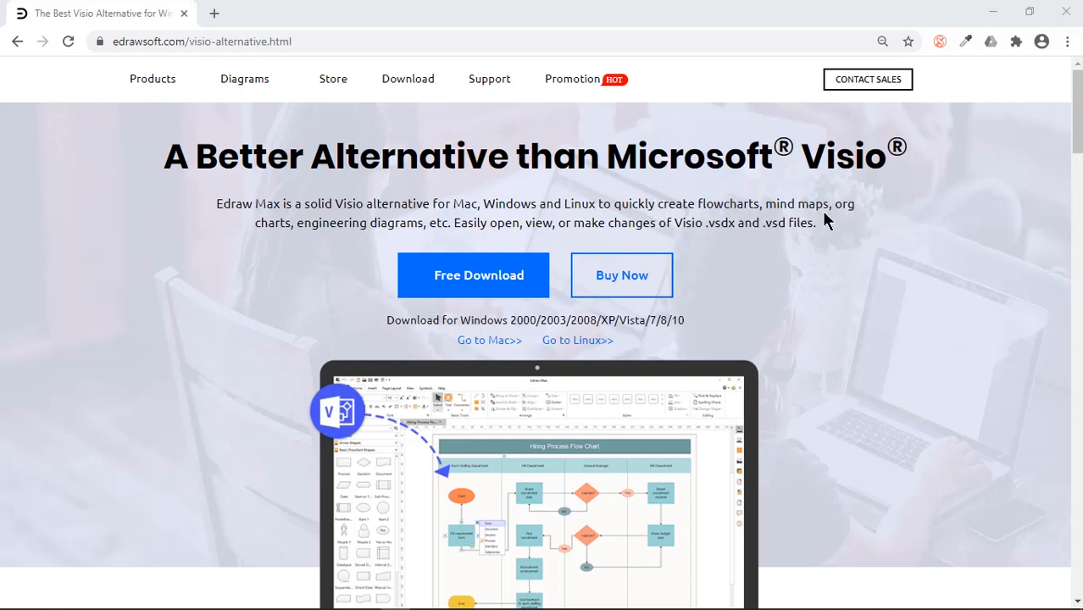
mouse_move(404, 244)
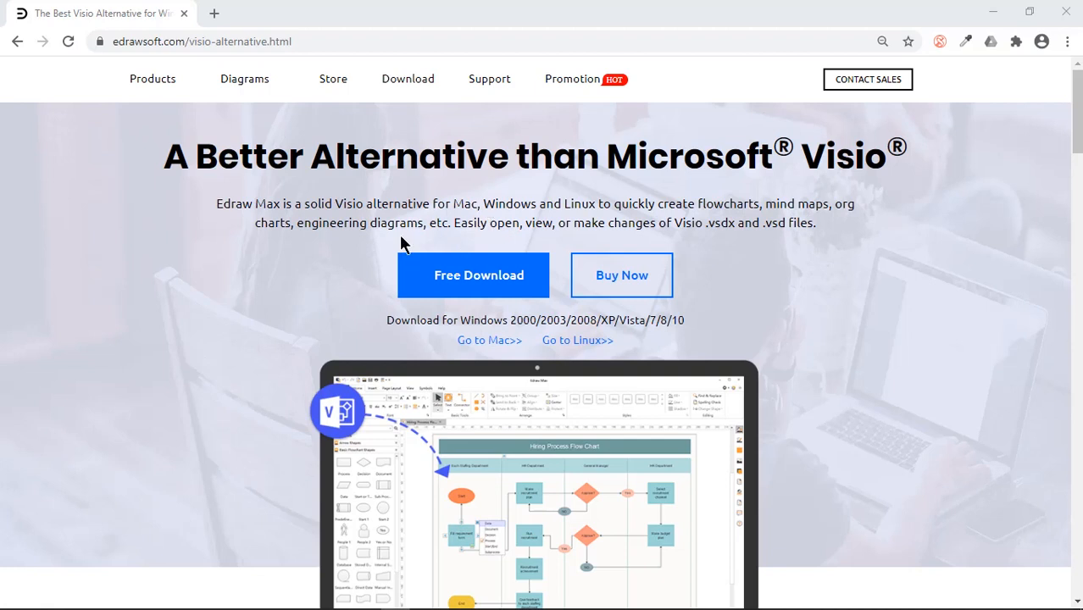
mouse_move(377, 261)
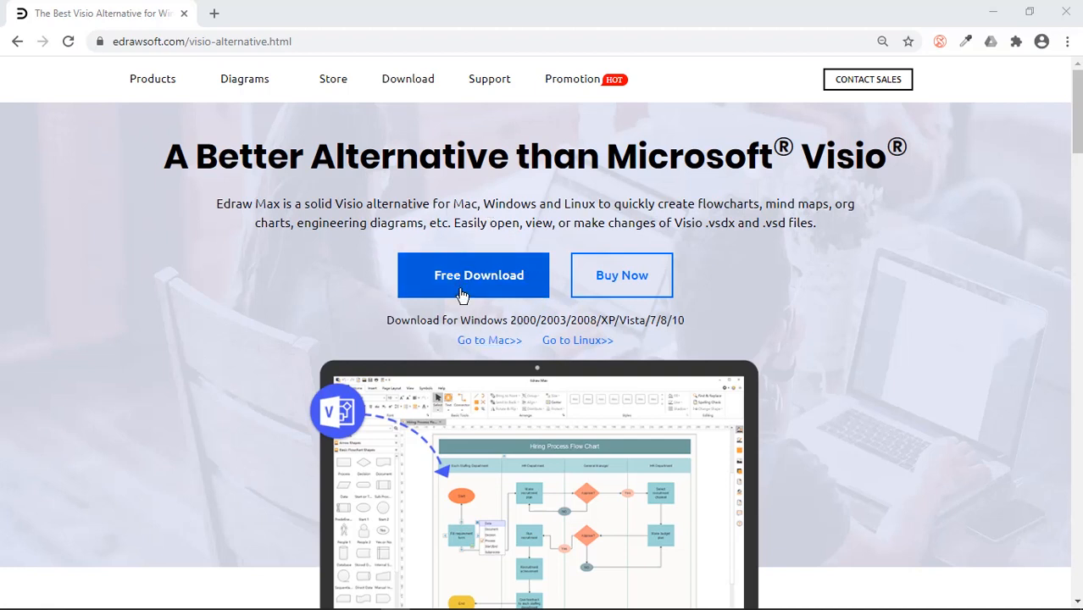
mouse_move(483, 296)
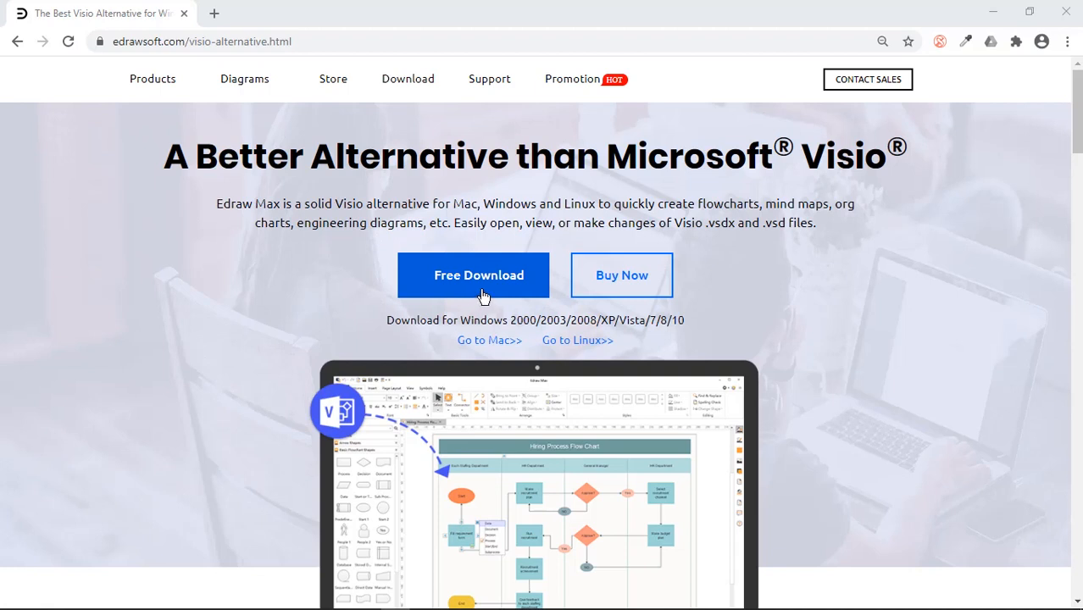
mouse_move(480, 284)
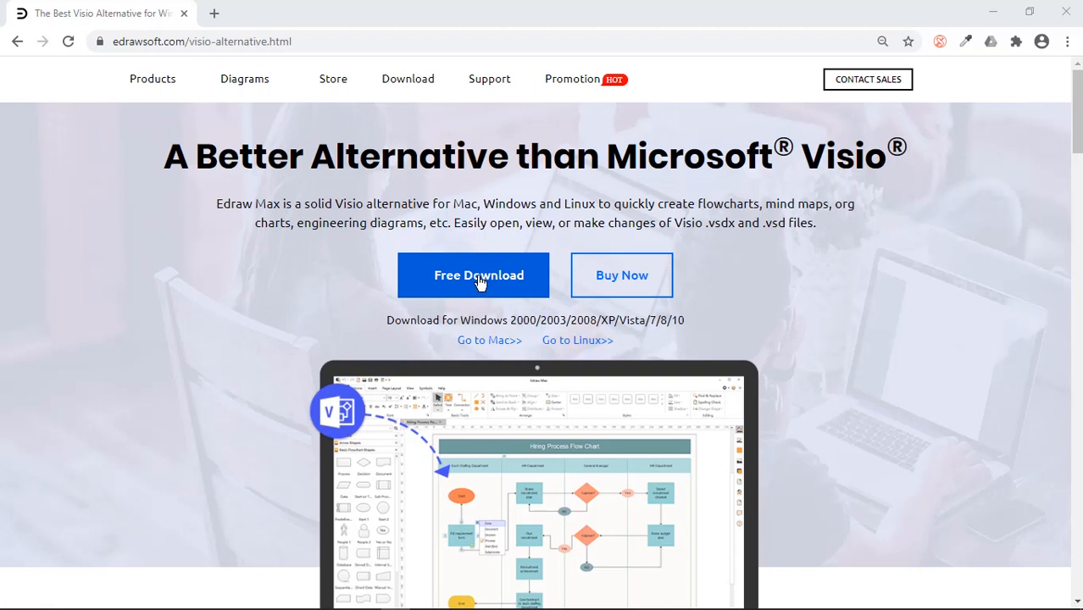